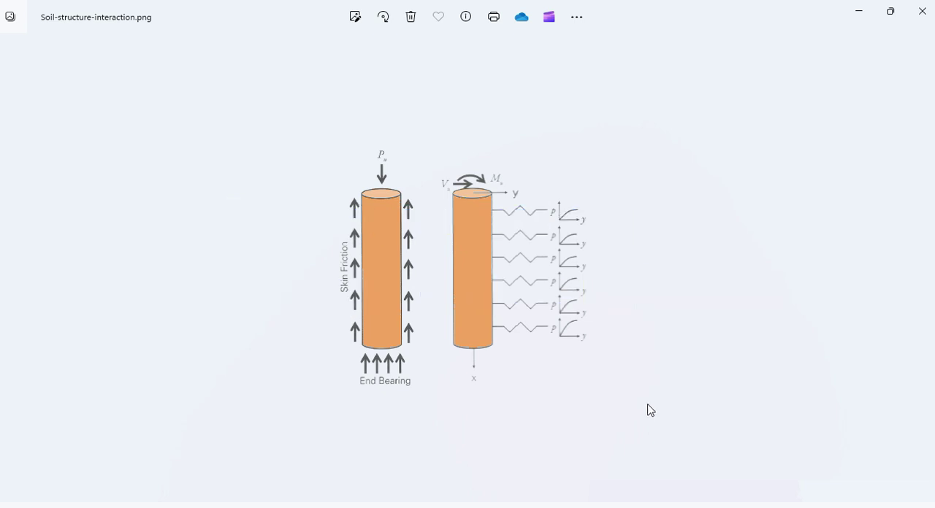
mouse_move(444, 386)
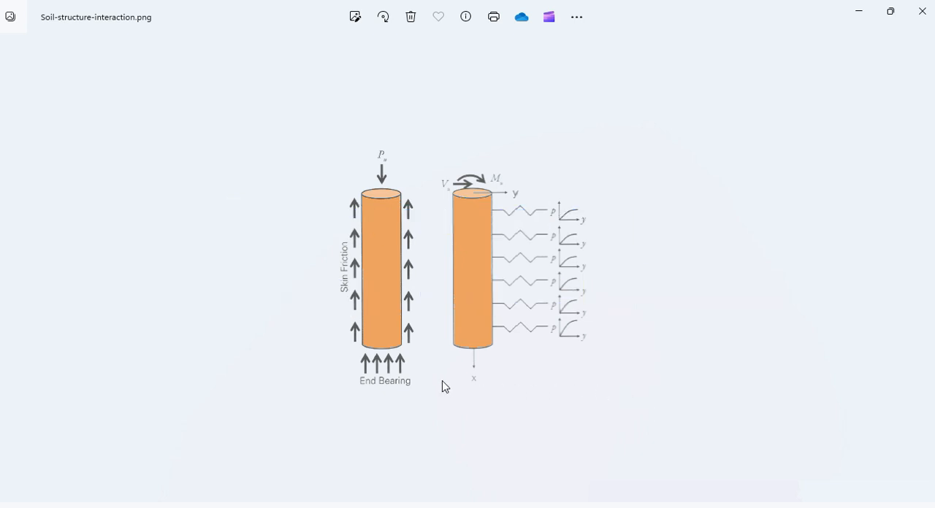
mouse_move(333, 171)
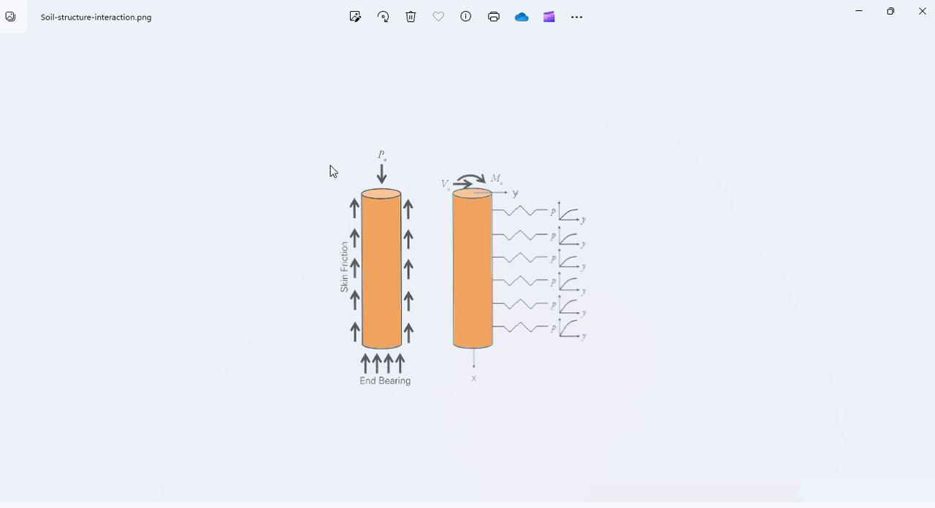
mouse_move(348, 254)
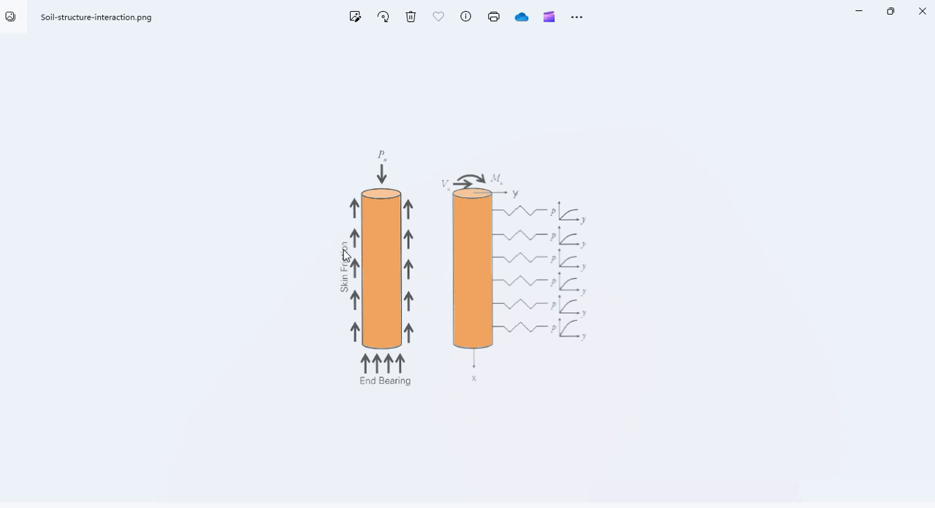
mouse_move(423, 254)
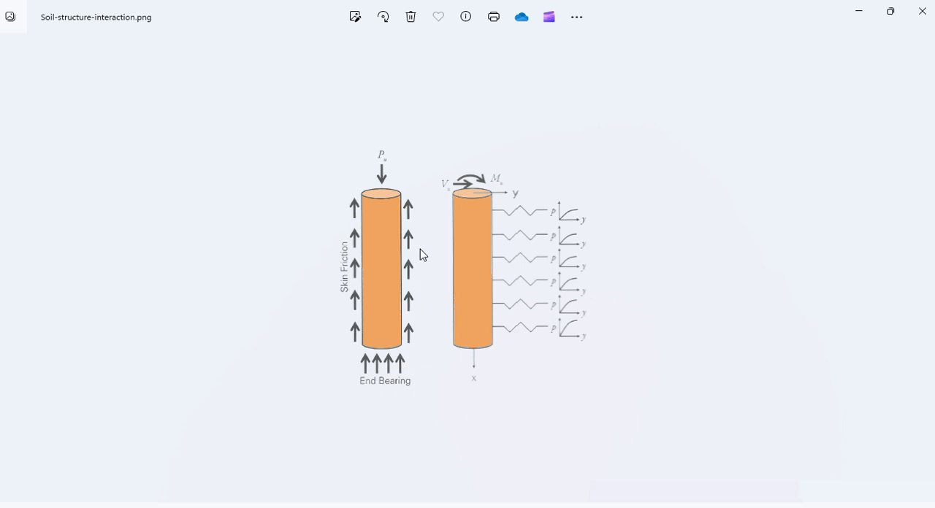
mouse_move(446, 166)
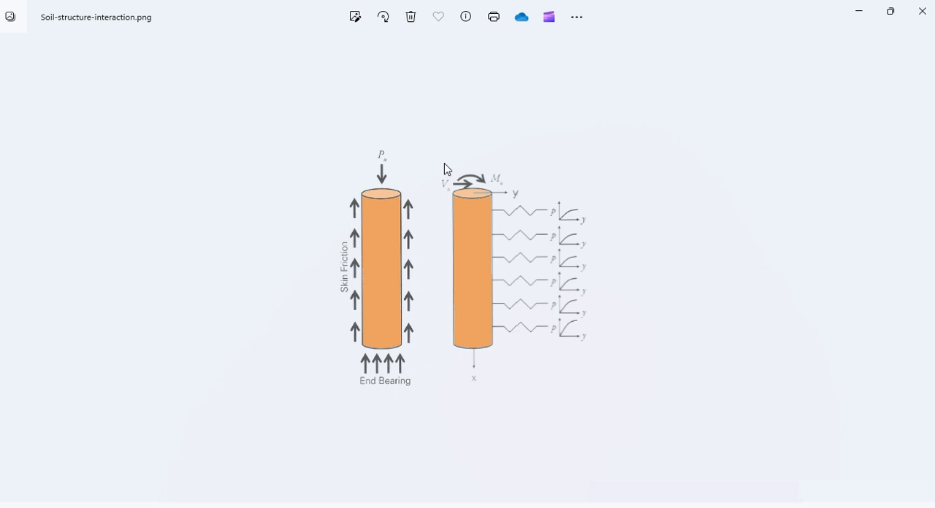
mouse_move(468, 190)
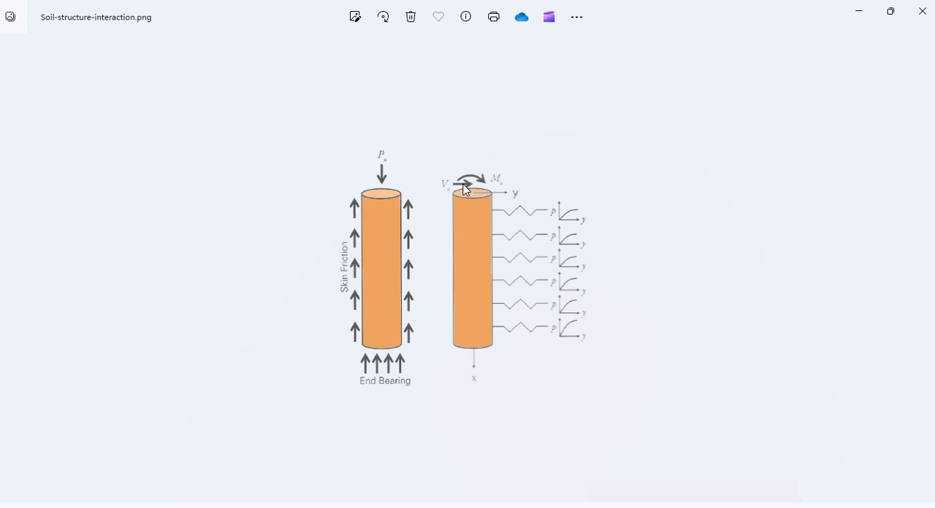
mouse_move(525, 245)
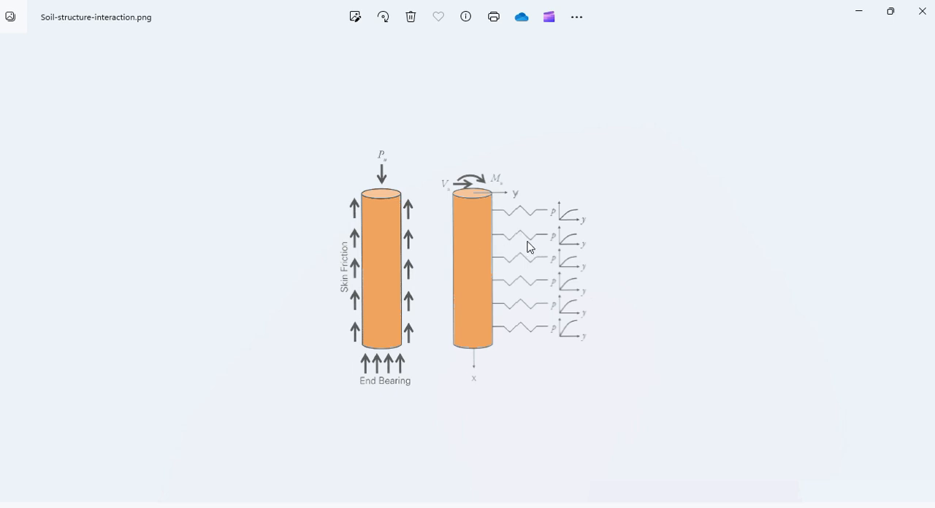
mouse_move(479, 231)
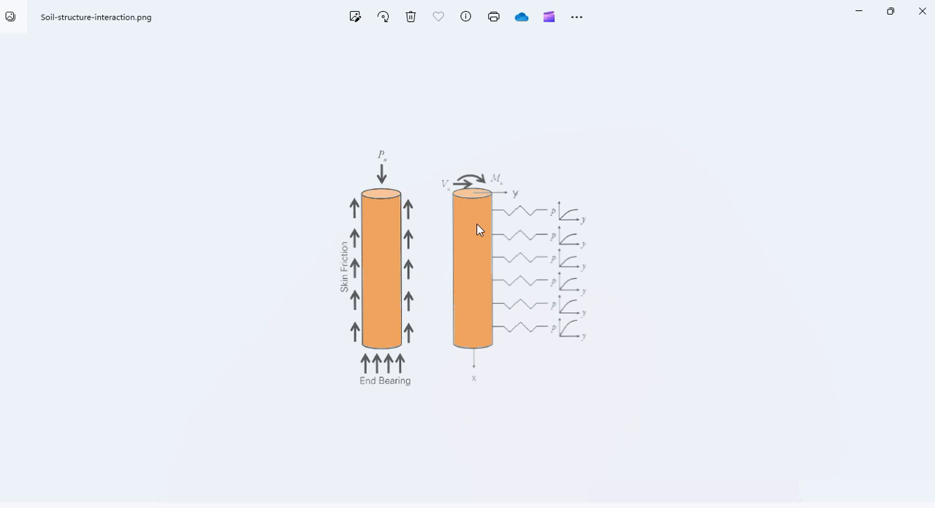
mouse_move(661, 365)
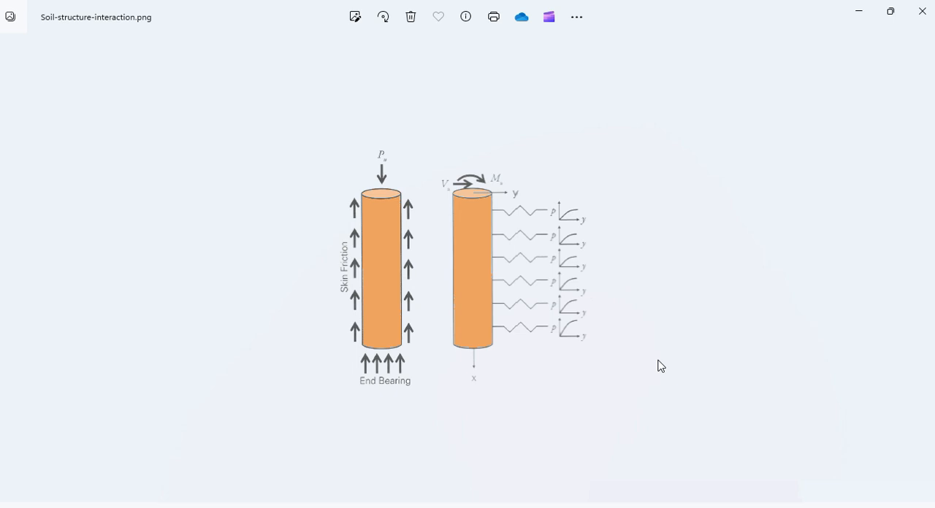
mouse_move(393, 182)
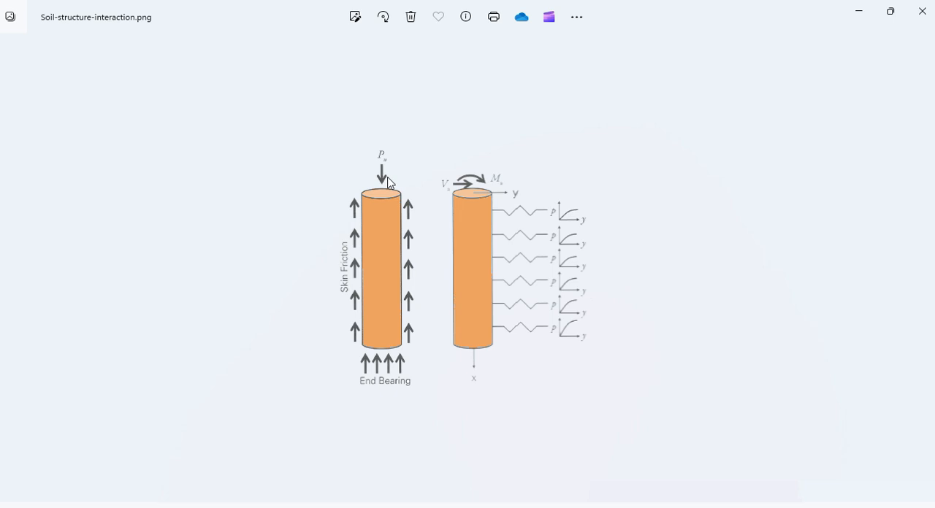
mouse_move(374, 114)
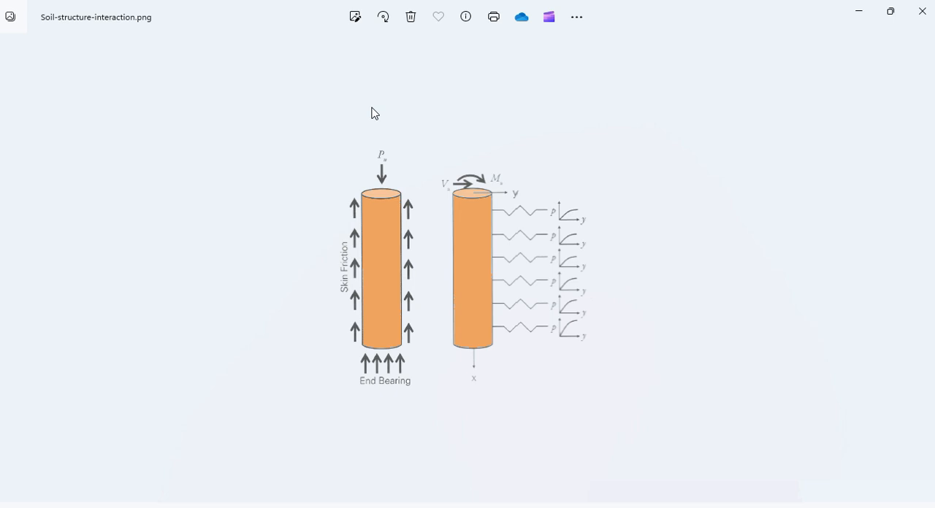
mouse_move(397, 397)
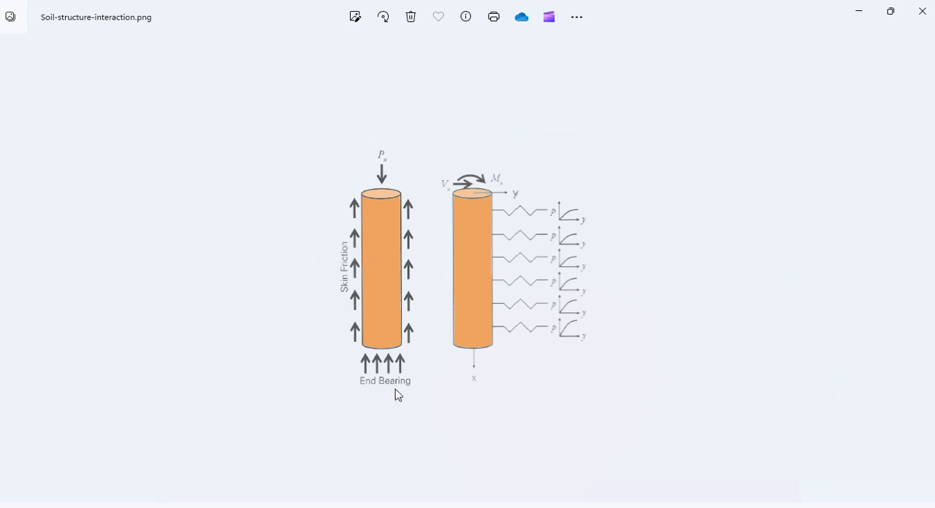
mouse_move(339, 377)
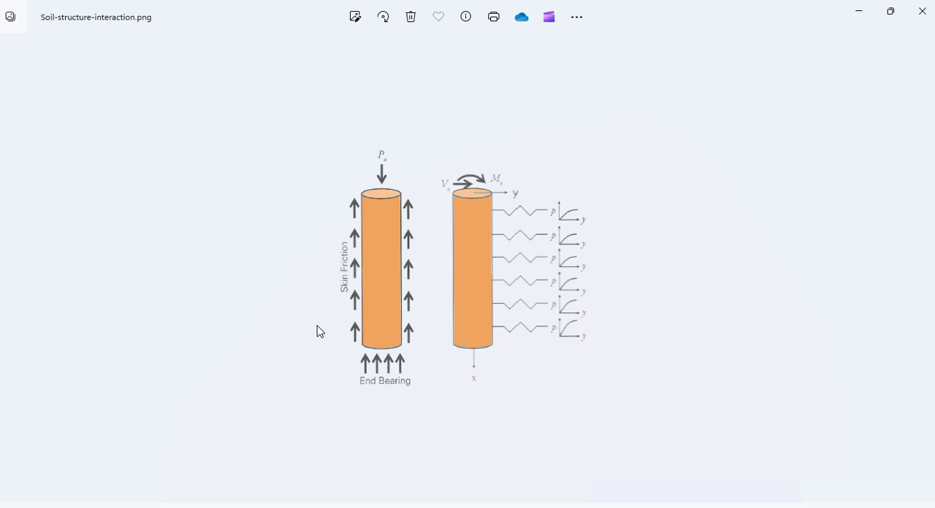
mouse_move(543, 190)
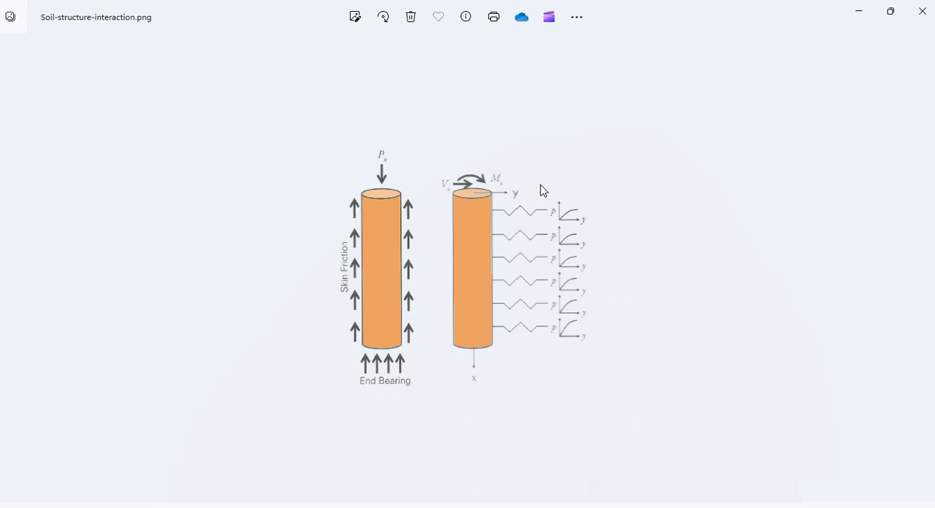
mouse_move(533, 201)
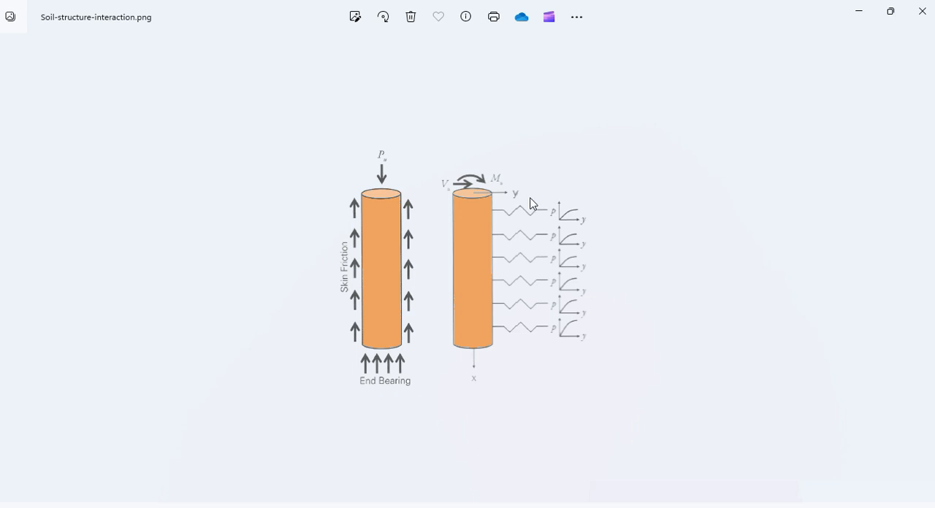
mouse_move(519, 234)
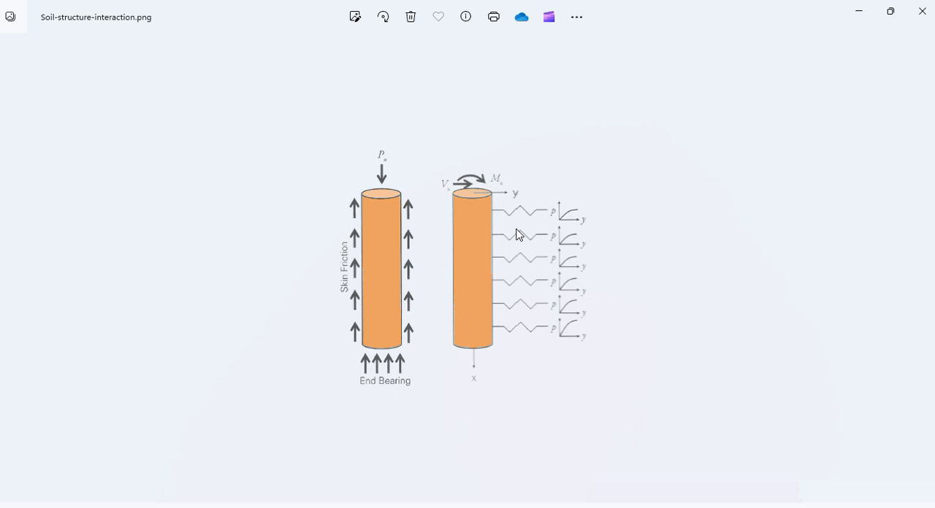
mouse_move(485, 228)
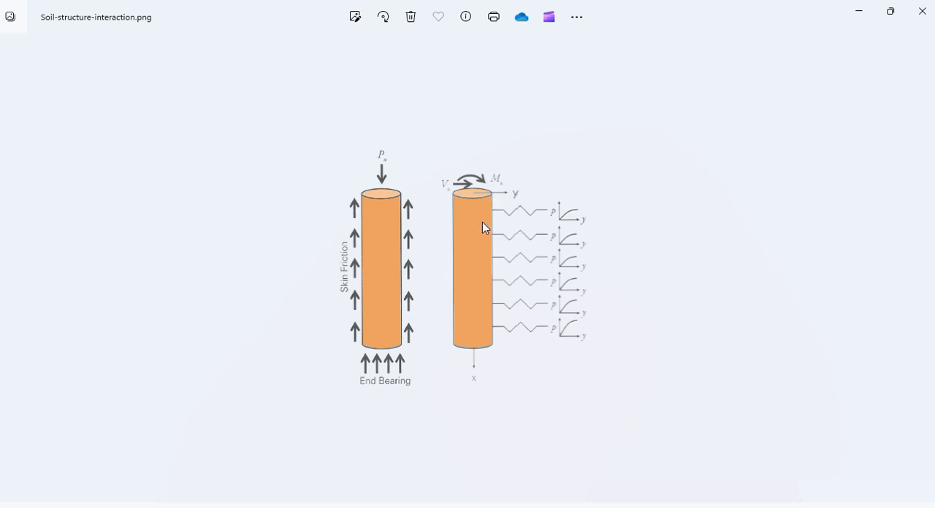
mouse_move(553, 249)
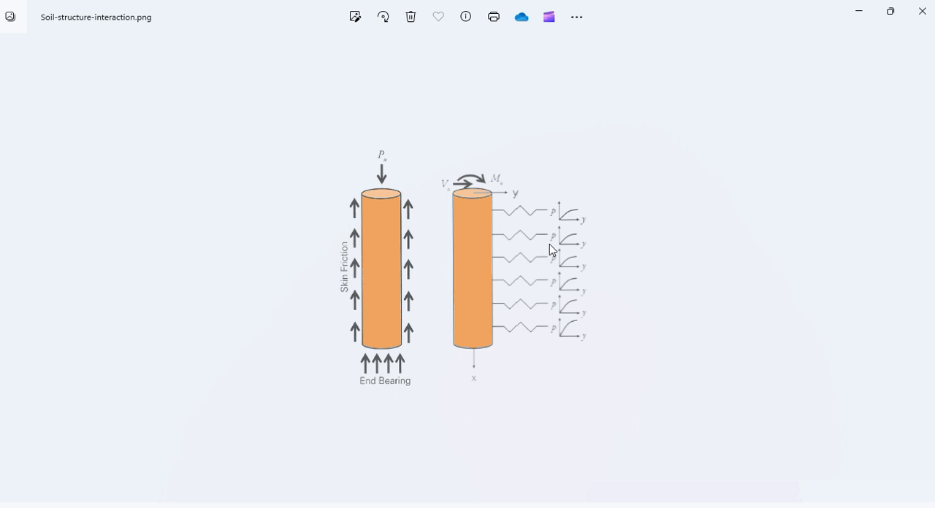
mouse_move(584, 228)
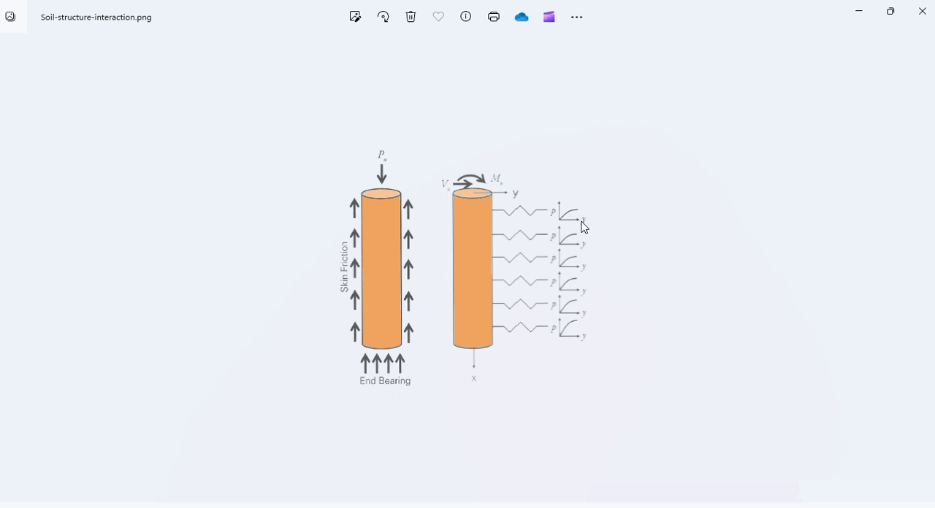
mouse_move(618, 246)
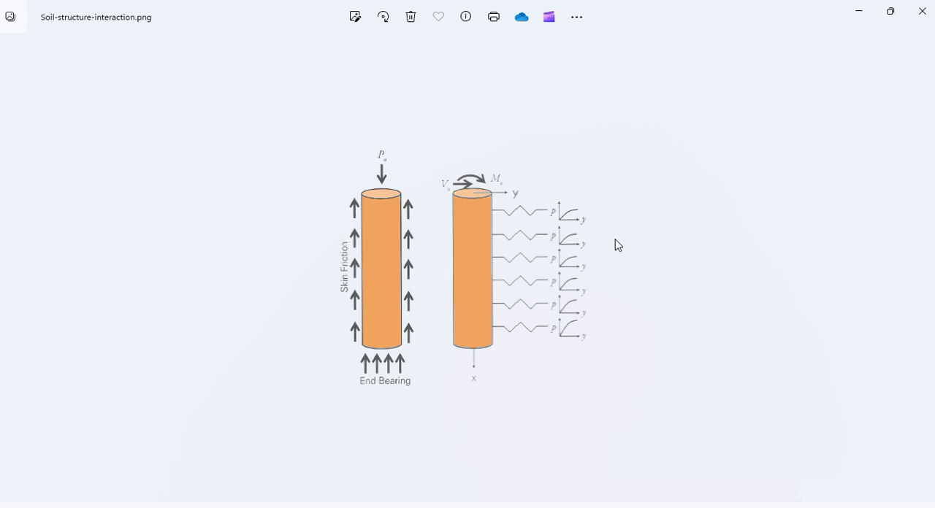
mouse_move(610, 247)
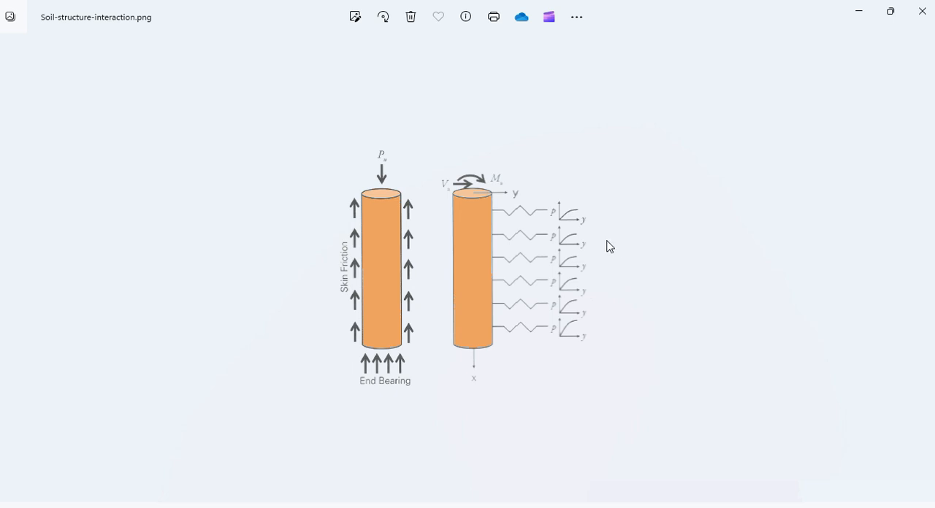
mouse_move(595, 234)
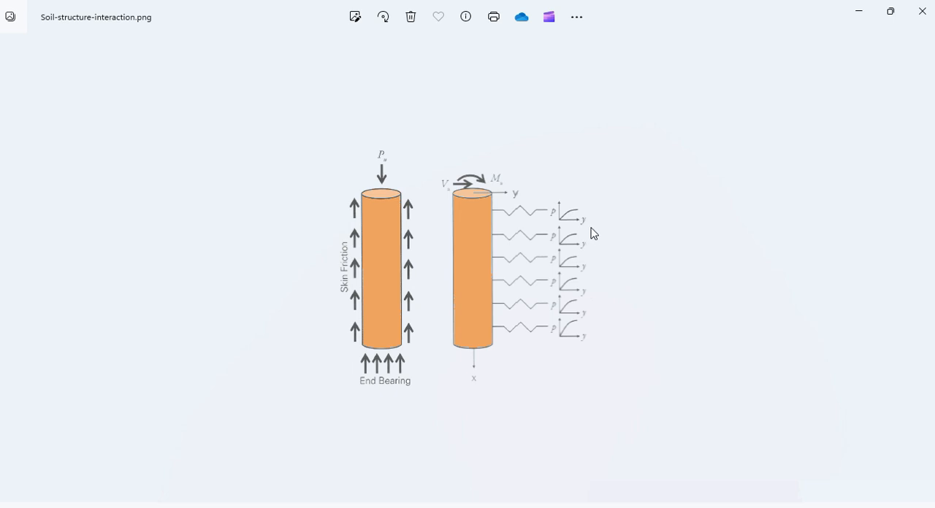
mouse_move(587, 345)
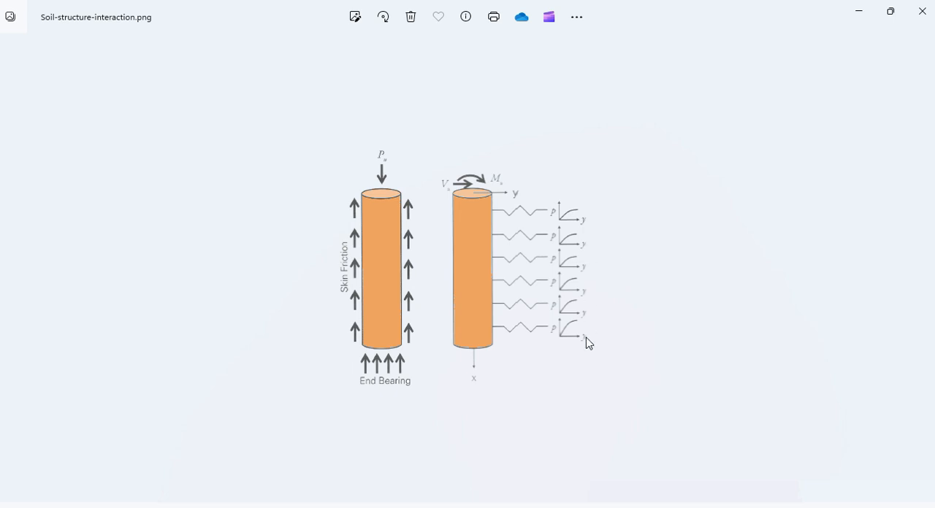
mouse_move(558, 292)
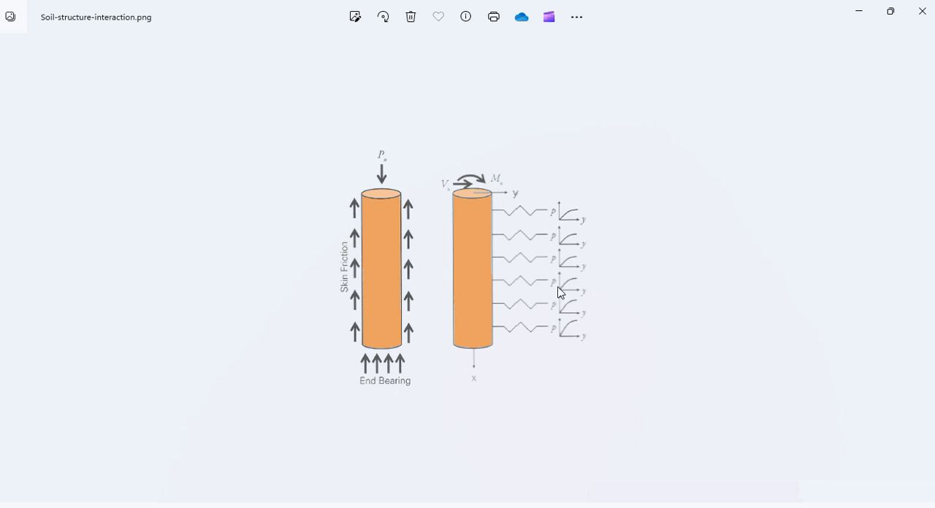
mouse_move(523, 338)
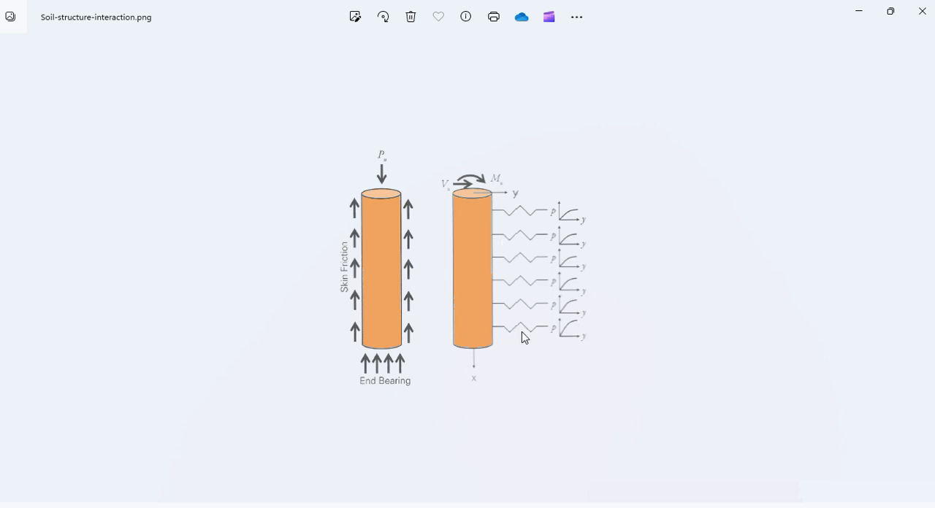
mouse_move(621, 327)
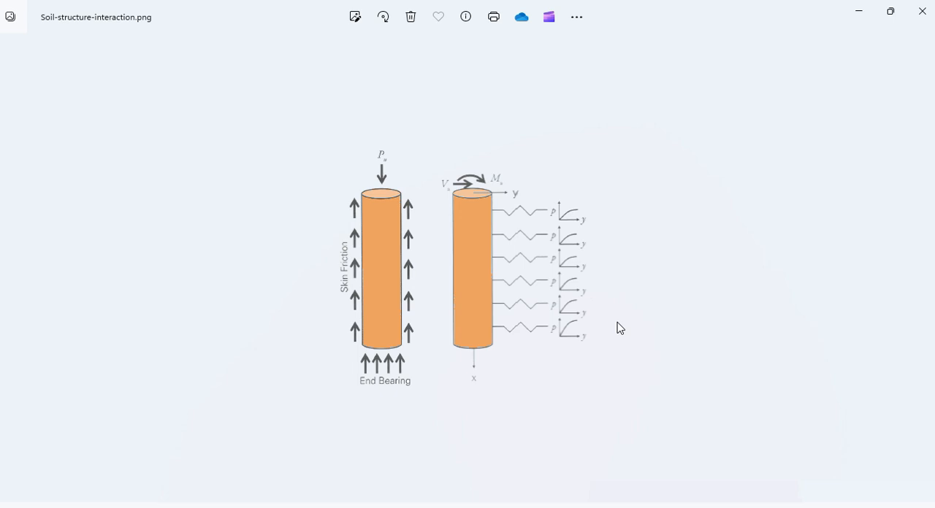
mouse_move(599, 241)
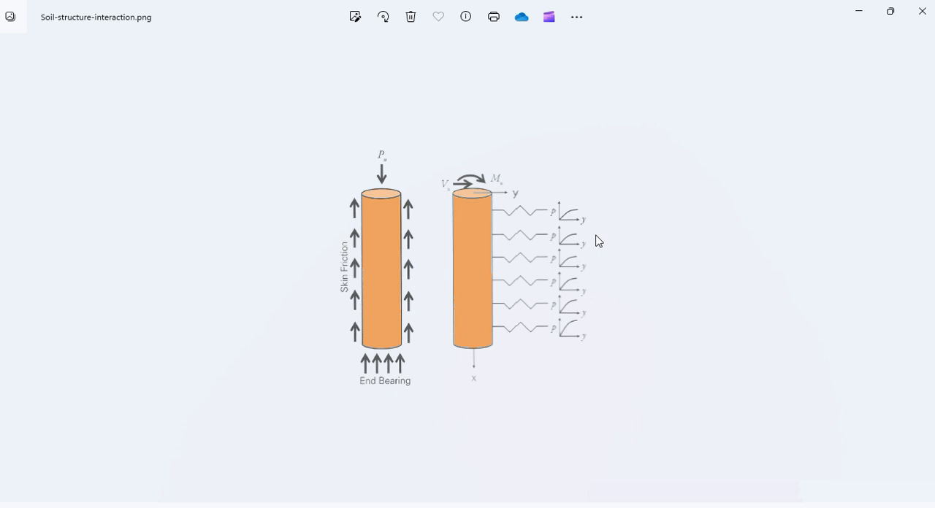
mouse_move(610, 220)
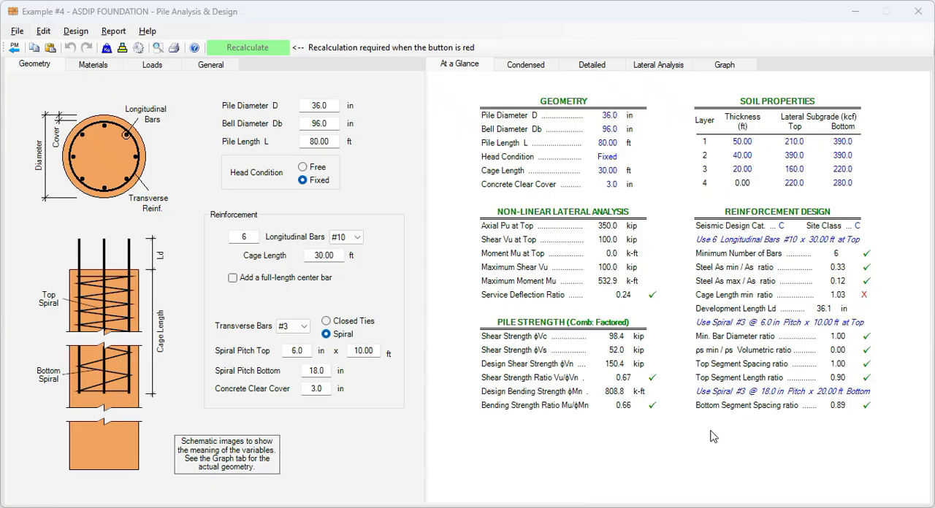
mouse_move(473, 308)
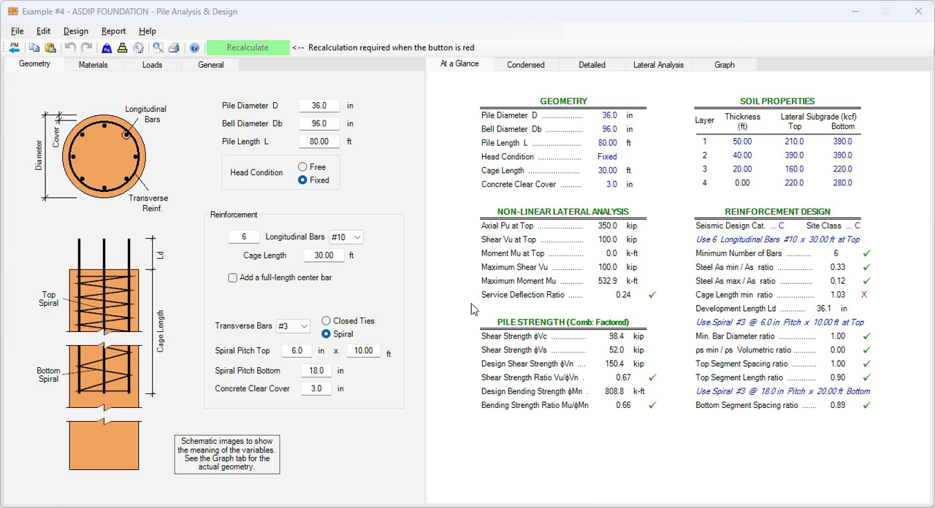
Review the pile's service loads, then the factored loads of 350 kip axial and 100 kip shear
click(318, 105)
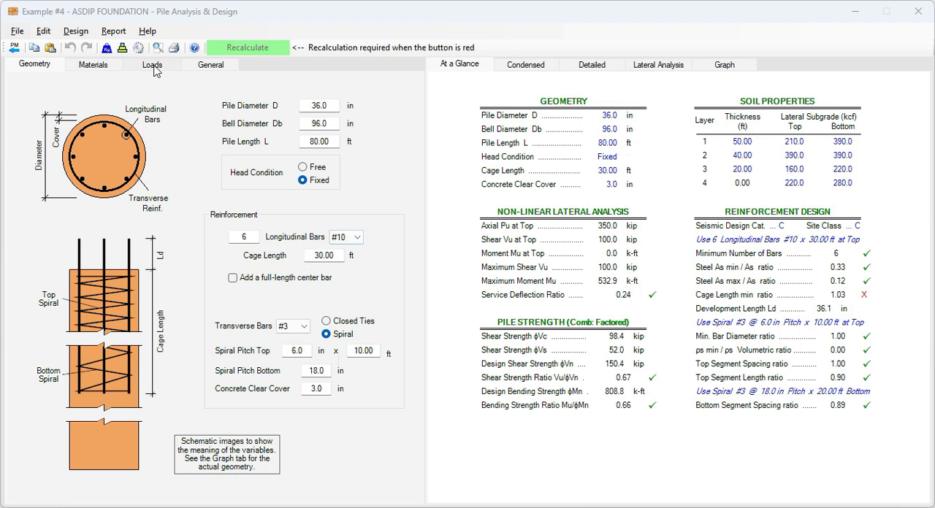
click(152, 64)
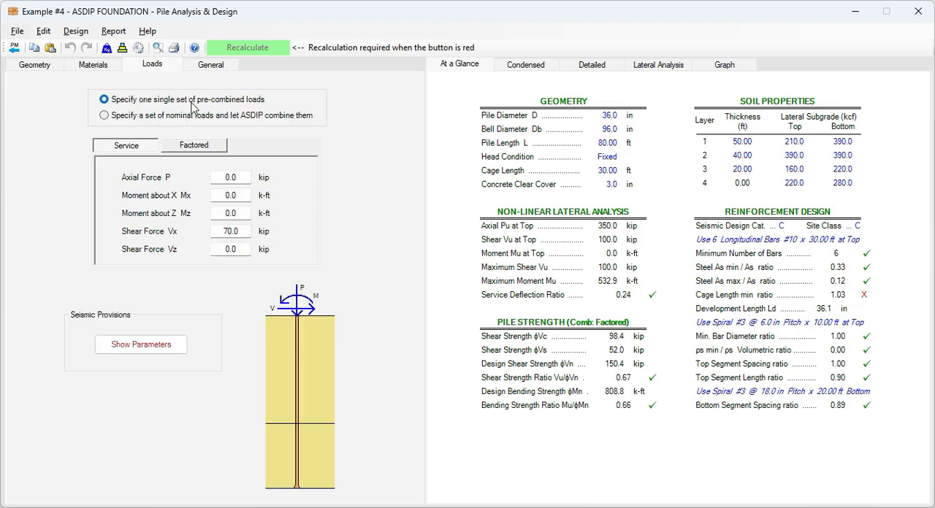
mouse_move(234, 103)
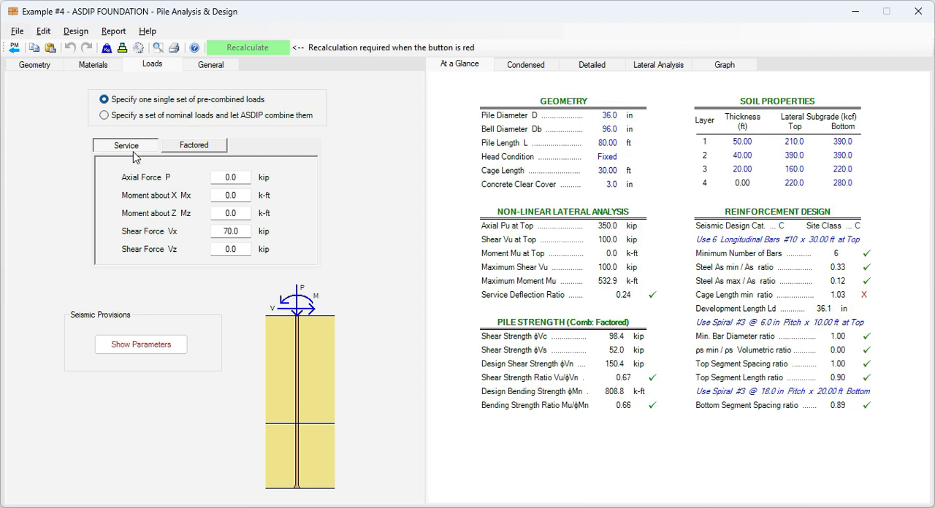
mouse_move(149, 158)
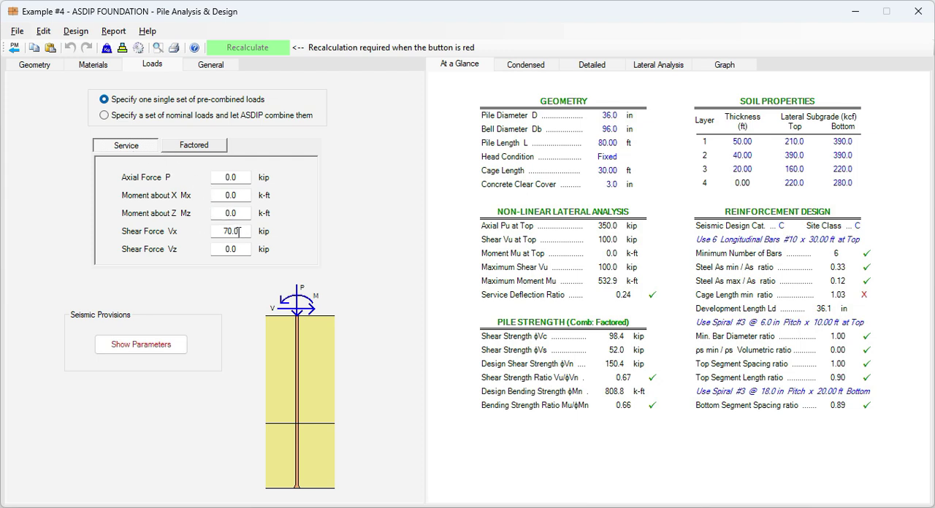
click(193, 144)
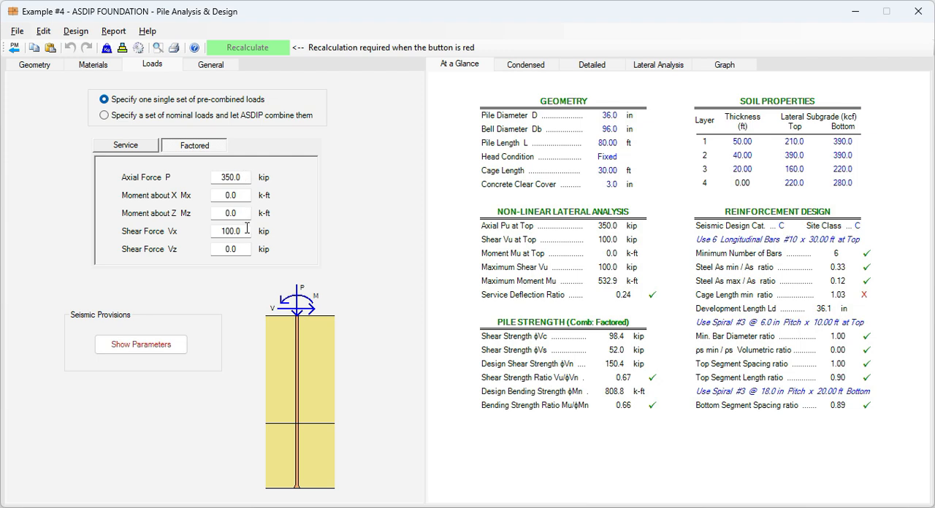
mouse_move(334, 159)
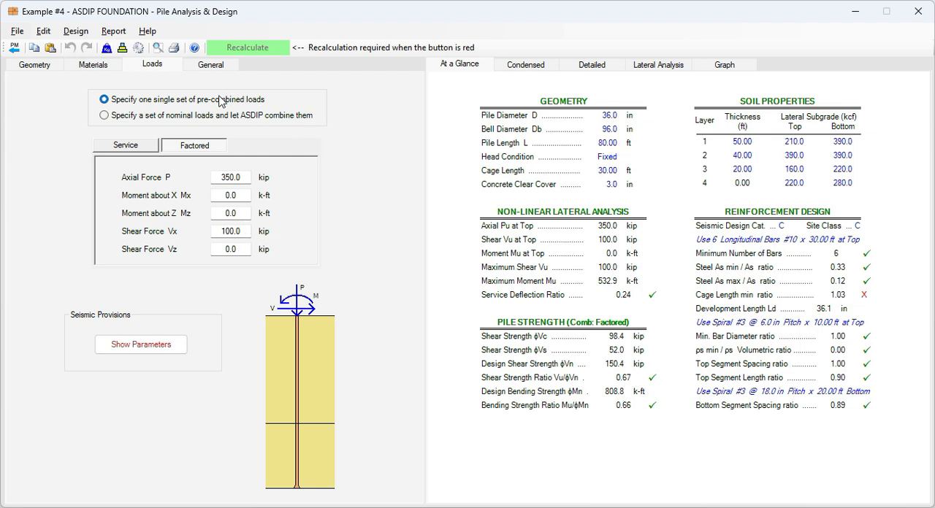
mouse_move(599, 85)
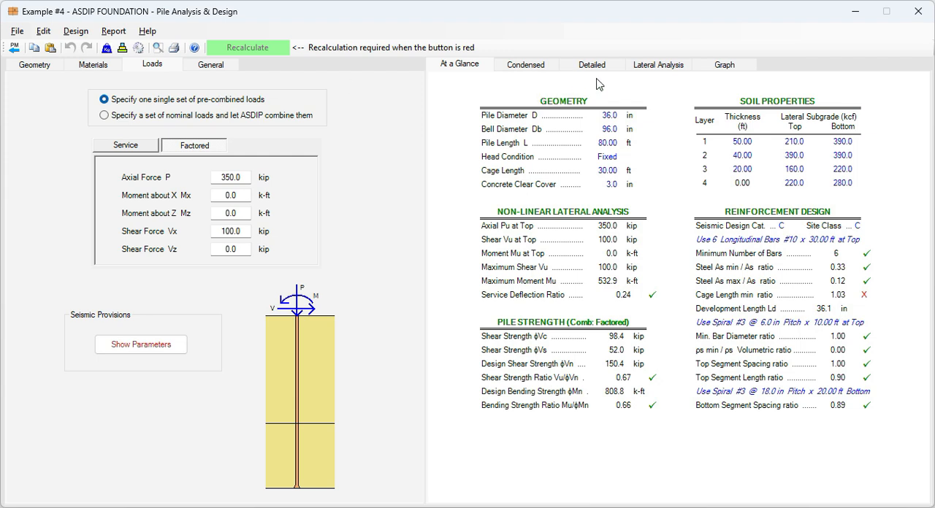
mouse_move(648, 70)
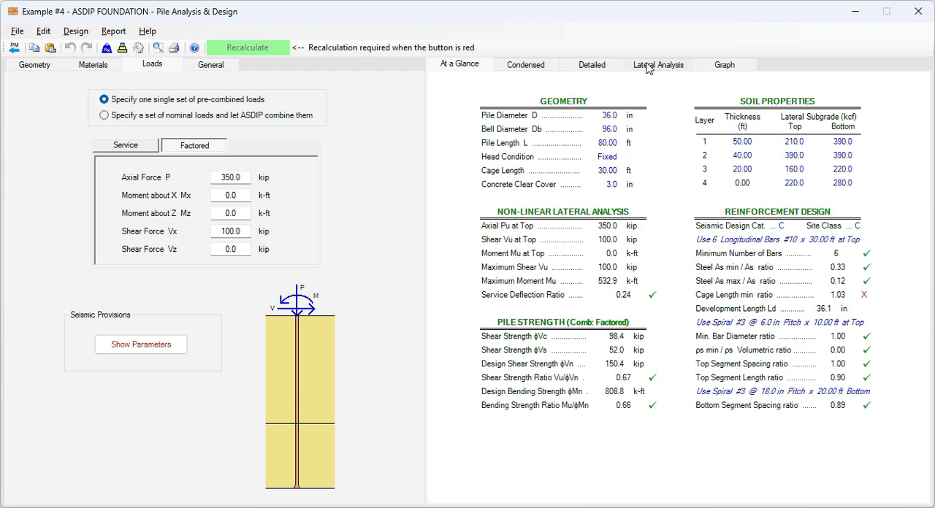
Show the lateral analysis table for Service Loads: 70 kip shear, 373.1 k-ft moment at top
click(658, 64)
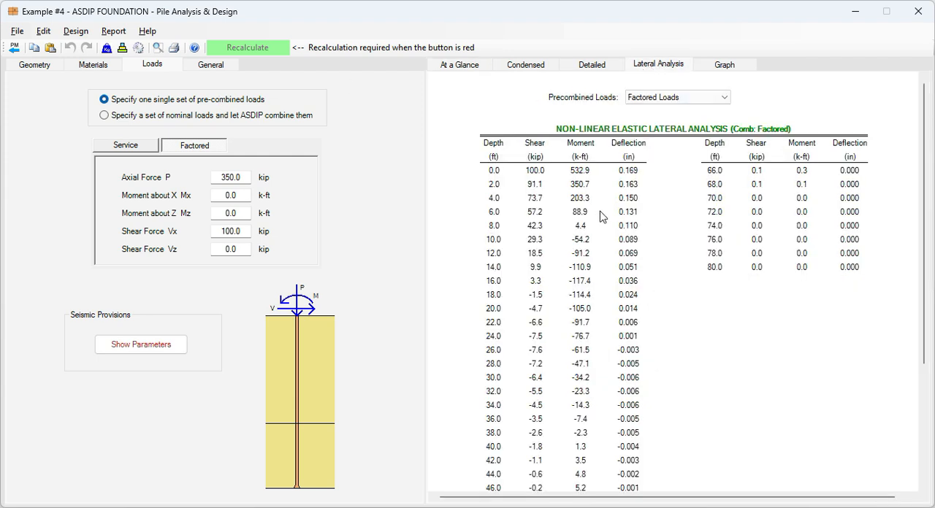
mouse_move(676, 219)
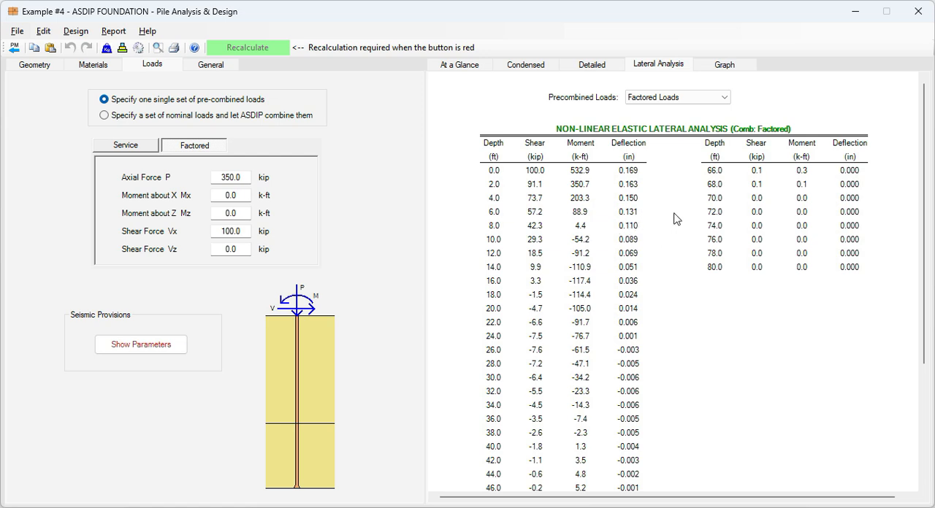
mouse_move(374, 170)
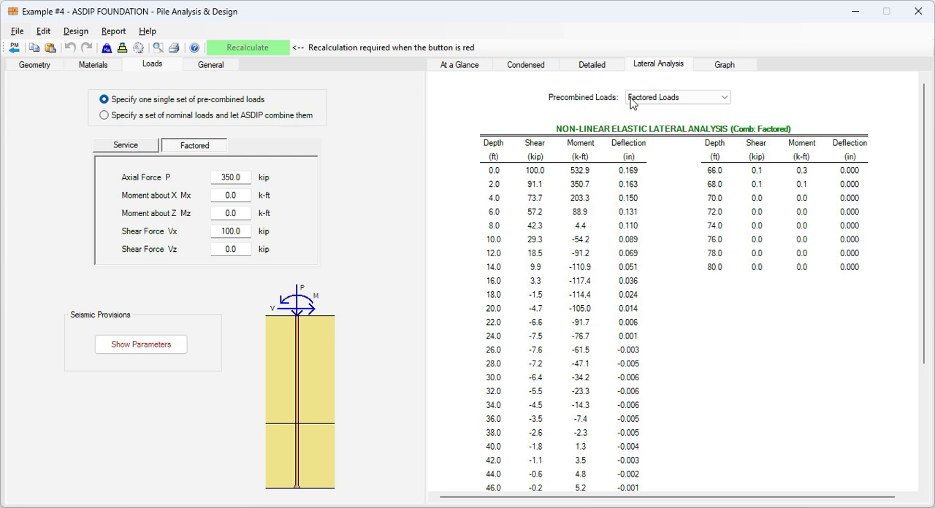
mouse_move(661, 126)
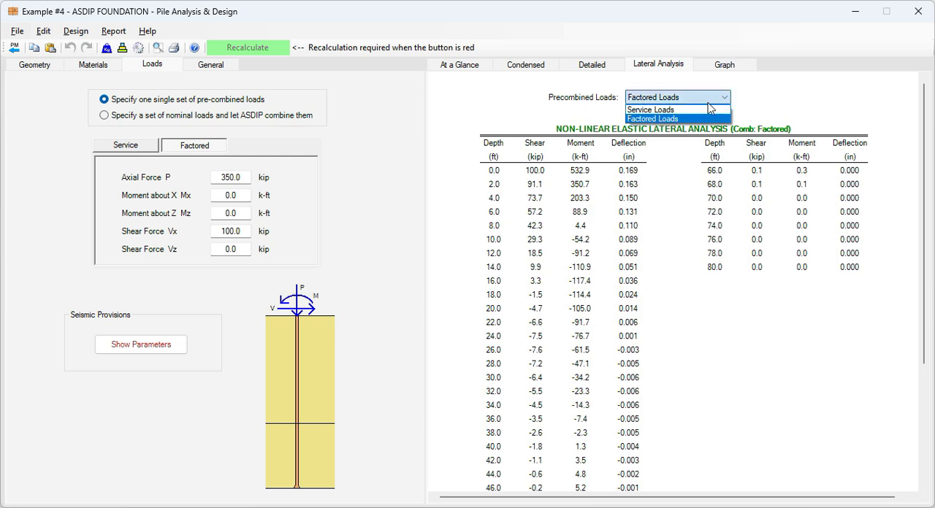
click(657, 108)
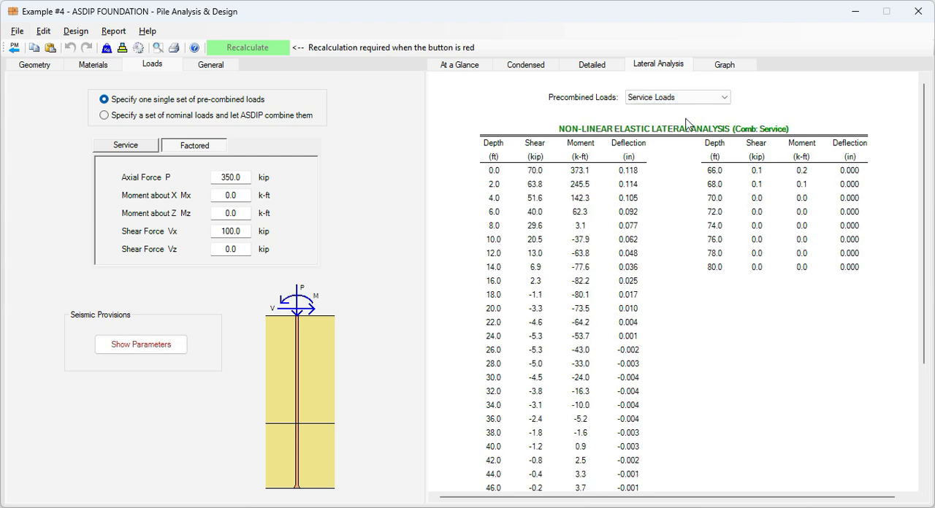
mouse_move(768, 142)
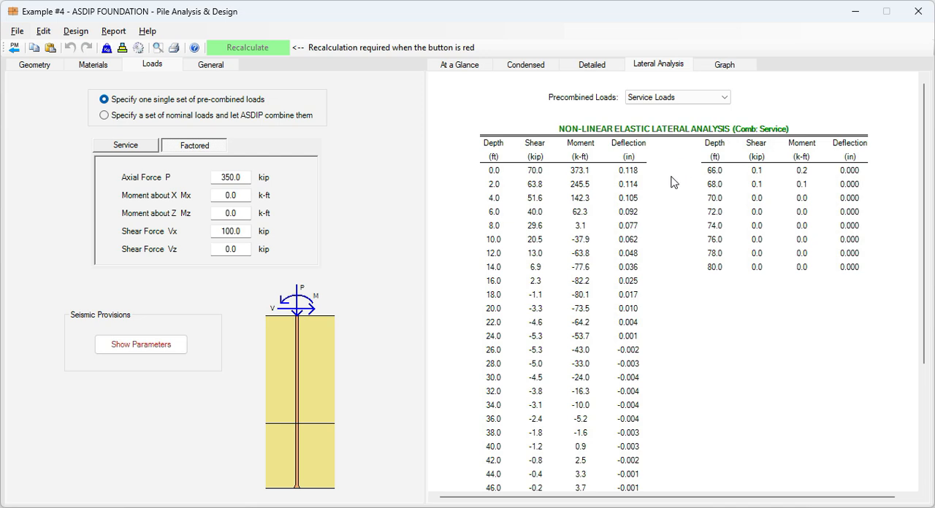
mouse_move(724, 65)
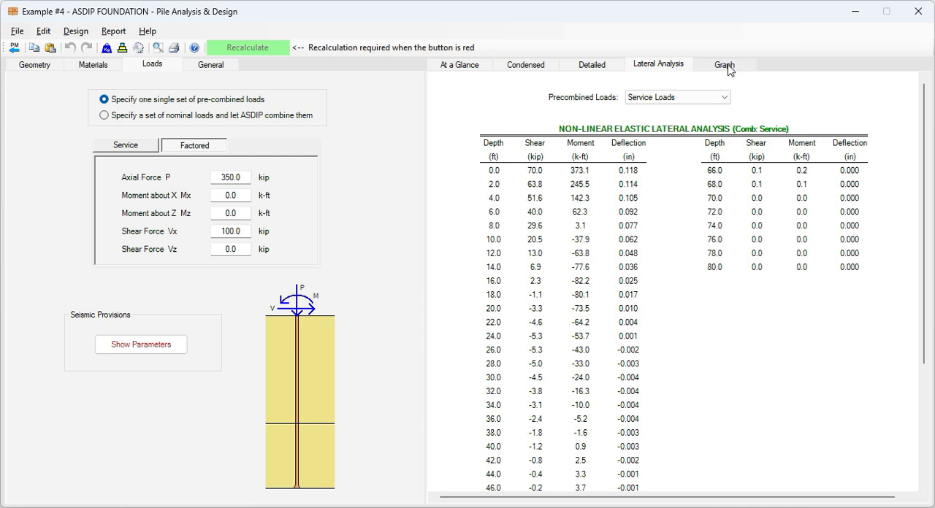
Plot the V, M, D diagrams for Factored Loads: 100 kip shear, 532.9 k-ft moment, 0.168 in deflection
click(725, 64)
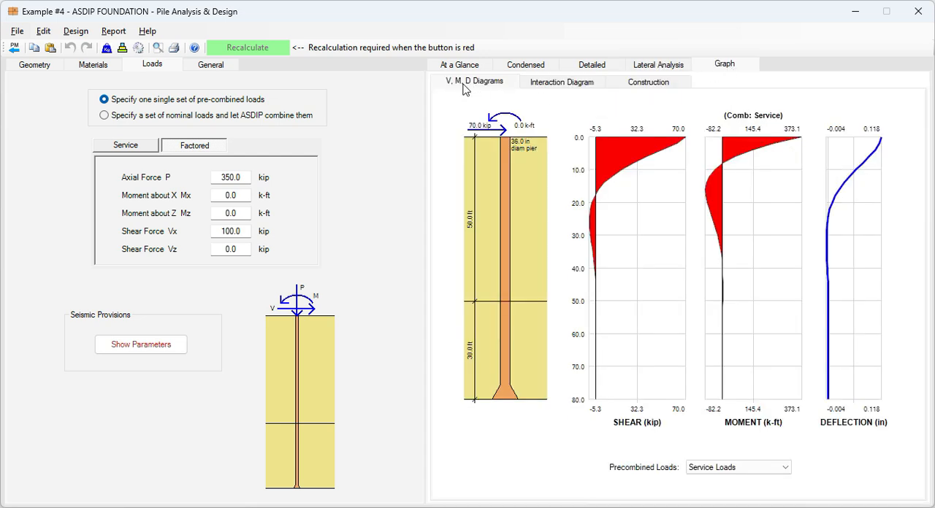
mouse_move(529, 228)
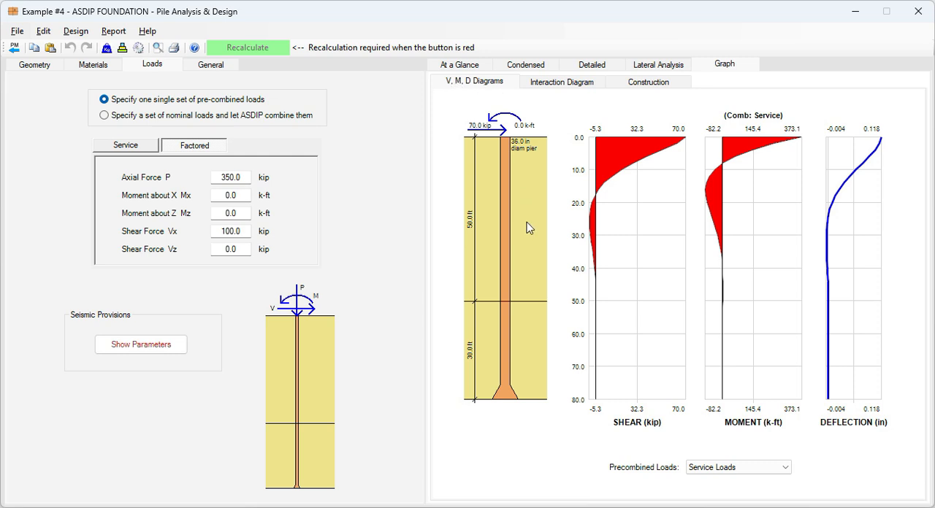
mouse_move(667, 239)
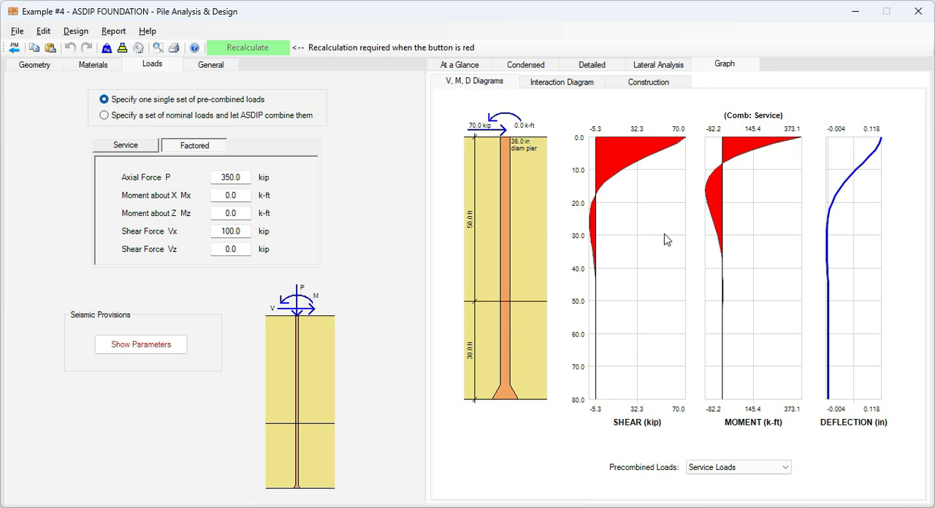
mouse_move(646, 360)
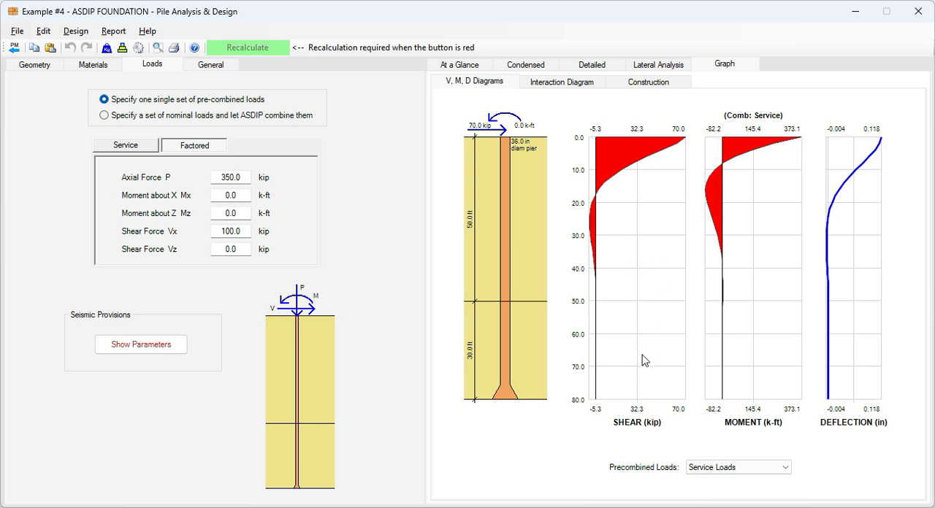
mouse_move(766, 419)
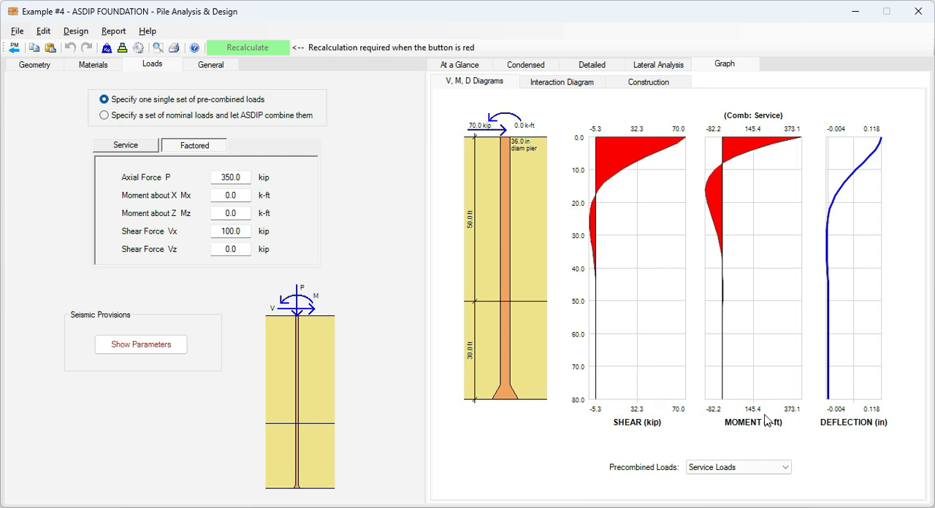
mouse_move(742, 243)
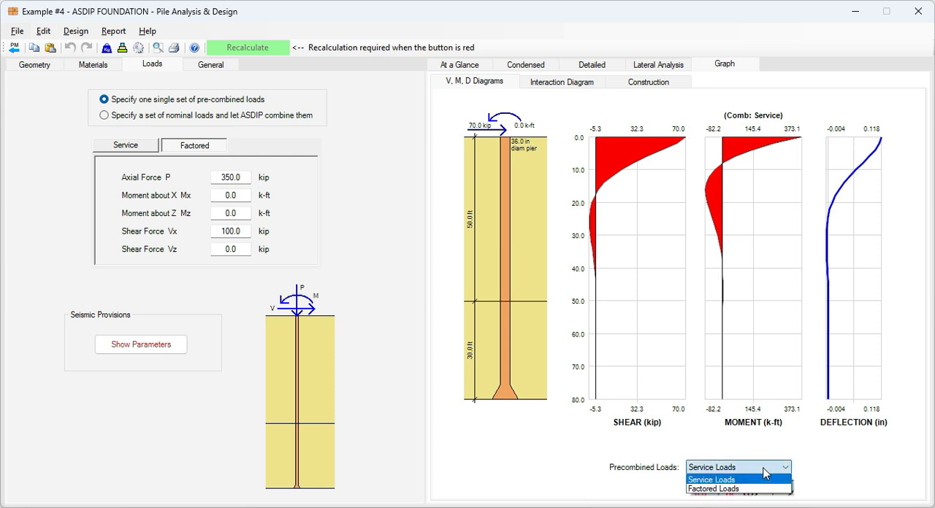
mouse_move(724, 488)
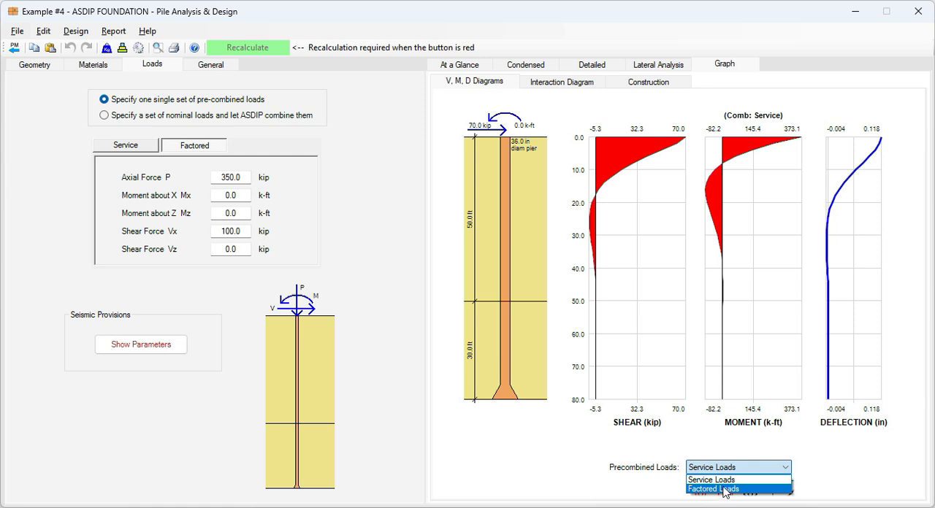
click(713, 489)
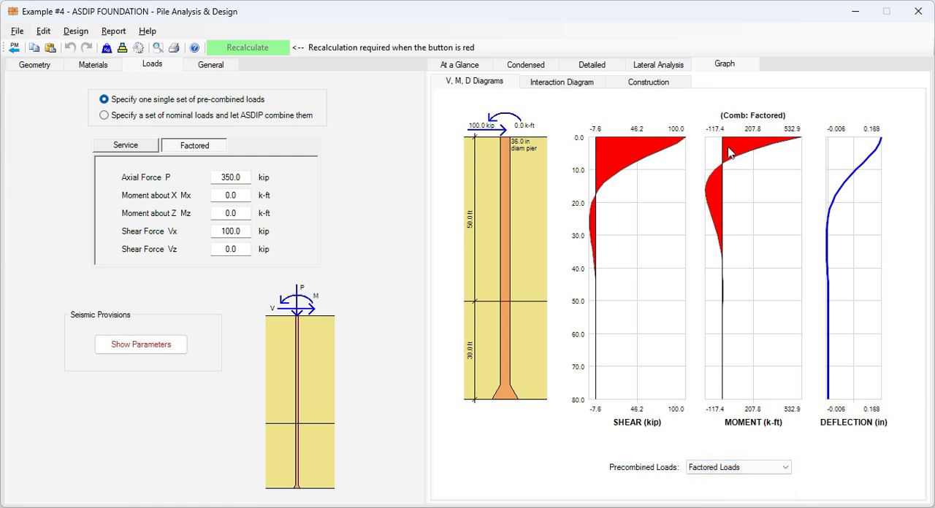
mouse_move(783, 159)
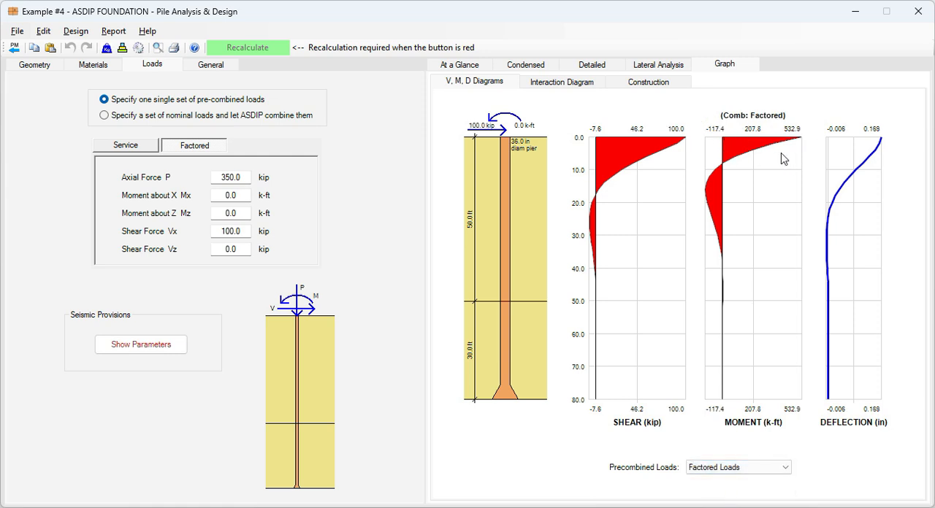
mouse_move(264, 111)
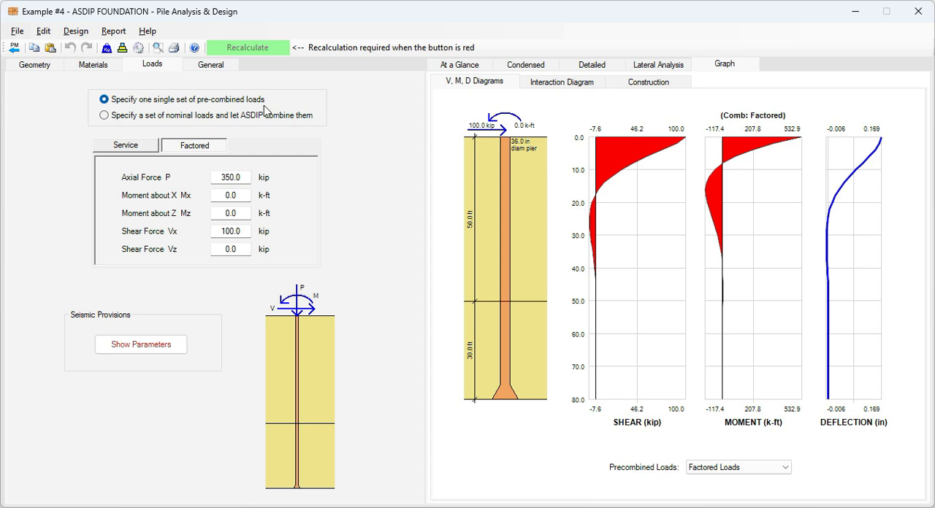
mouse_move(109, 120)
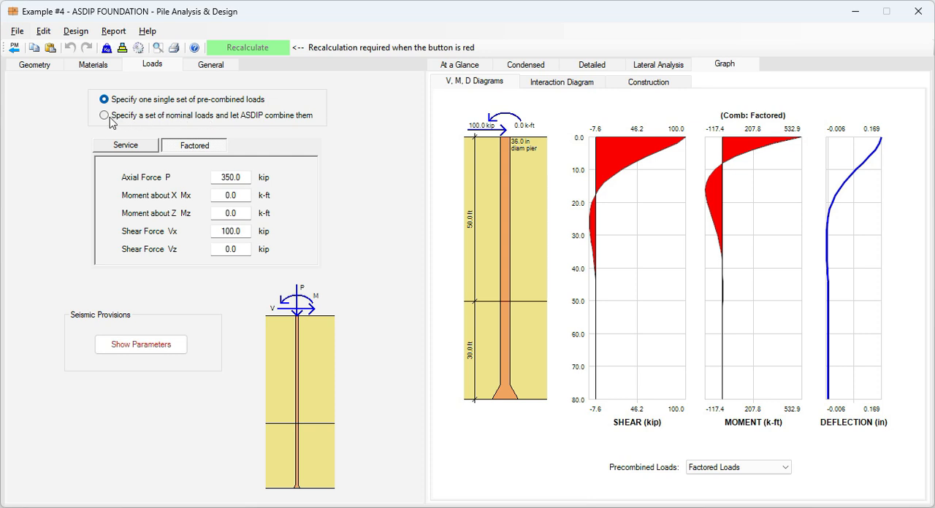
click(105, 115)
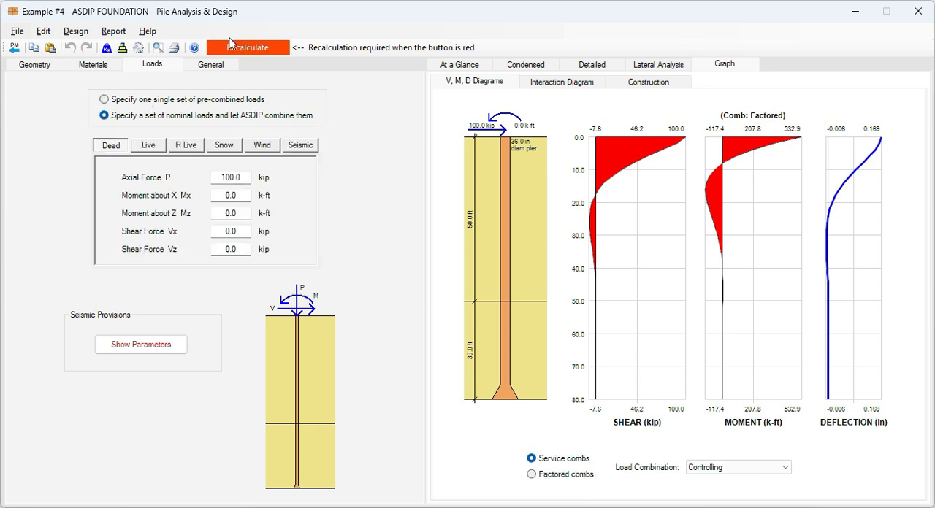
mouse_move(257, 64)
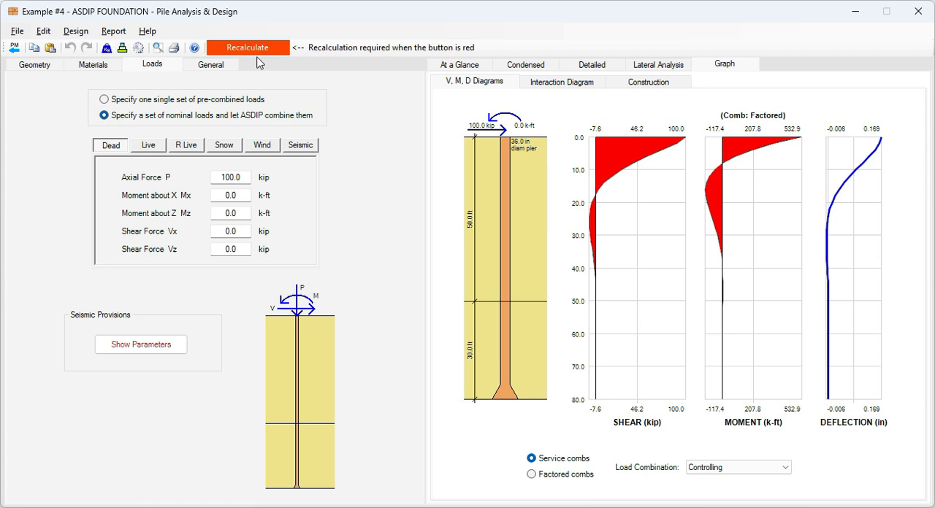
mouse_move(268, 64)
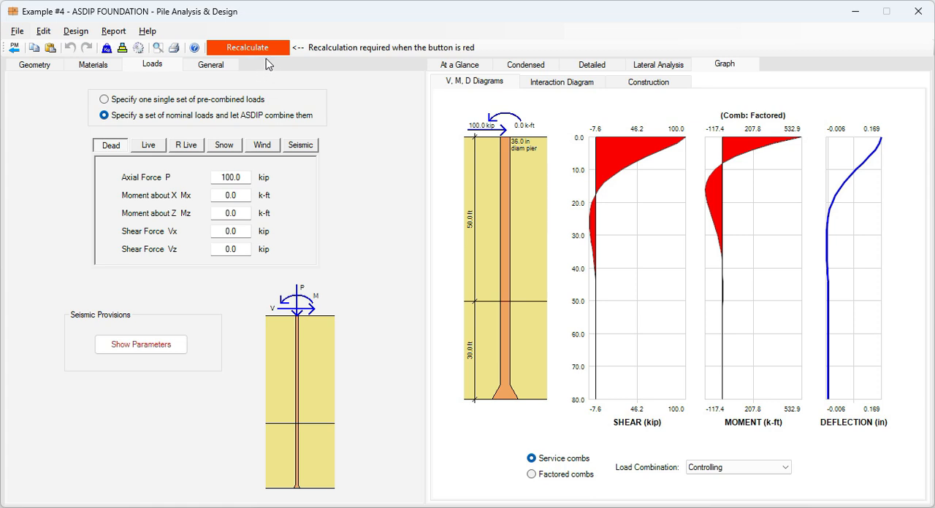
mouse_move(301, 96)
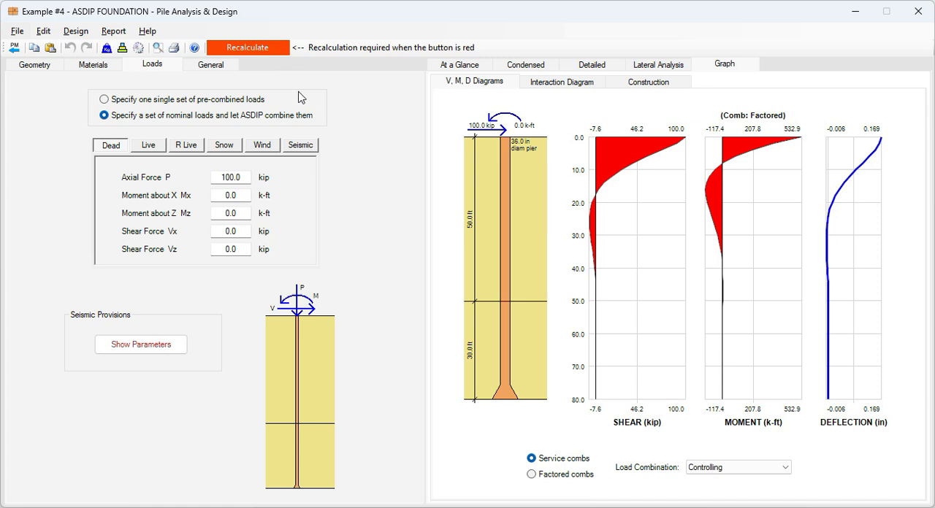
mouse_move(268, 79)
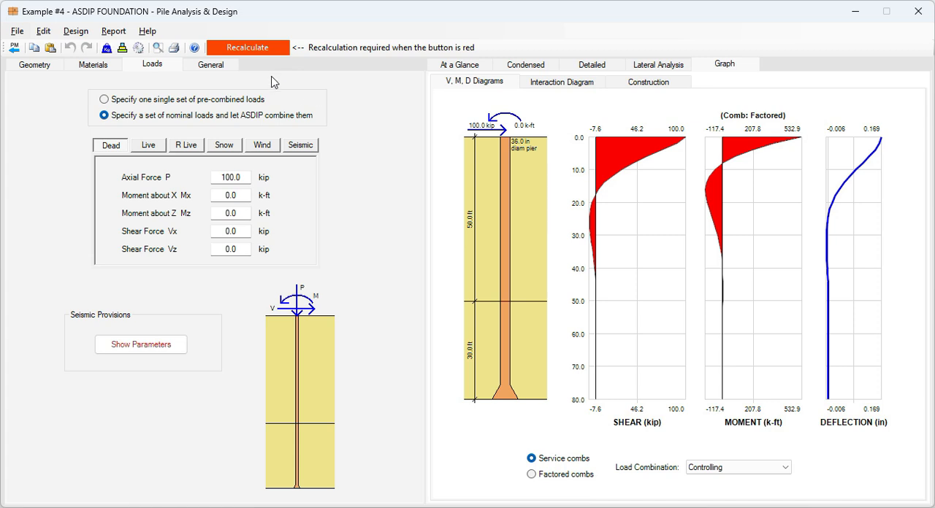
mouse_move(362, 158)
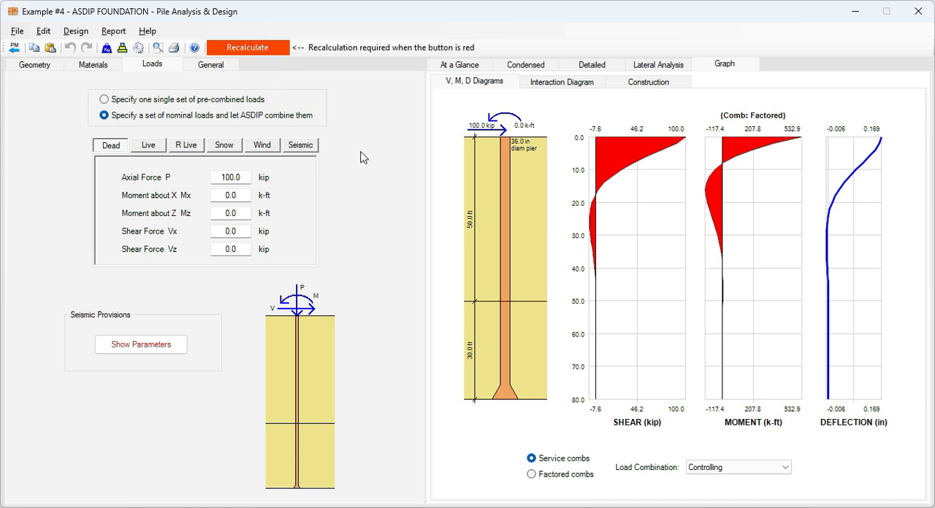
mouse_move(357, 152)
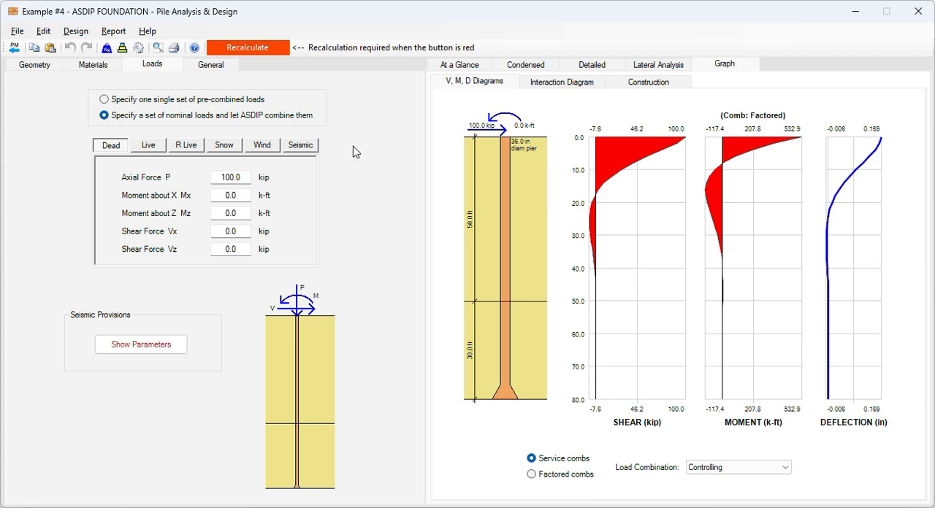
mouse_move(124, 200)
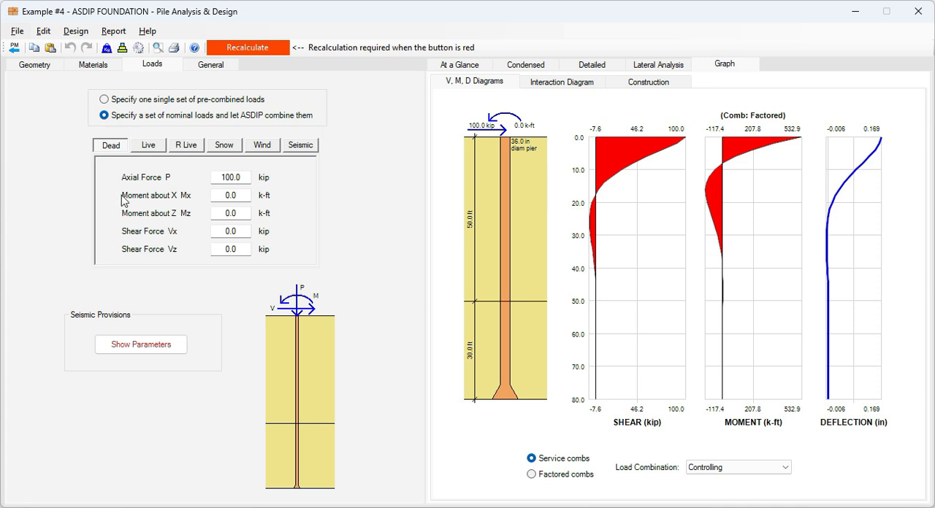
mouse_move(298, 255)
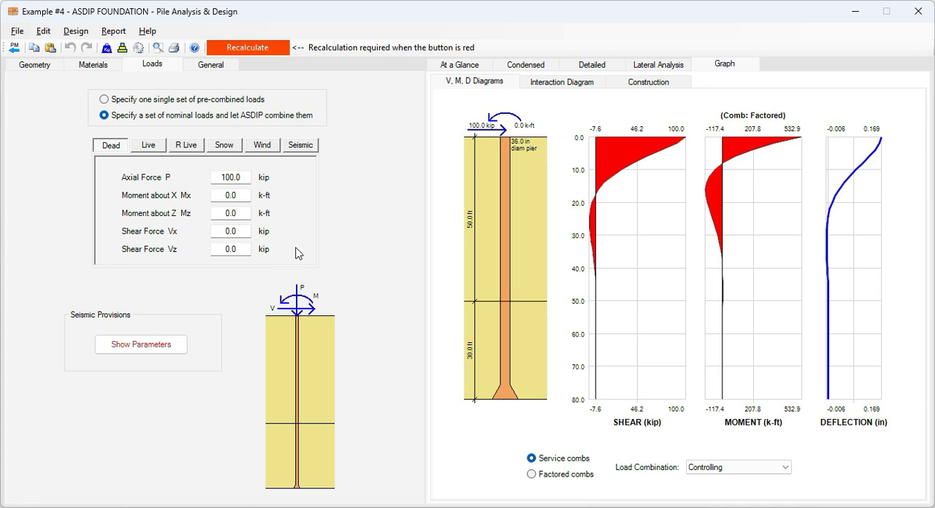
mouse_move(371, 212)
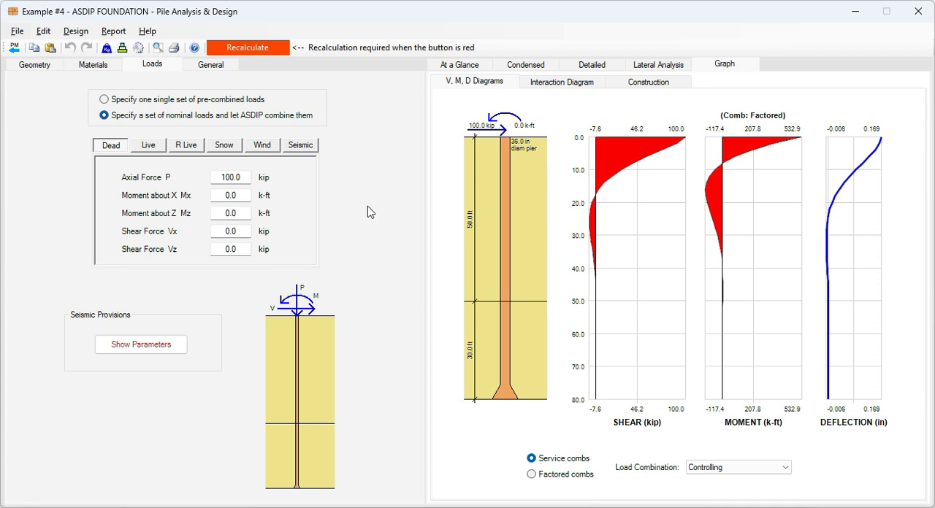
mouse_move(303, 137)
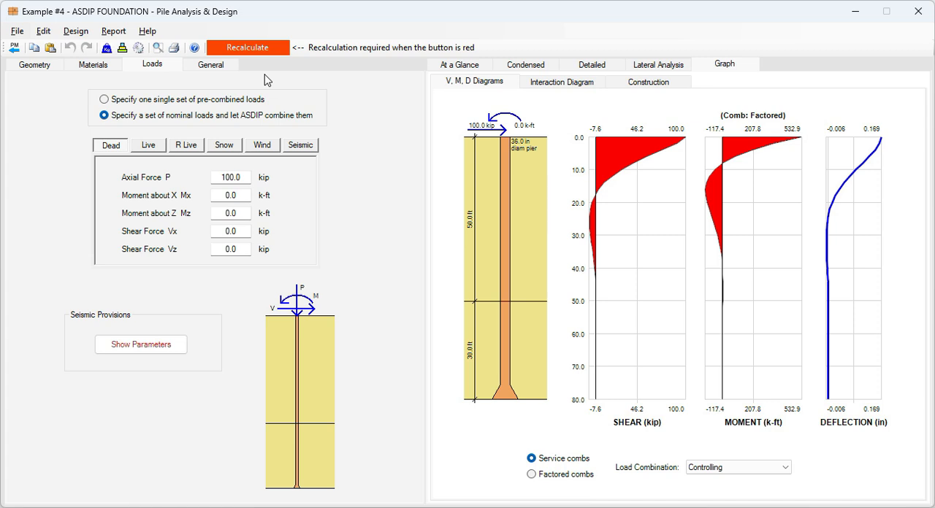
Set the Dead axial force to 250 kip and review the live load inputs
text(200.0)
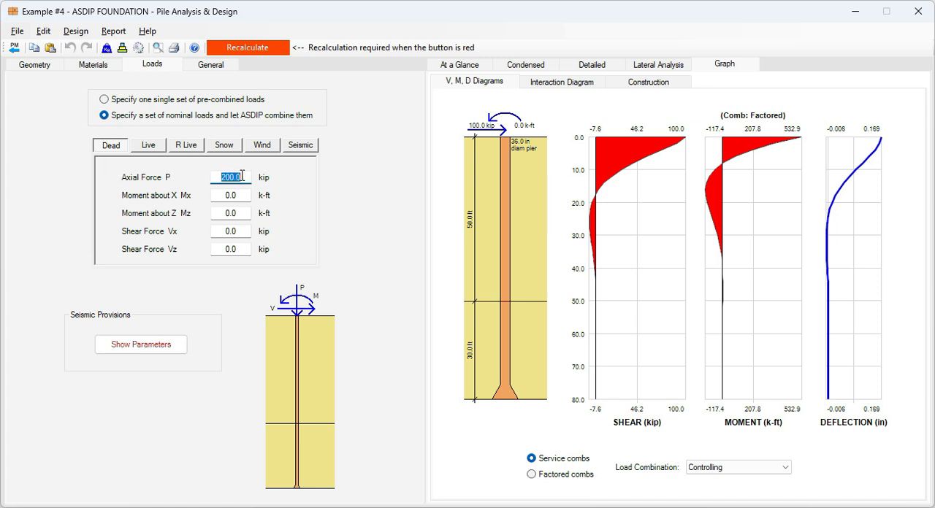
text(250)
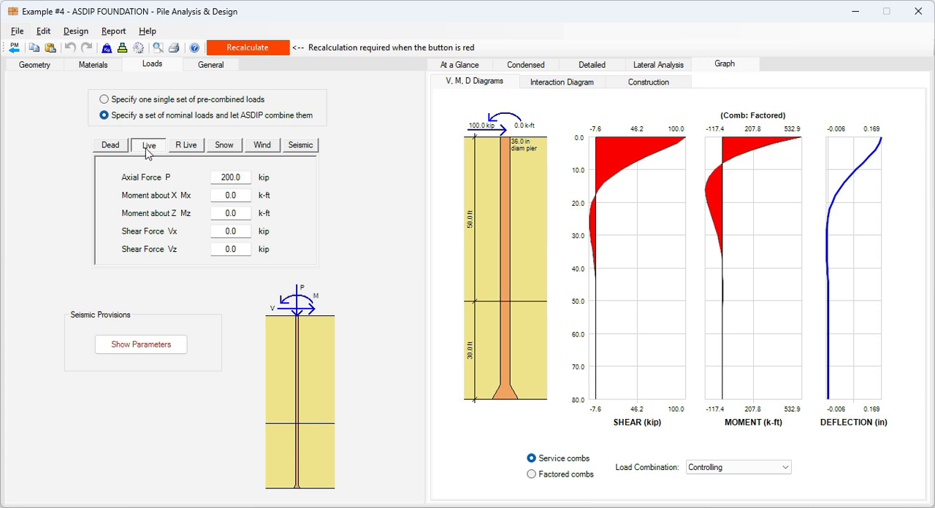
click(262, 145)
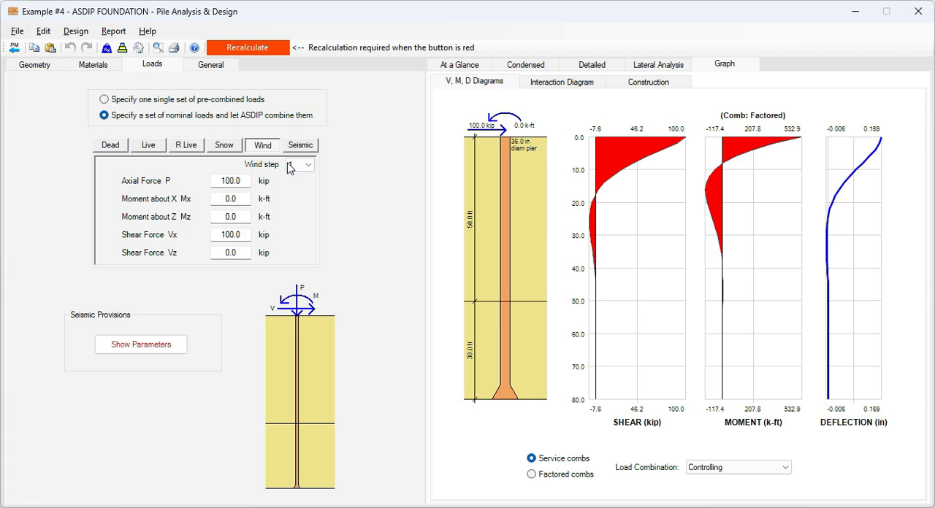
Check wind steps 1 and 2 and the seismic loads, then recalculate the pier
click(310, 163)
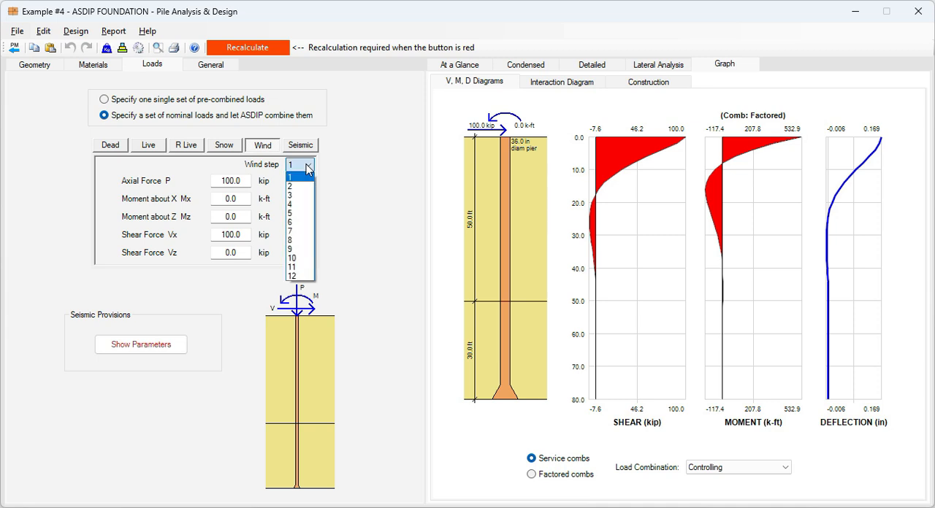
click(298, 175)
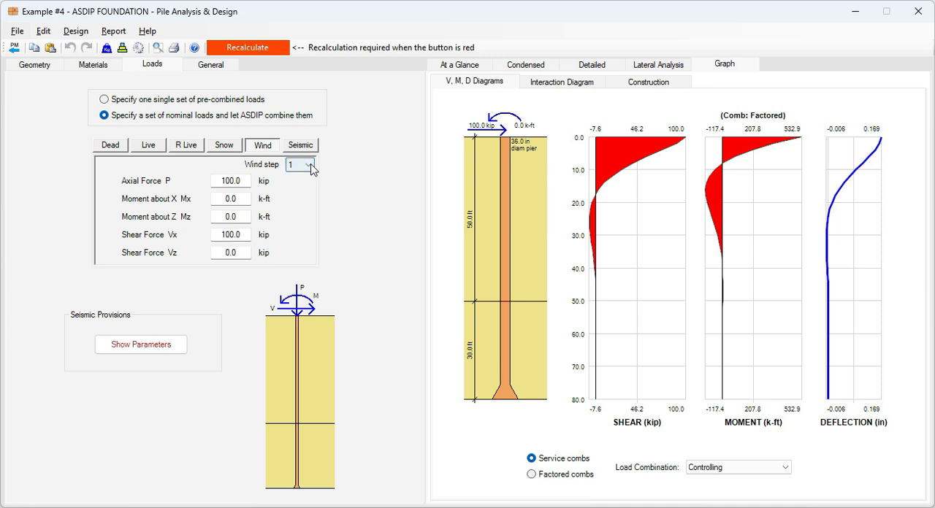
click(313, 164)
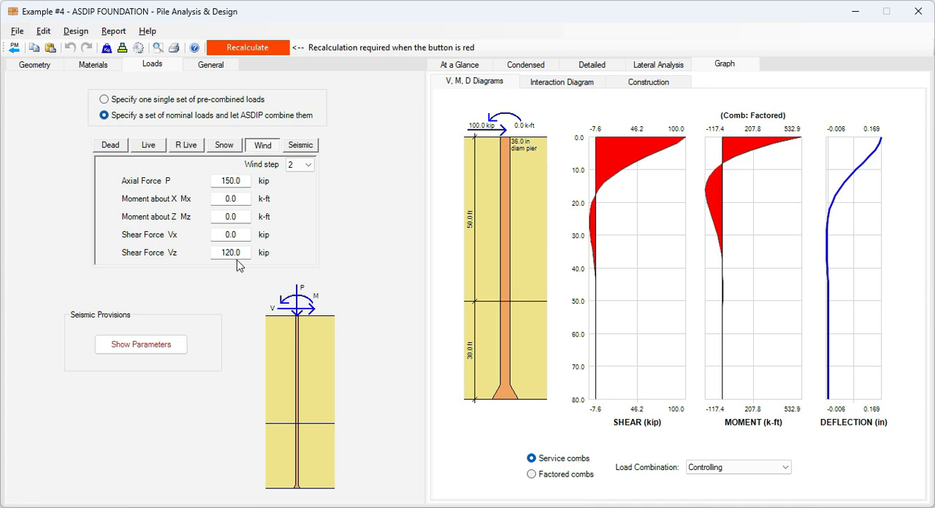
mouse_move(310, 116)
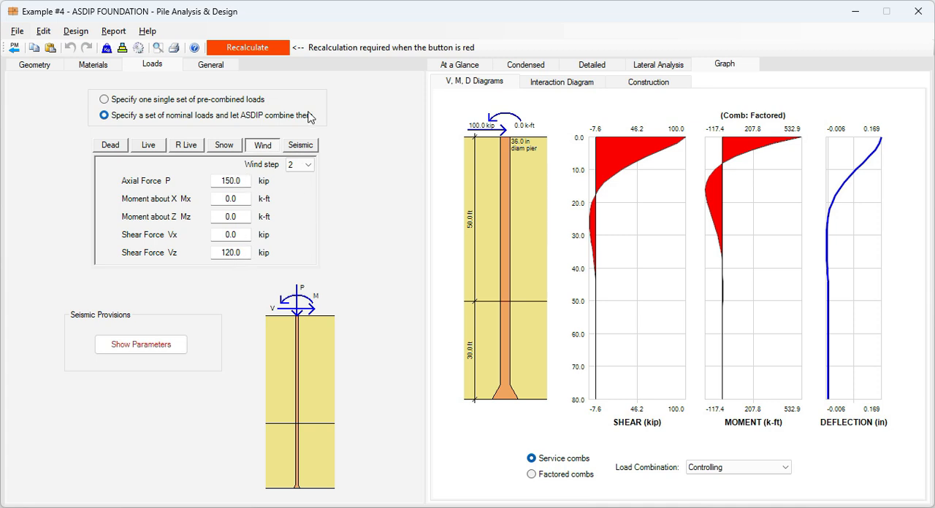
click(301, 145)
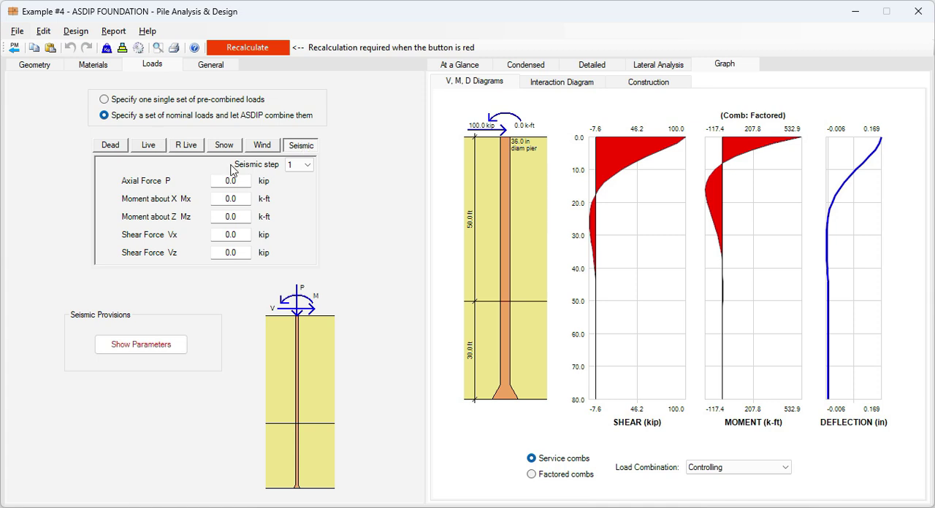
click(262, 145)
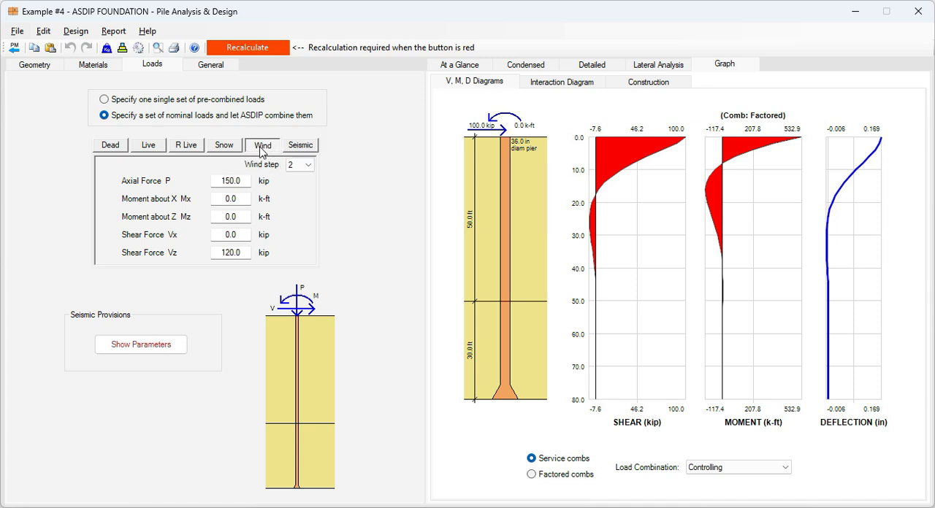
click(248, 46)
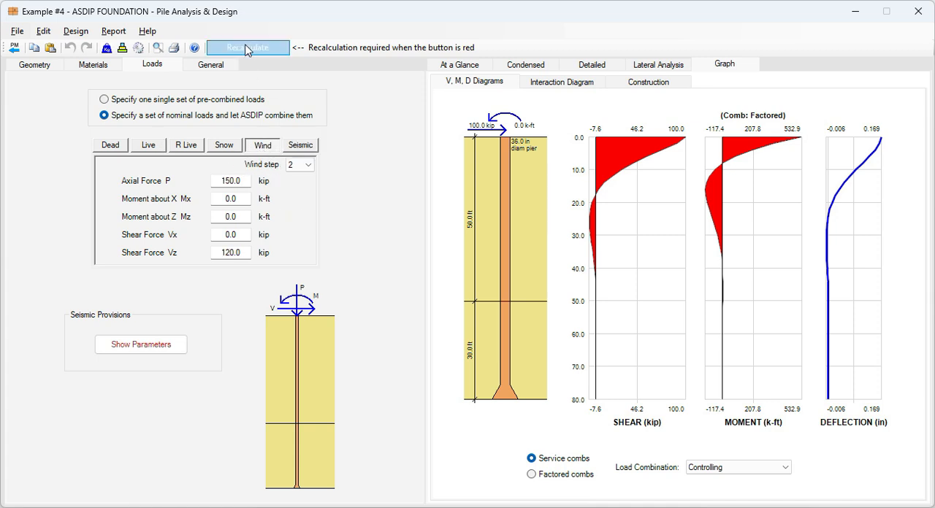
Finish recalculating and show results for factored load combinations (1.2D+0.5L+0.5Lr+W)
click(249, 47)
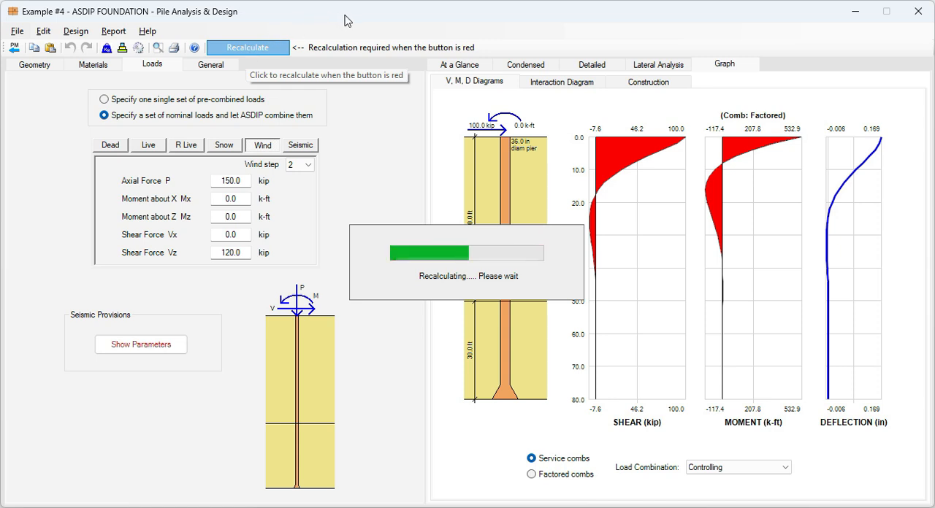
click(249, 47)
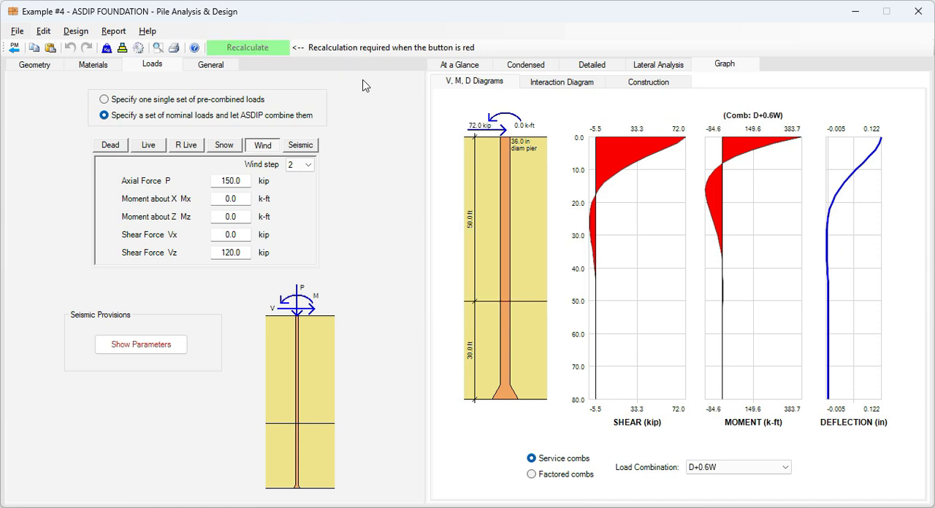
mouse_move(387, 169)
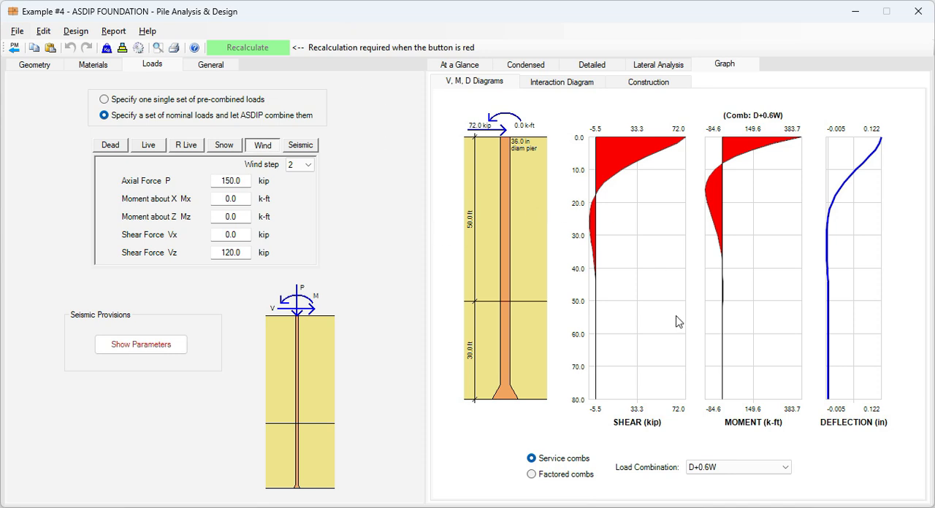
mouse_move(561, 459)
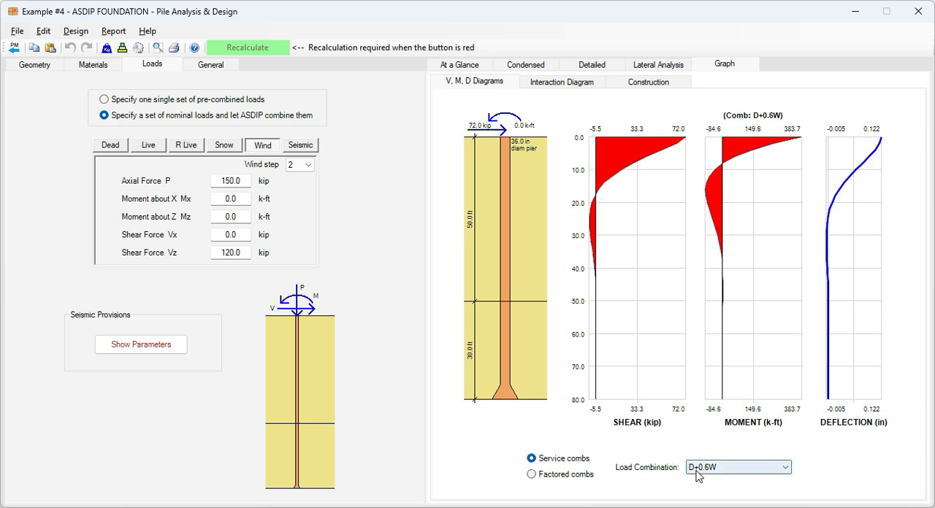
mouse_move(713, 476)
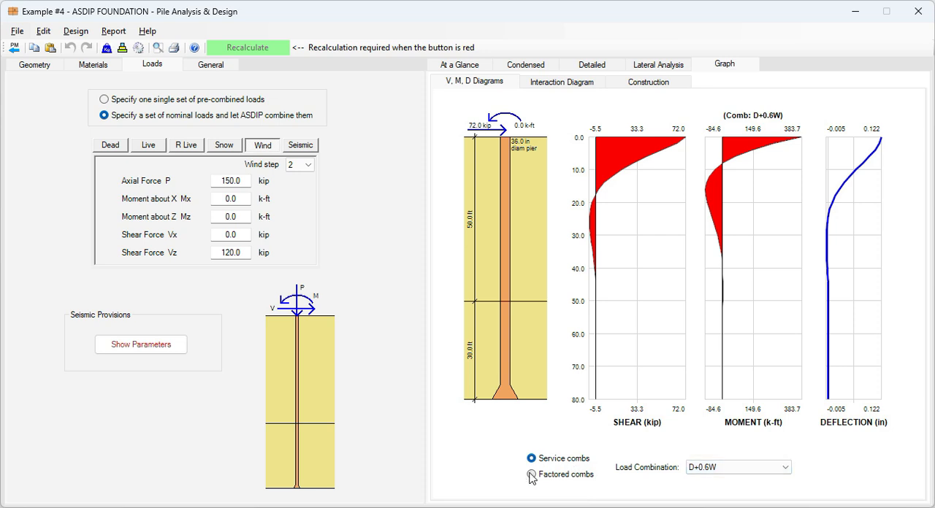
click(529, 475)
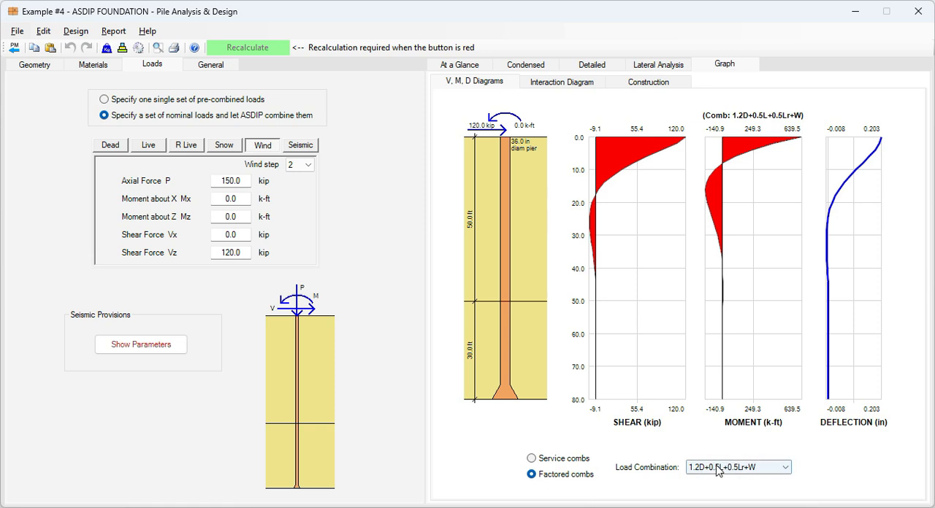
mouse_move(745, 447)
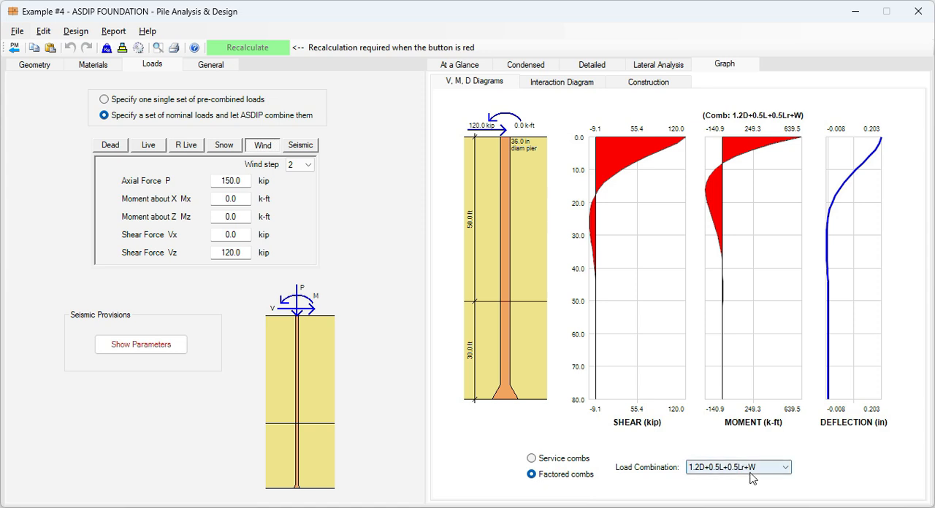
View the lateral analysis table with 120 kip shear and 639.5 k-ft moment, then the detailed report
click(657, 64)
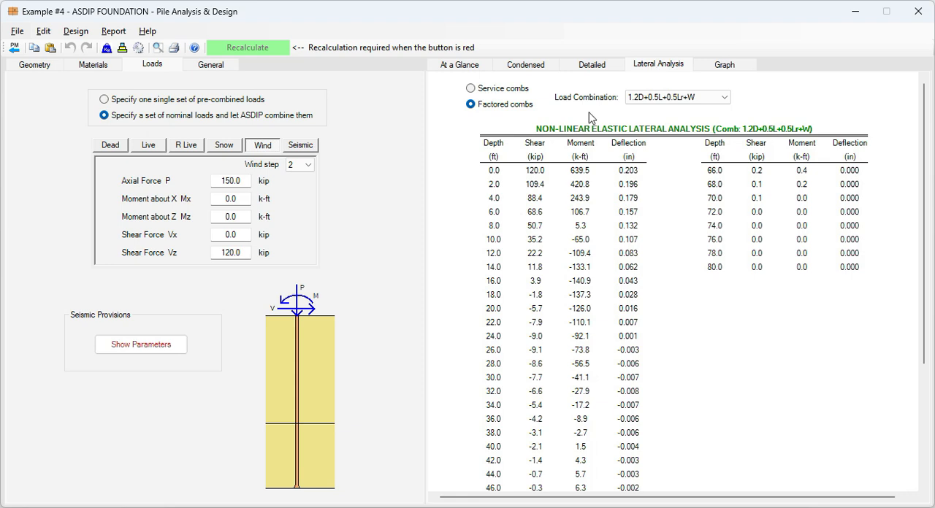
mouse_move(657, 122)
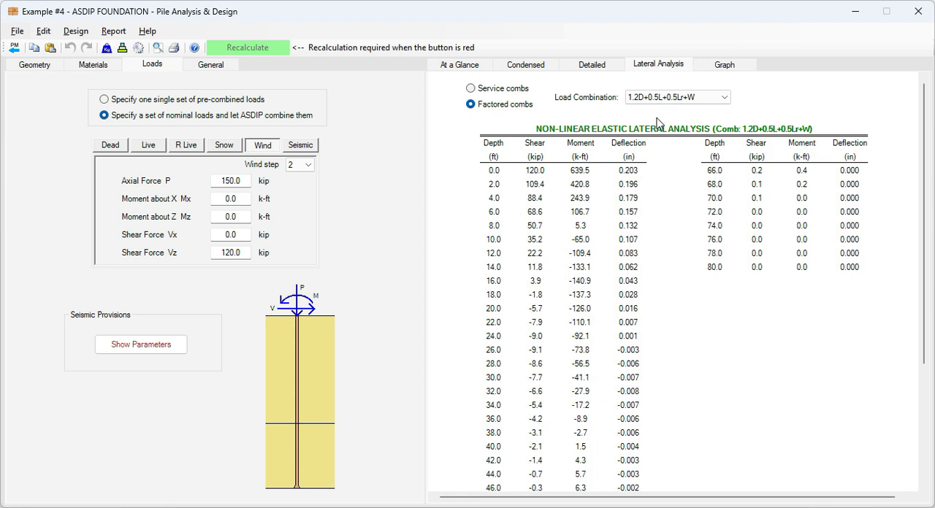
mouse_move(524, 260)
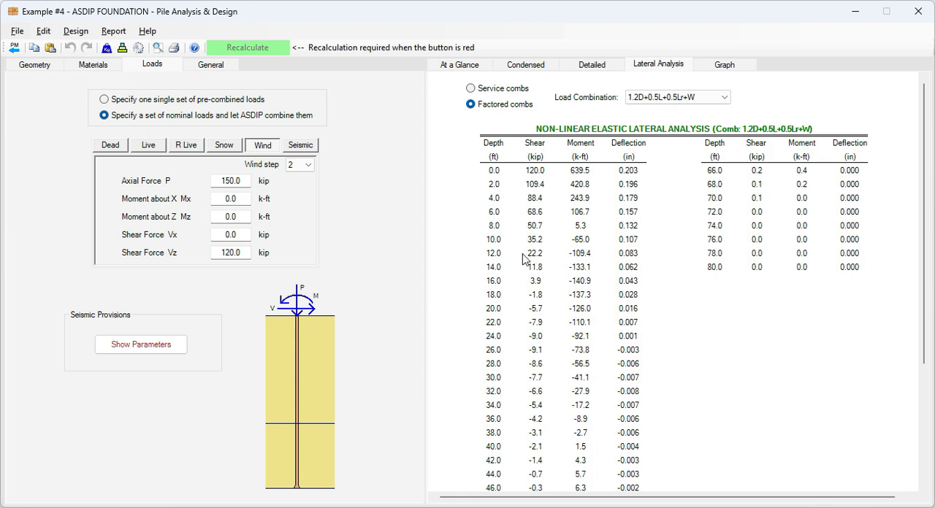
click(591, 65)
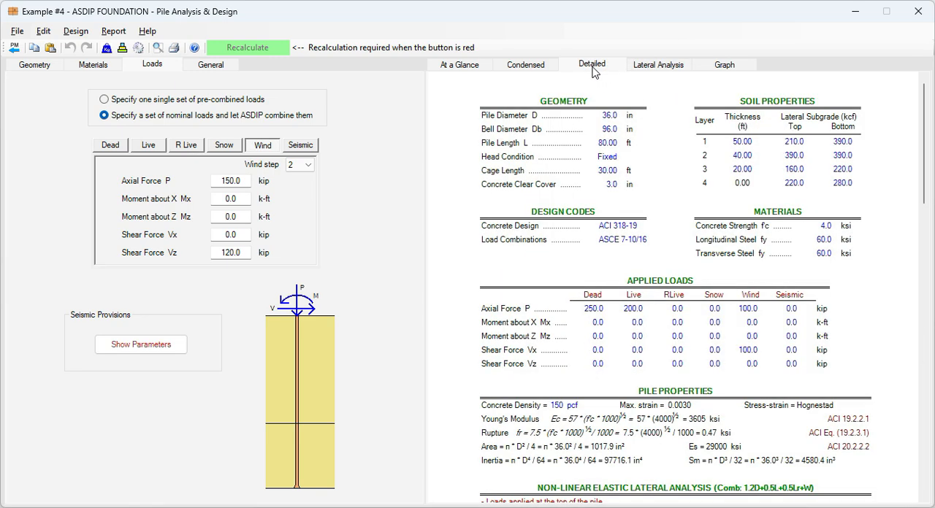
Scroll the report to the Non-Linear Elastic Lateral Analysis and deflection check, then show the V, M, D diagrams
scroll(down, 3)
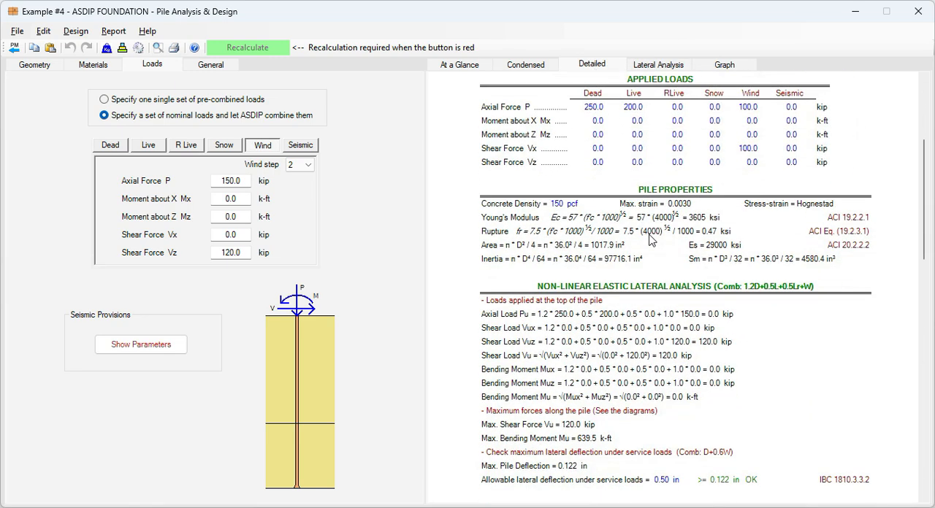
scroll(down, 3)
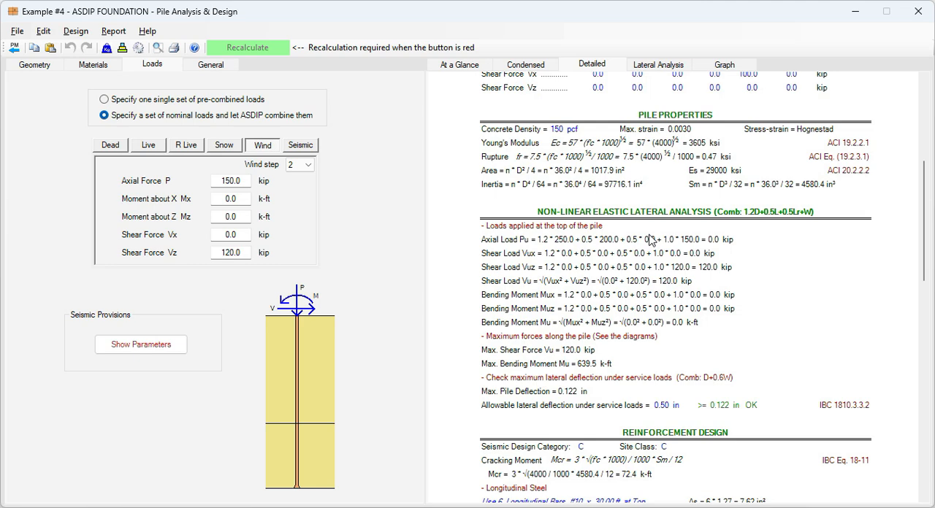
scroll(down, 3)
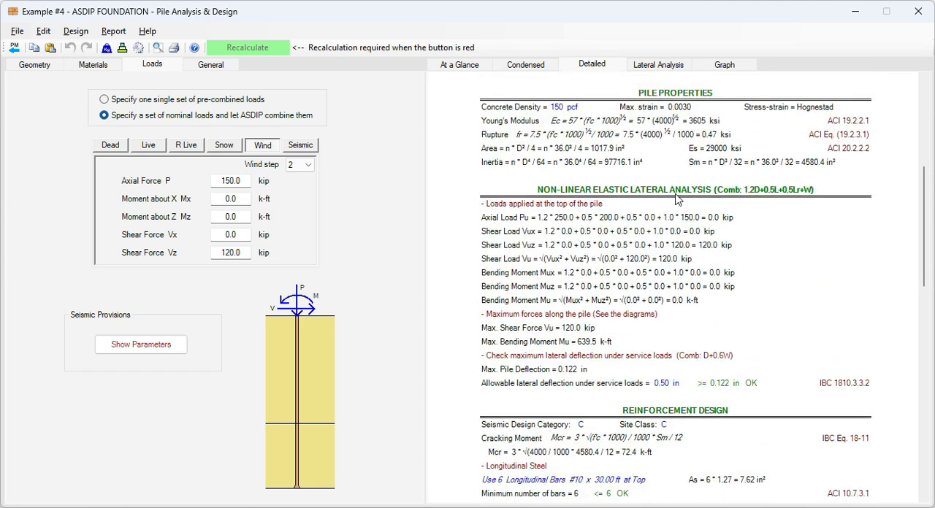
mouse_move(585, 242)
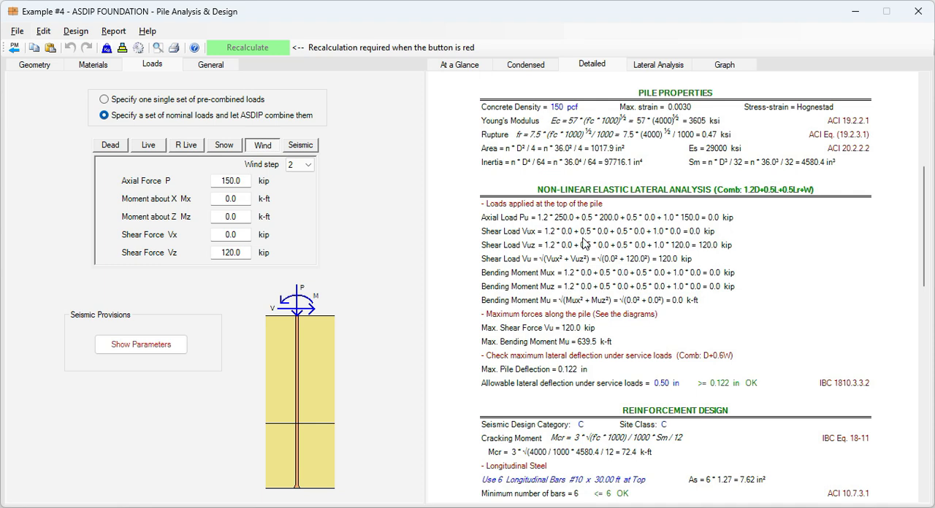
mouse_move(723, 217)
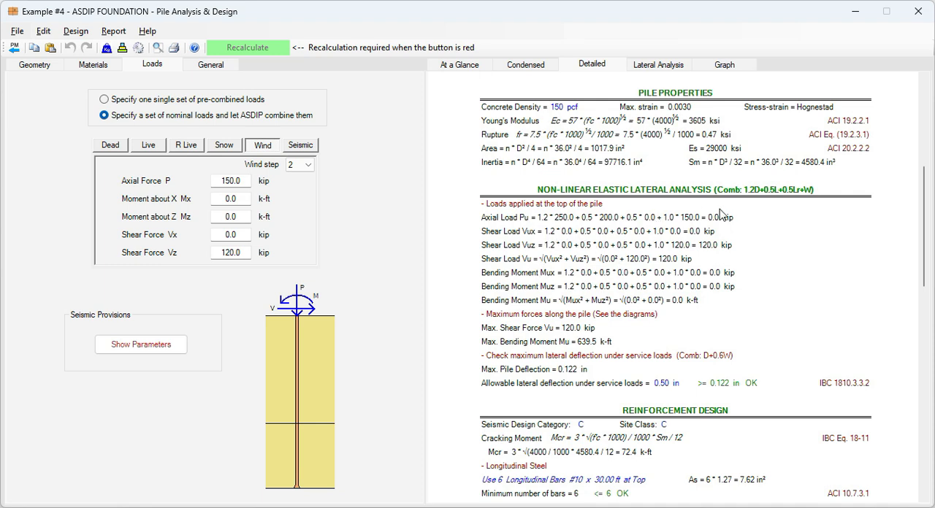
scroll(down, 3)
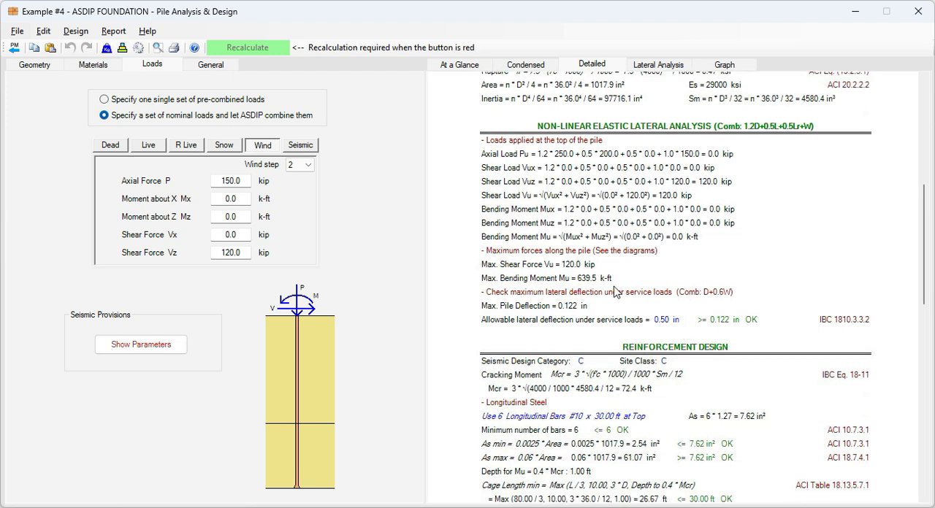
mouse_move(504, 275)
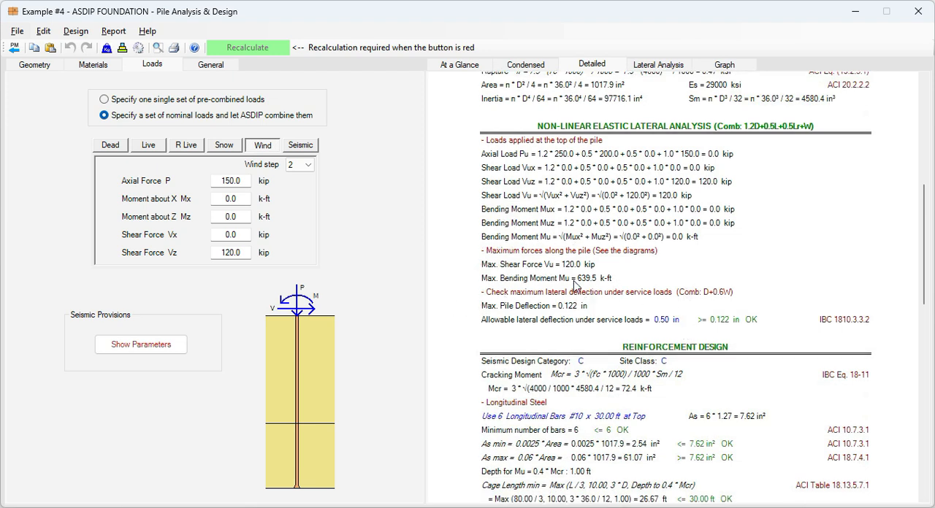
mouse_move(582, 312)
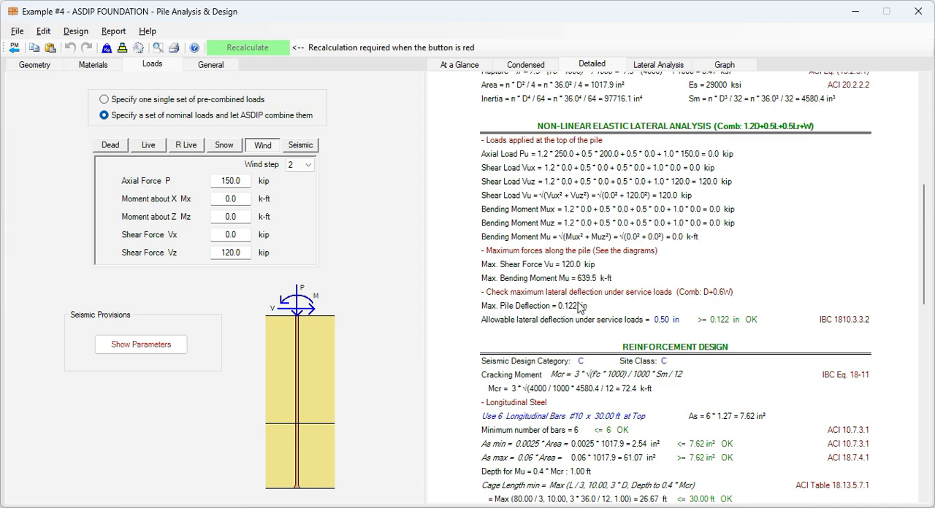
mouse_move(681, 292)
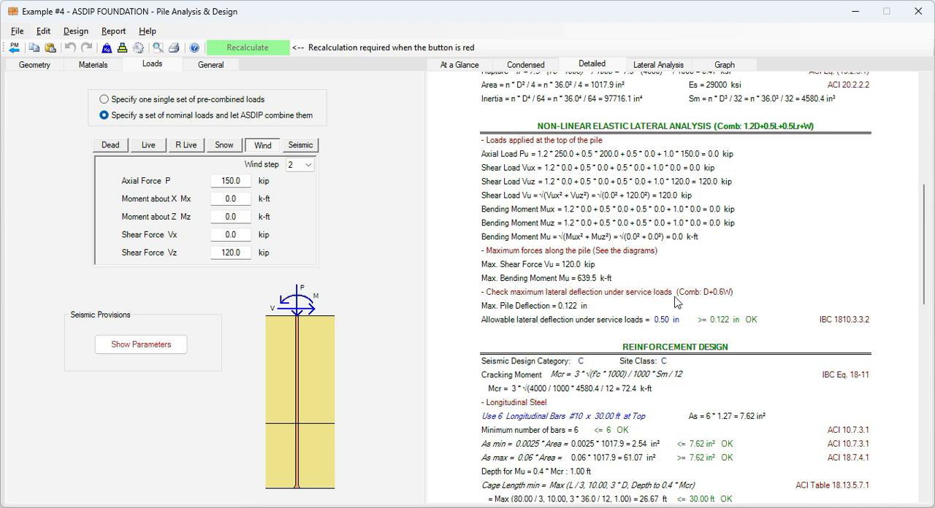
click(723, 64)
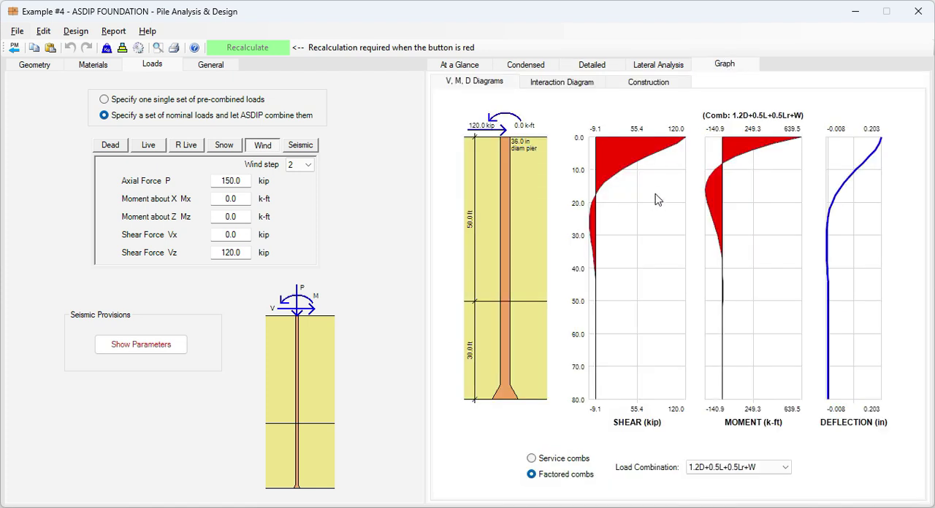
mouse_move(879, 184)
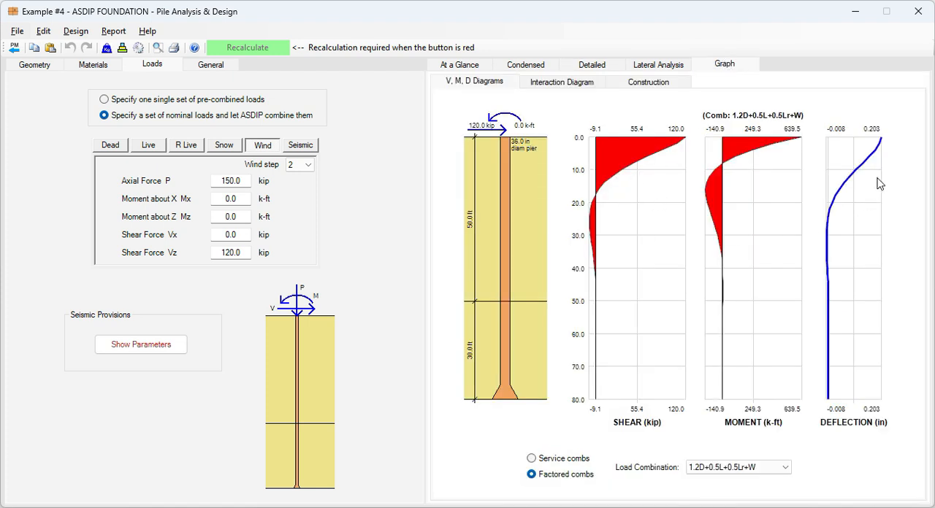
mouse_move(555, 71)
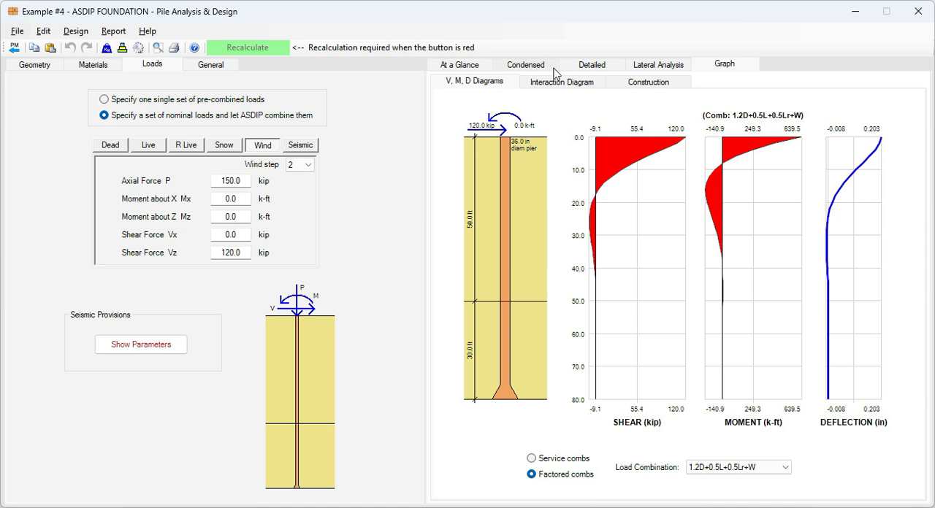
Show the interaction diagram with the 1.2D+0.5L+0.5Lr+W combination inside the capacity curve
click(561, 82)
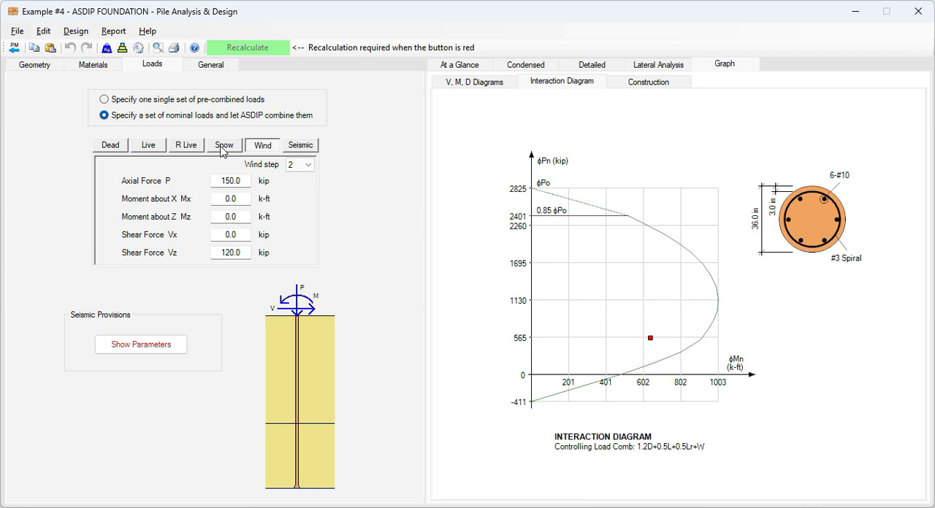
On Geometry, add a full-length #8 center bar to the pier reinforcement cage
click(34, 64)
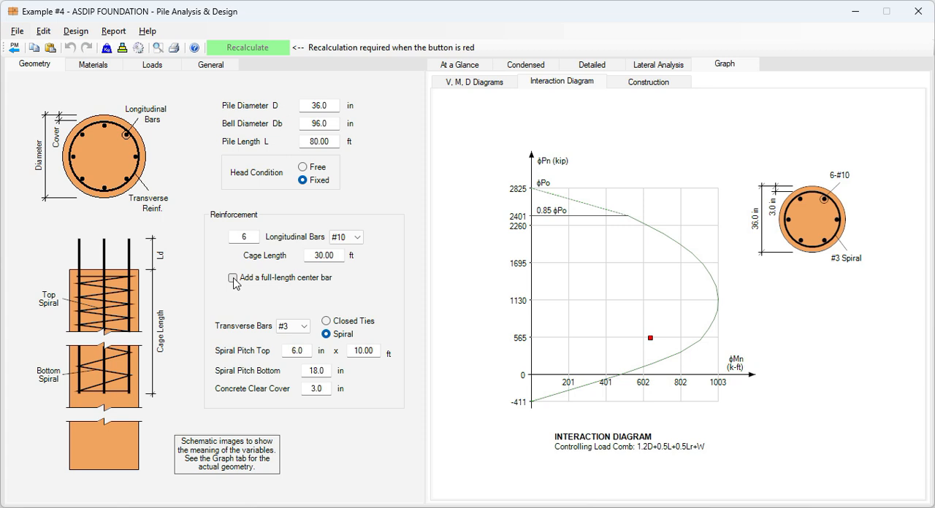
click(233, 277)
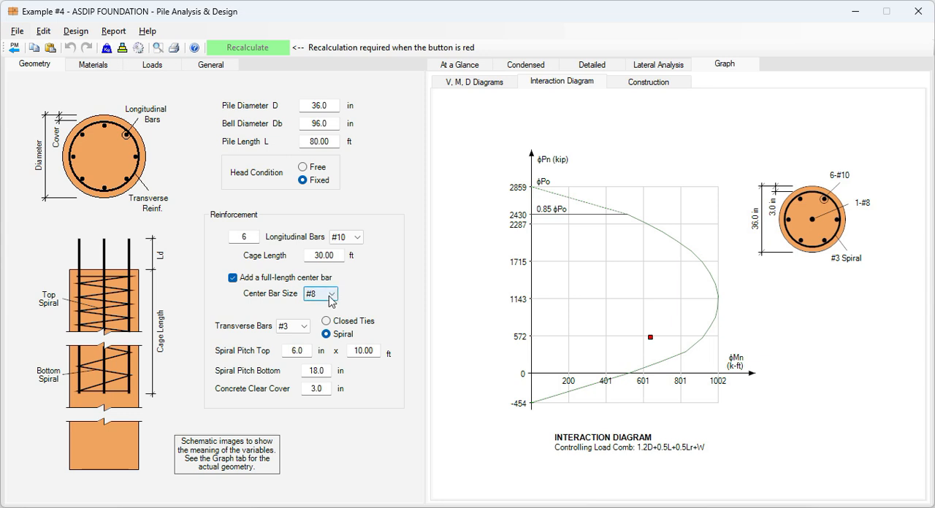
mouse_move(687, 246)
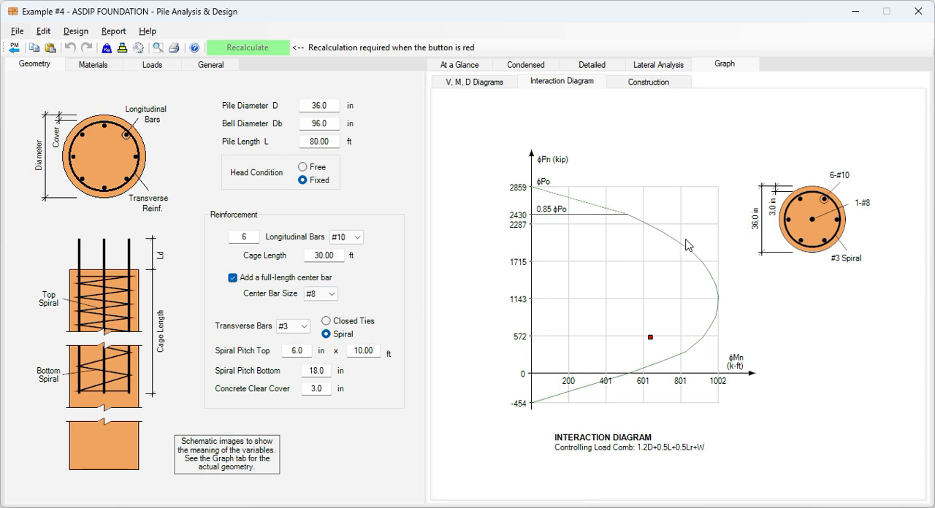
mouse_move(815, 222)
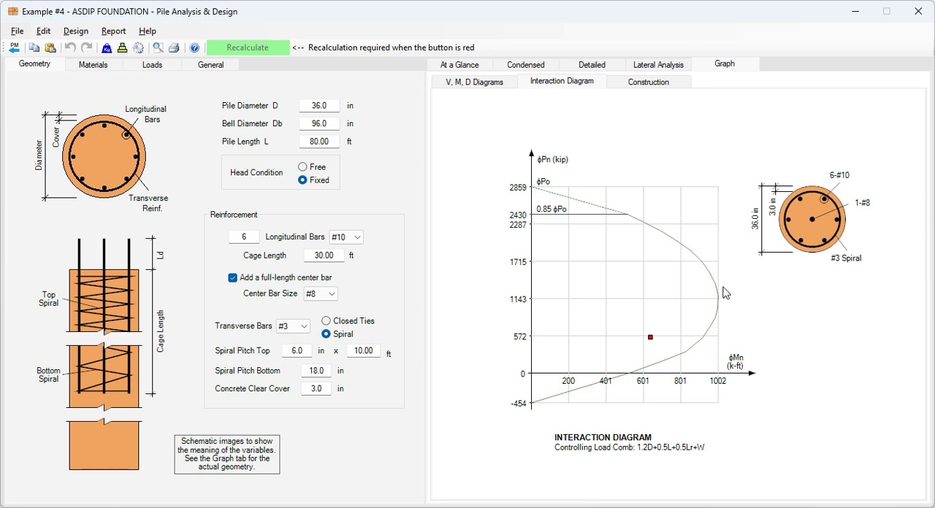
mouse_move(658, 348)
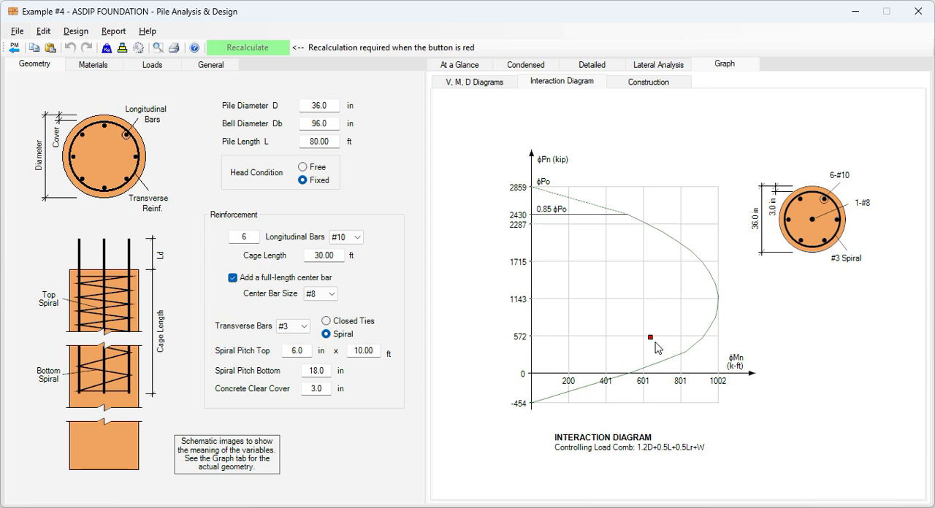
mouse_move(816, 232)
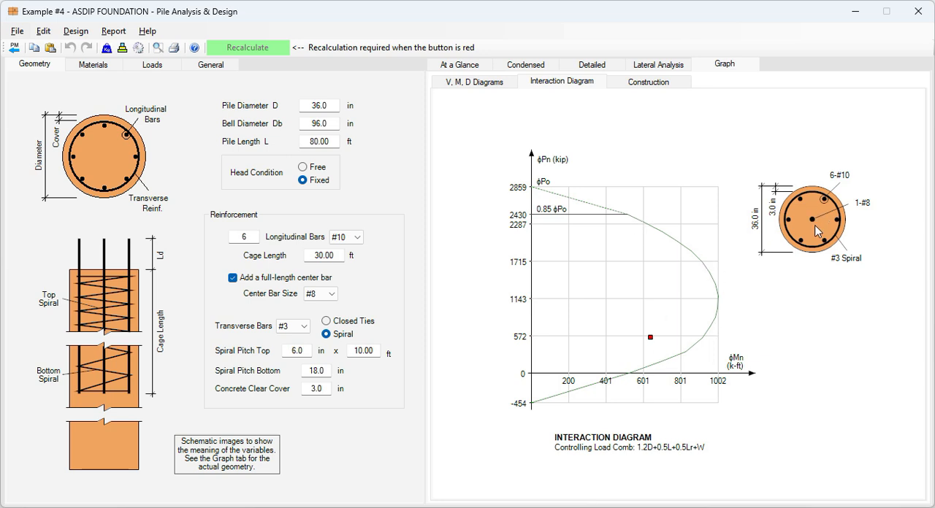
mouse_move(590, 76)
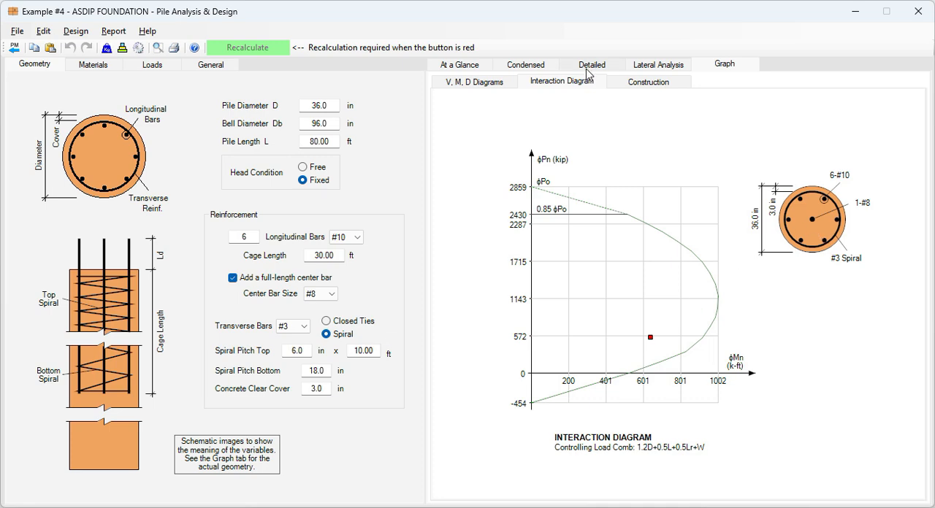
Show the detailed Reinforcement Design listing six #10 bars plus the #8 center bar
click(590, 65)
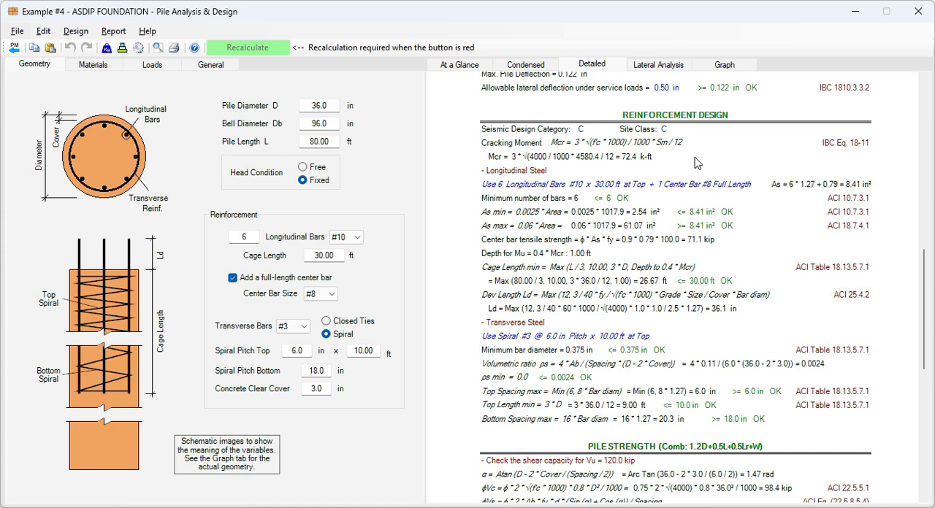
mouse_move(843, 280)
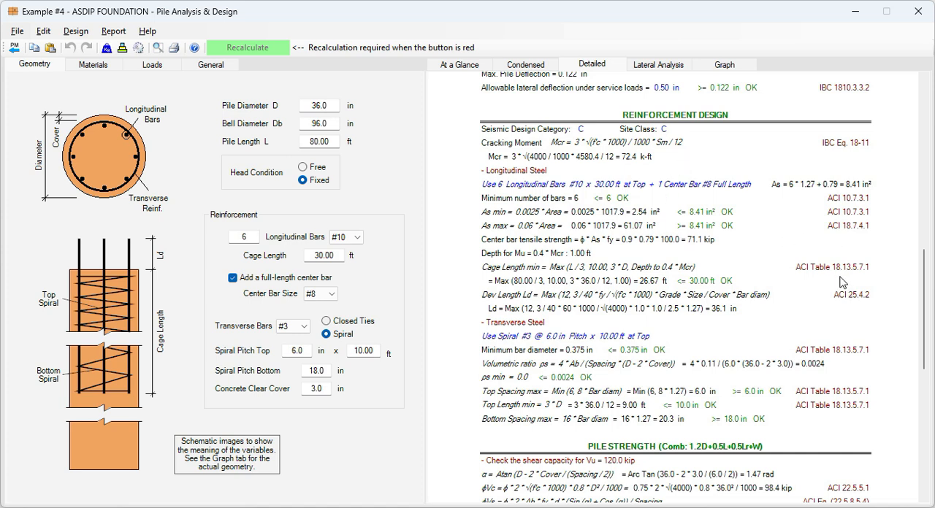
mouse_move(856, 278)
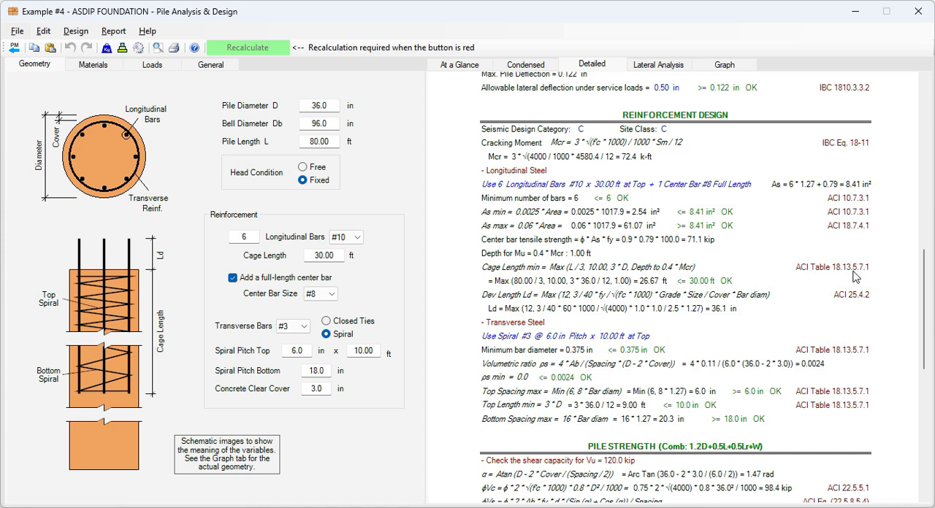
mouse_move(783, 279)
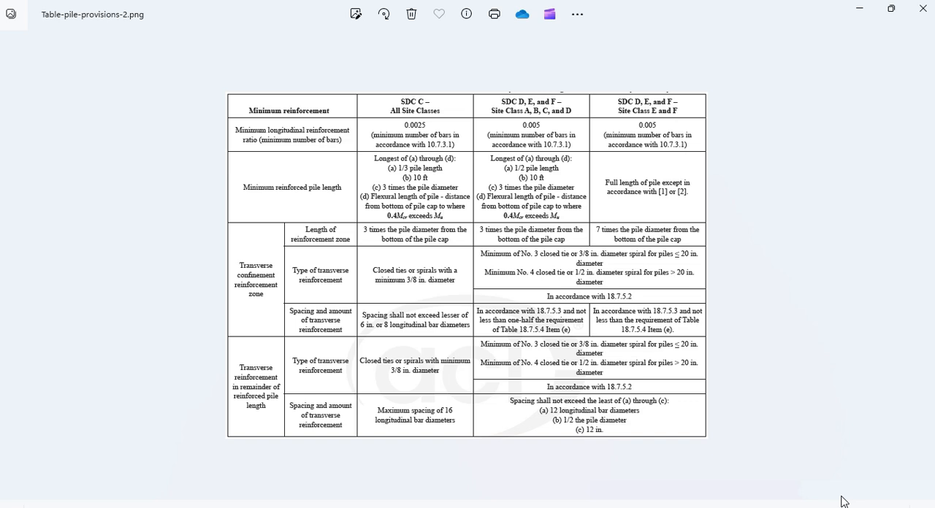
mouse_move(806, 441)
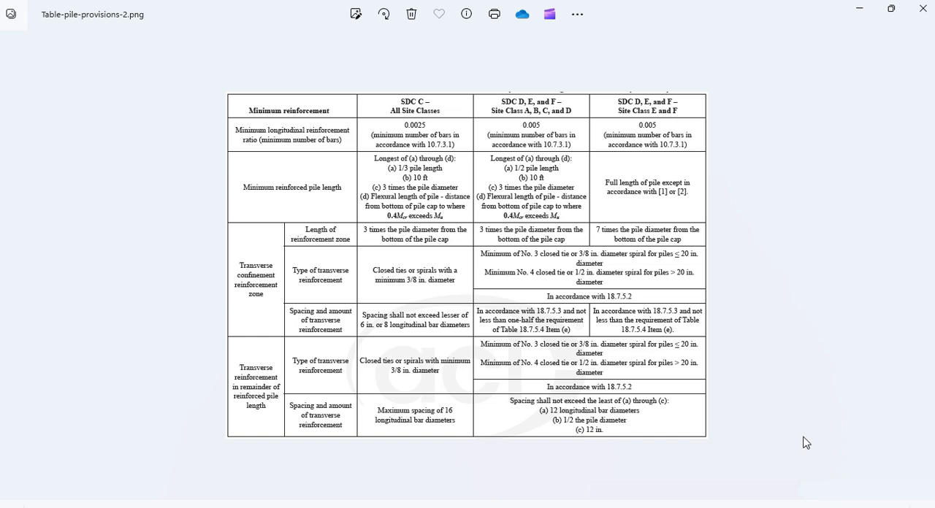
mouse_move(406, 266)
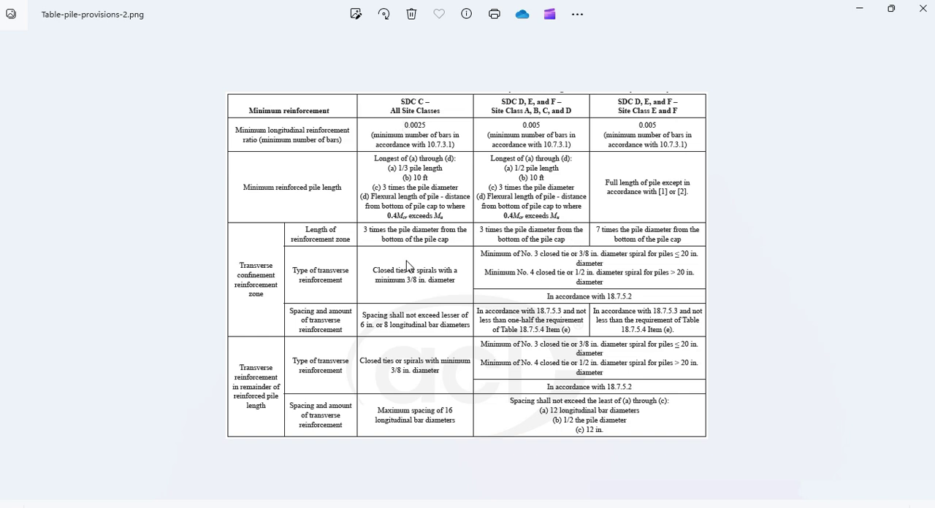
mouse_move(391, 368)
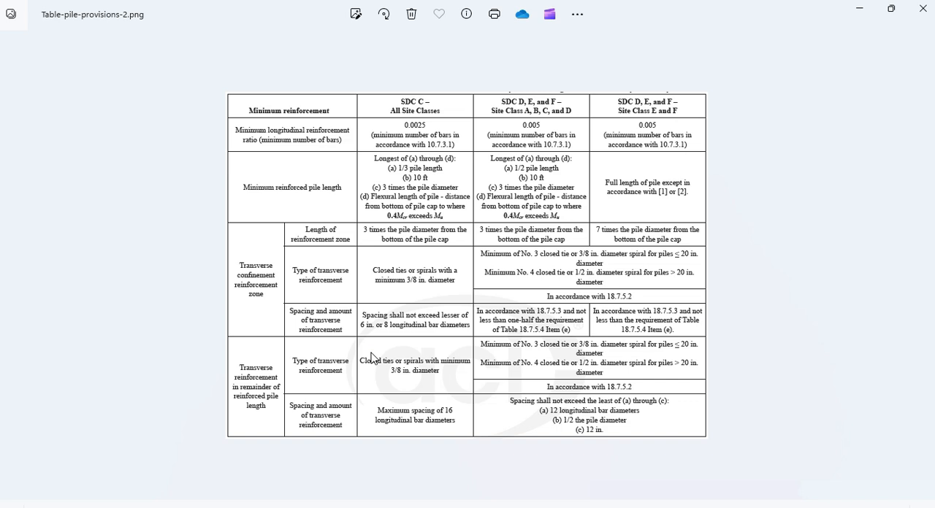
mouse_move(631, 181)
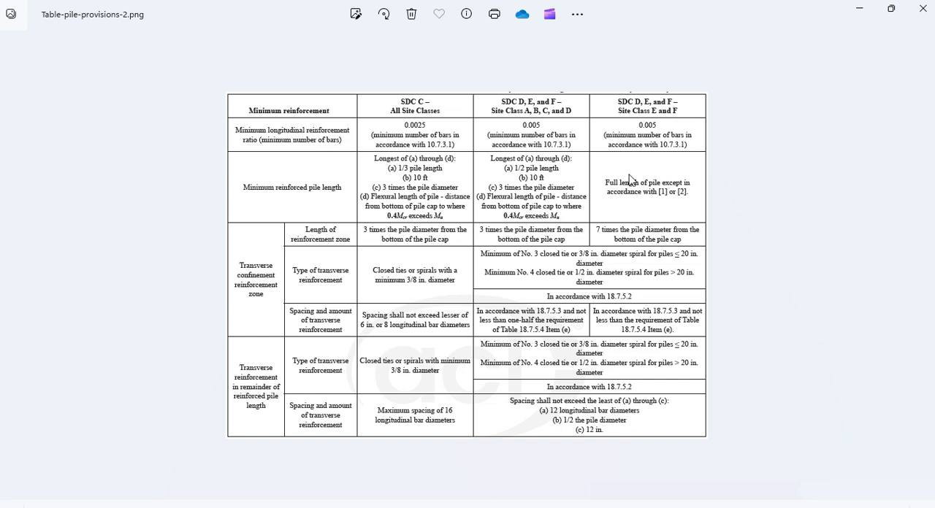
mouse_move(551, 137)
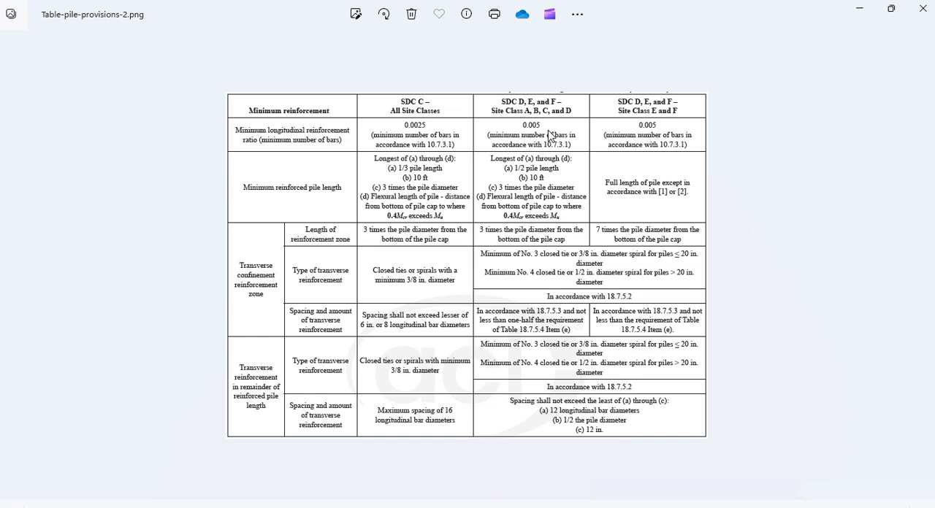
mouse_move(636, 139)
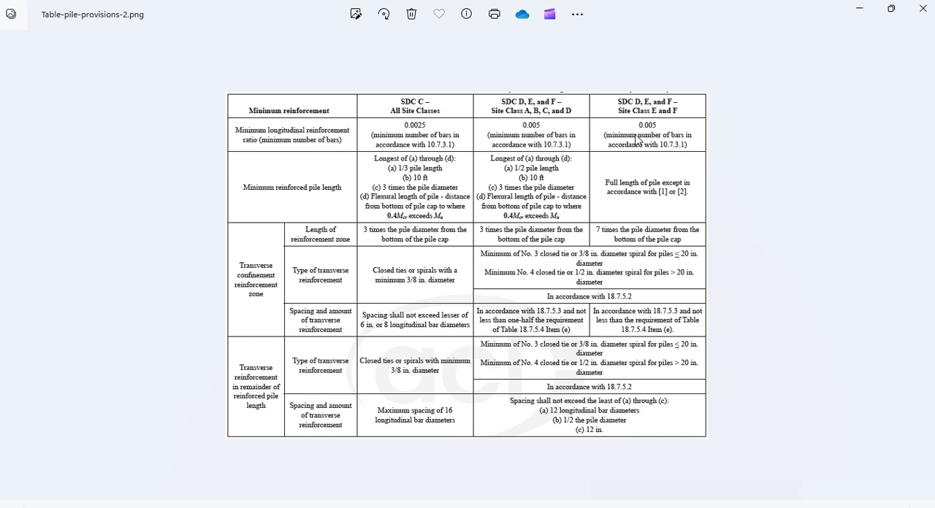
mouse_move(663, 130)
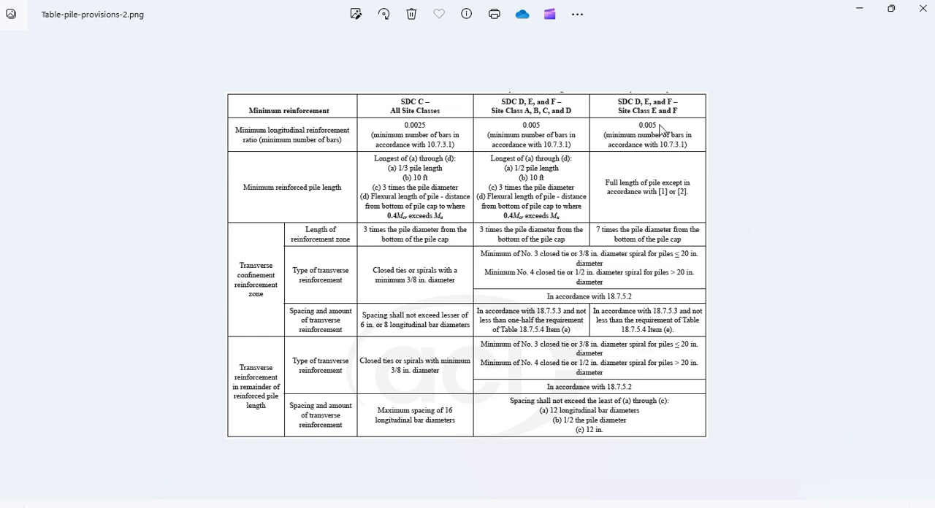
mouse_move(657, 139)
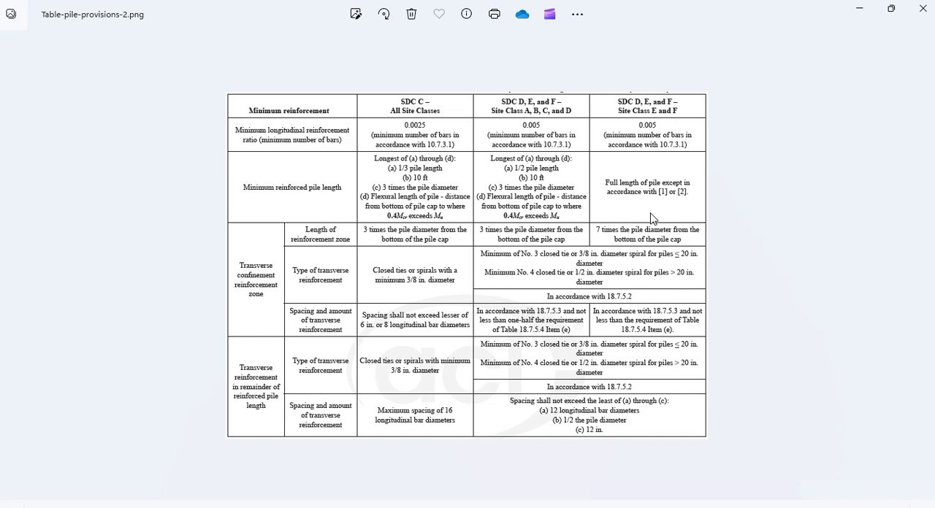
mouse_move(534, 164)
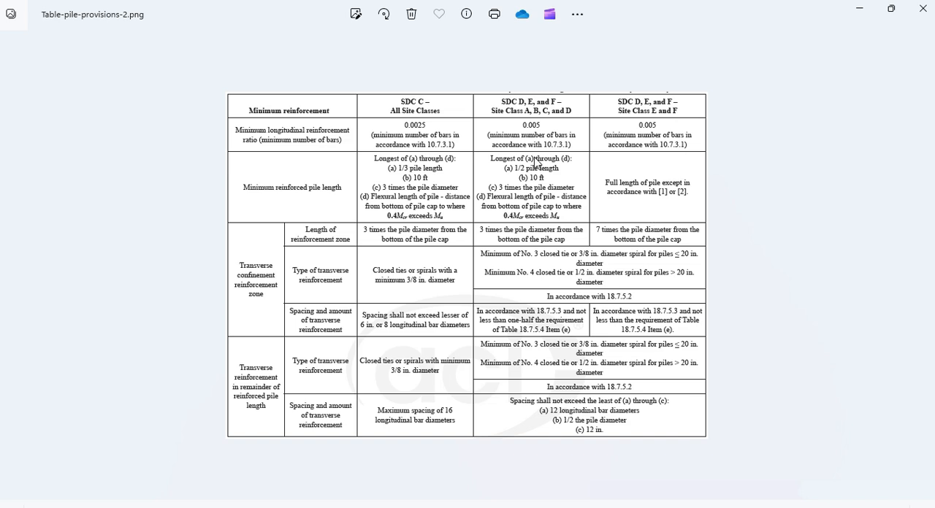
mouse_move(534, 159)
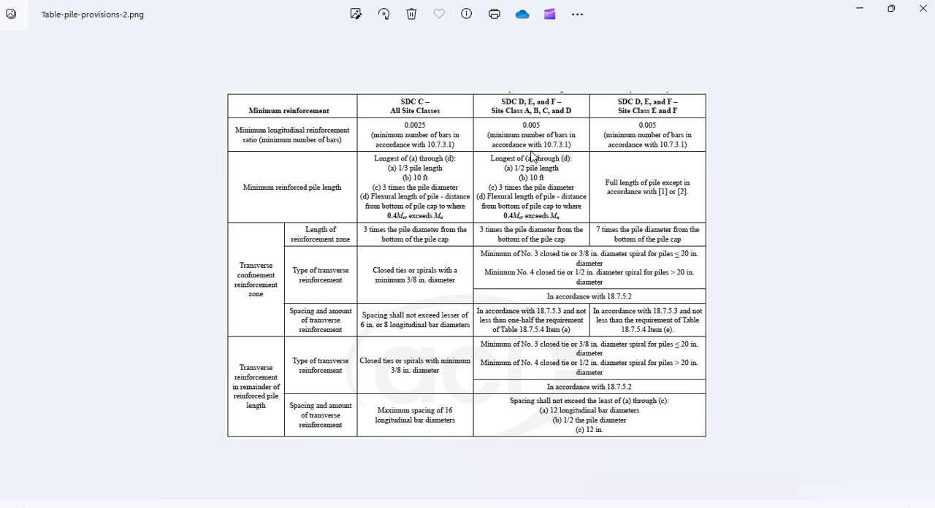
mouse_move(447, 159)
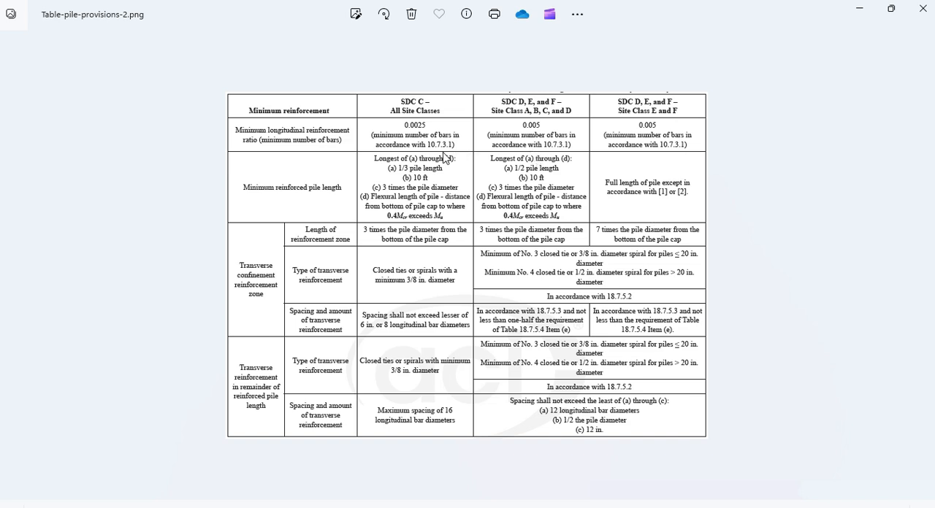
mouse_move(529, 169)
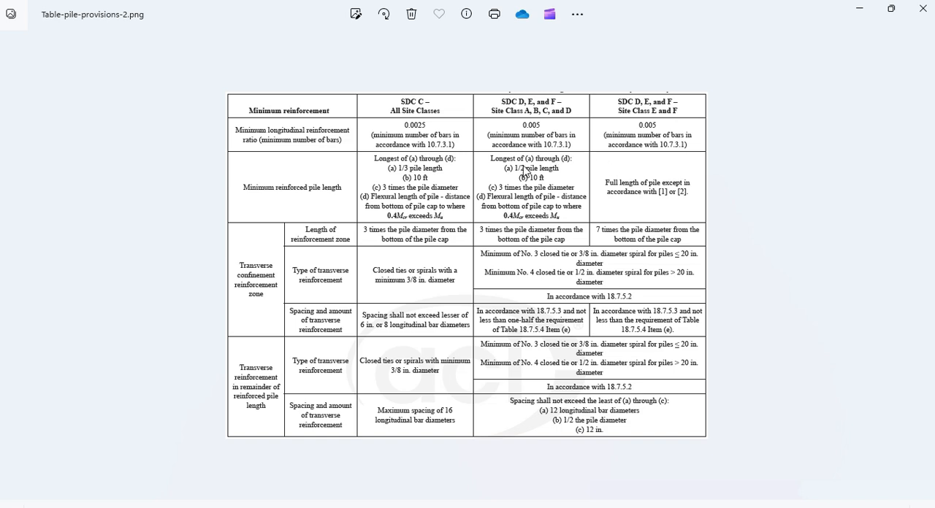
mouse_move(891, 470)
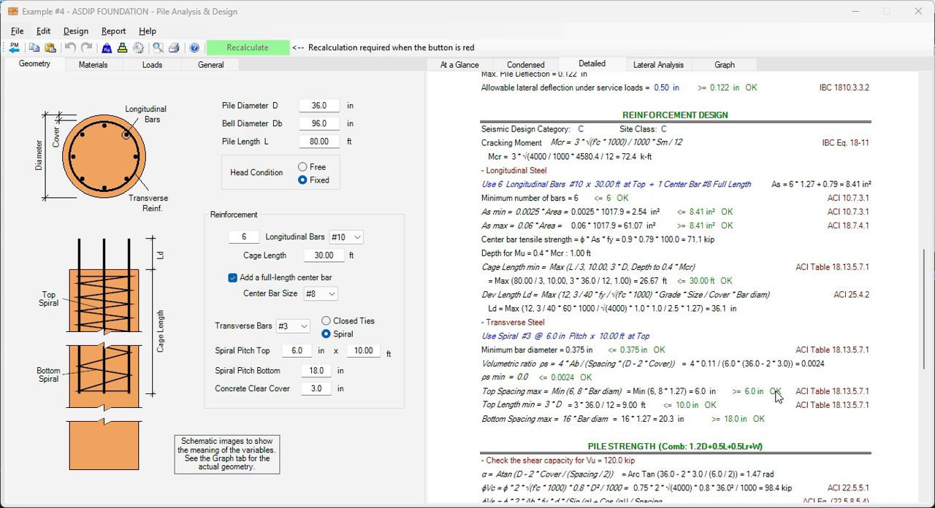
mouse_move(727, 257)
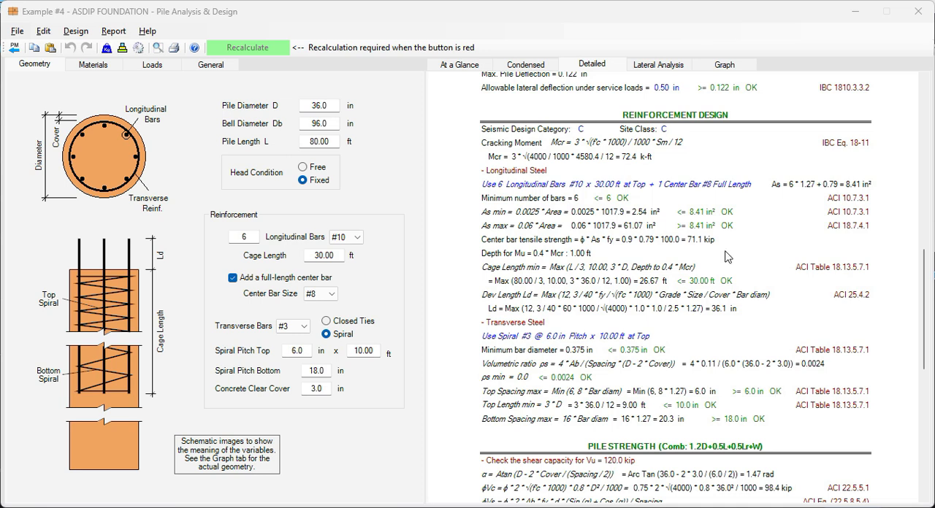
mouse_move(699, 199)
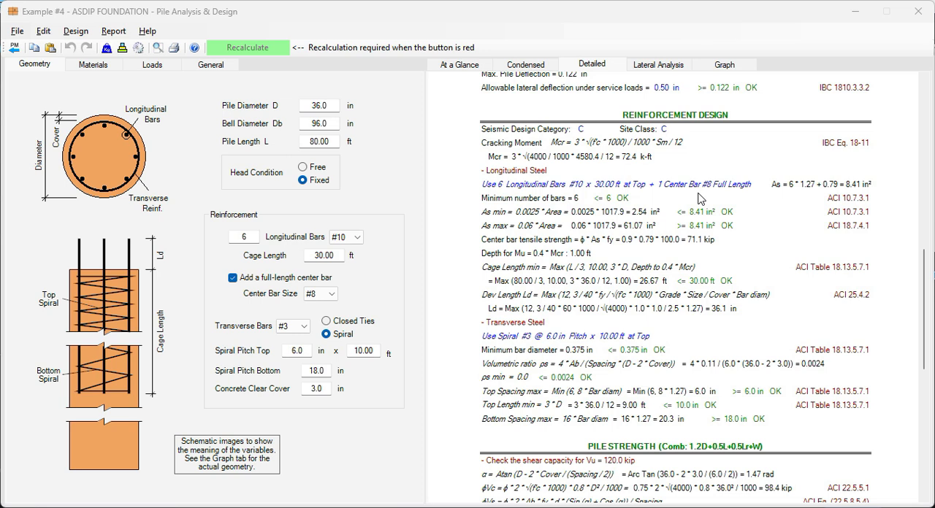
mouse_move(521, 140)
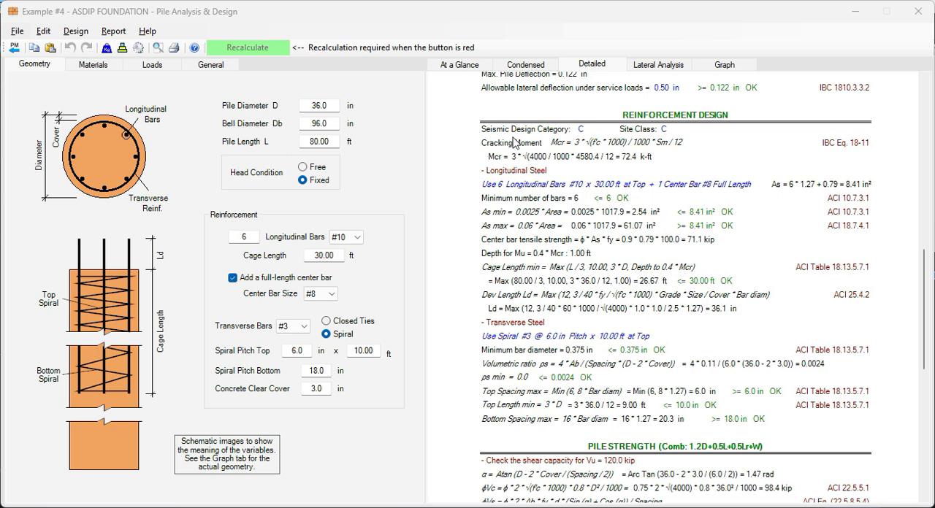
mouse_move(537, 129)
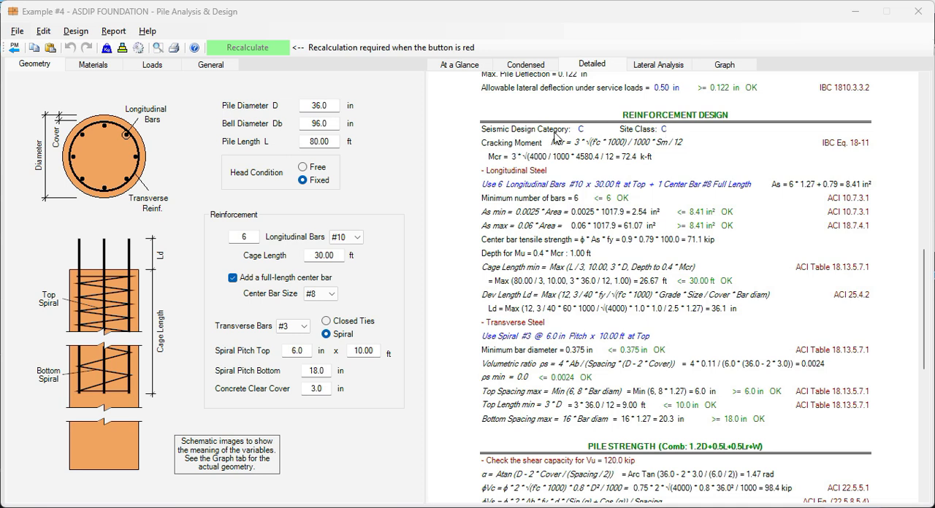
mouse_move(517, 175)
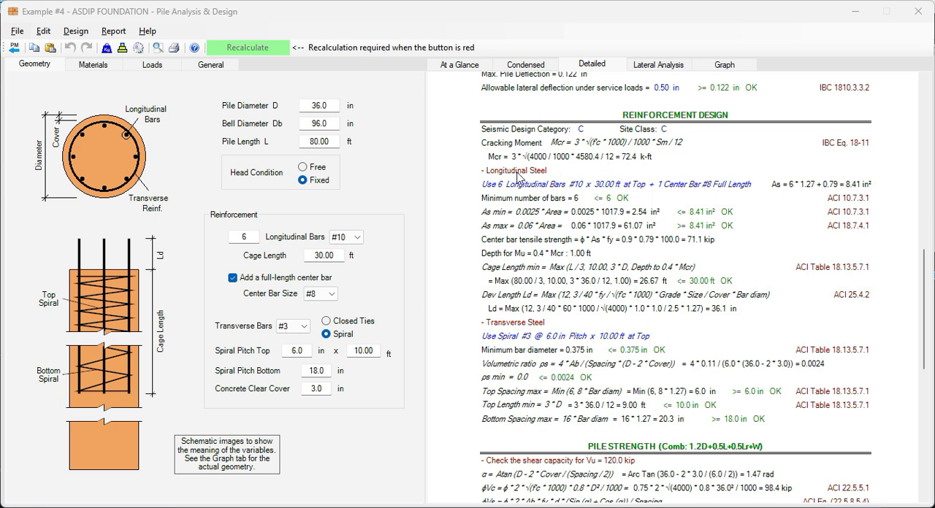
mouse_move(558, 211)
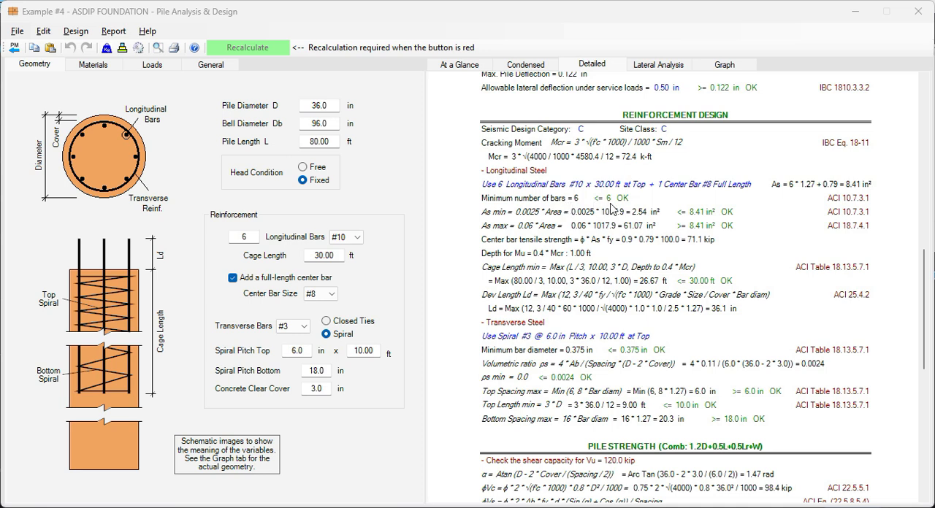
mouse_move(504, 216)
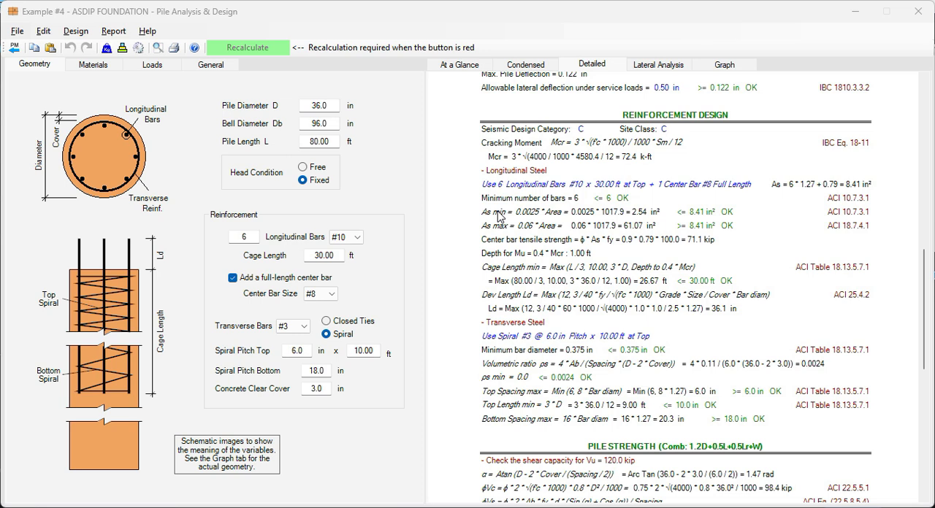
mouse_move(533, 220)
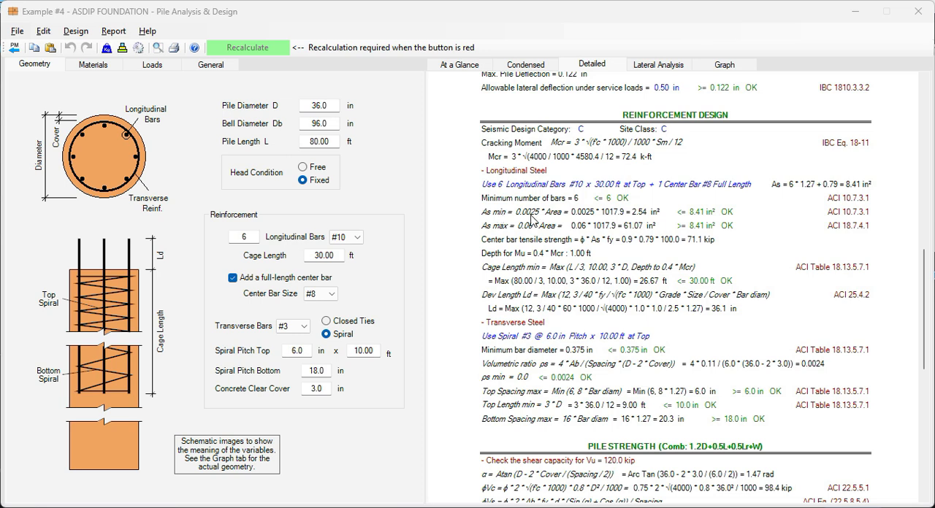
mouse_move(517, 235)
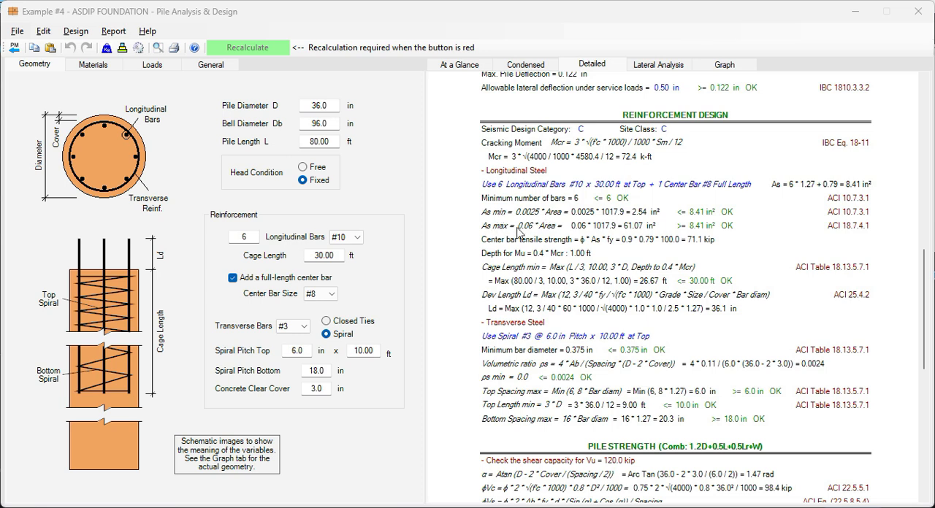
mouse_move(651, 216)
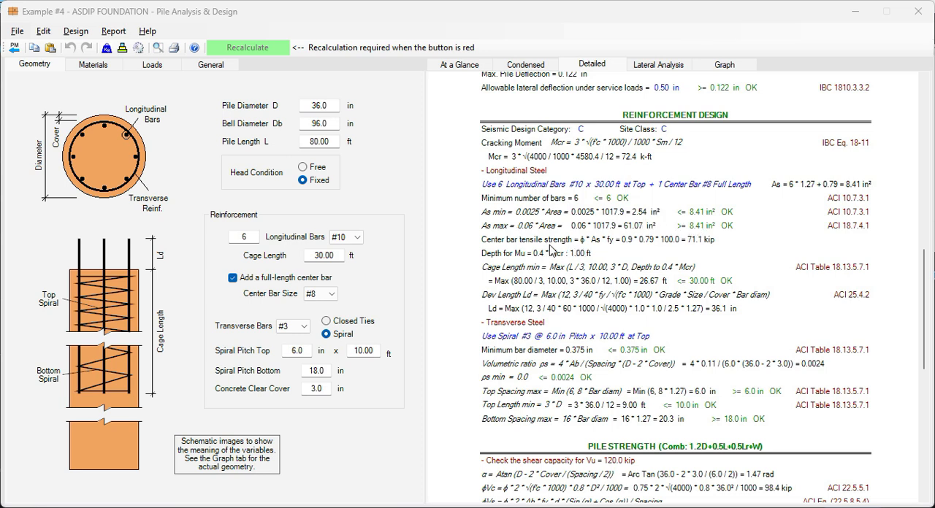
mouse_move(528, 249)
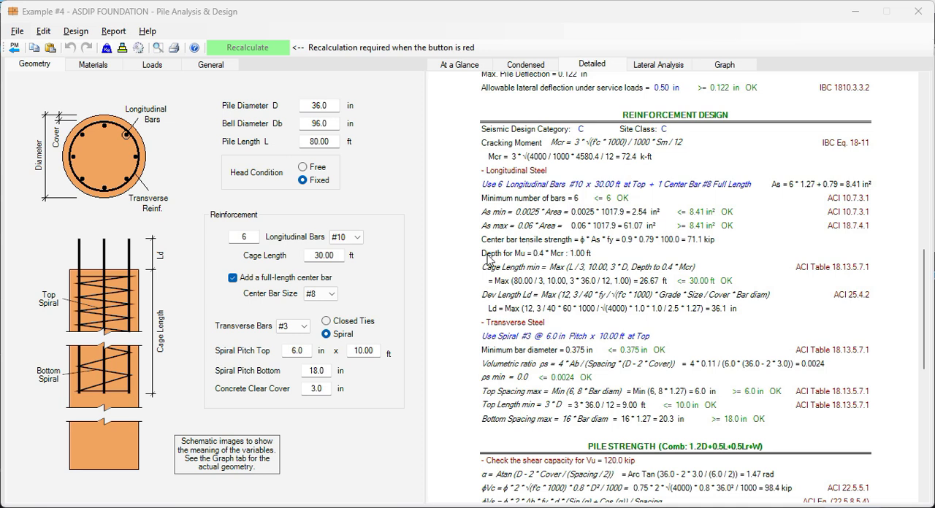
mouse_move(523, 261)
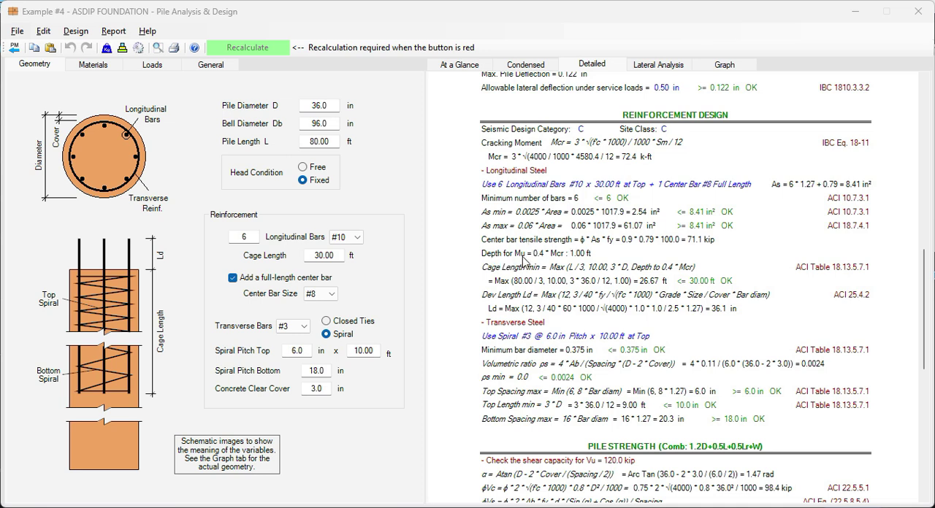
mouse_move(539, 261)
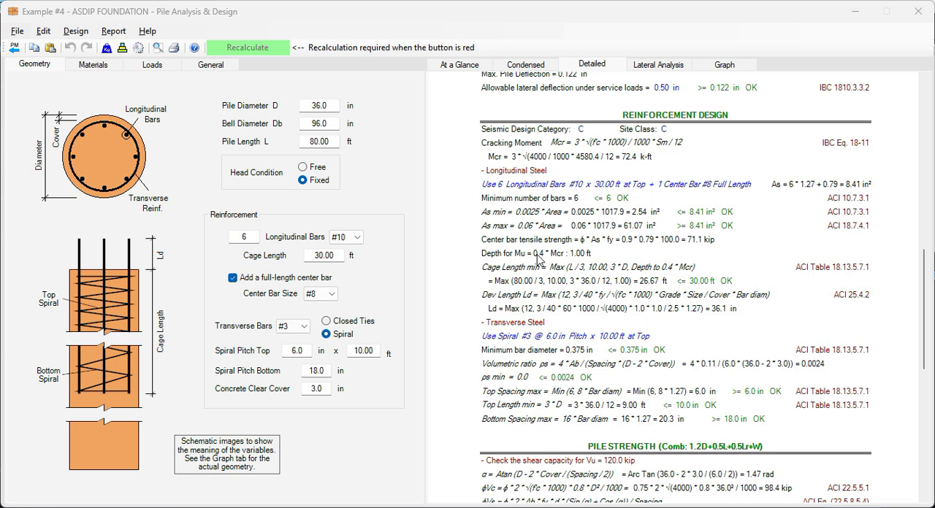
mouse_move(549, 258)
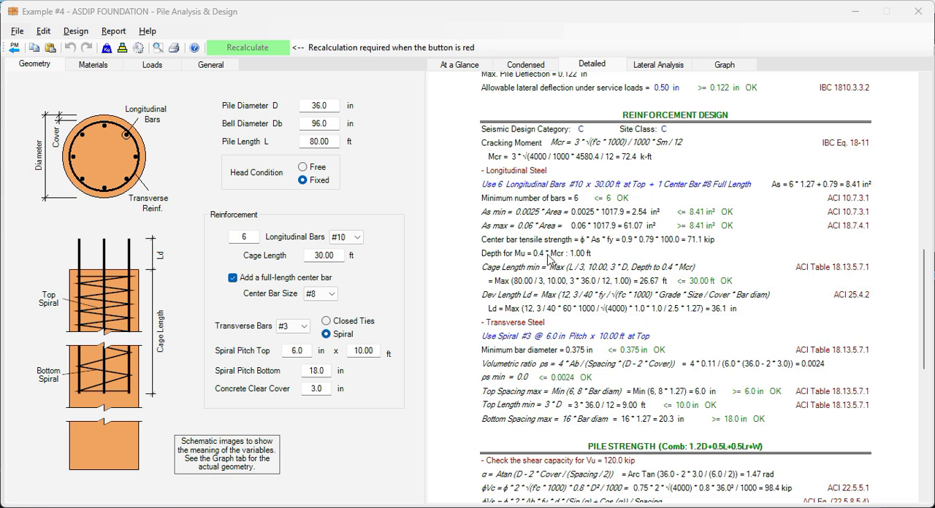
mouse_move(505, 267)
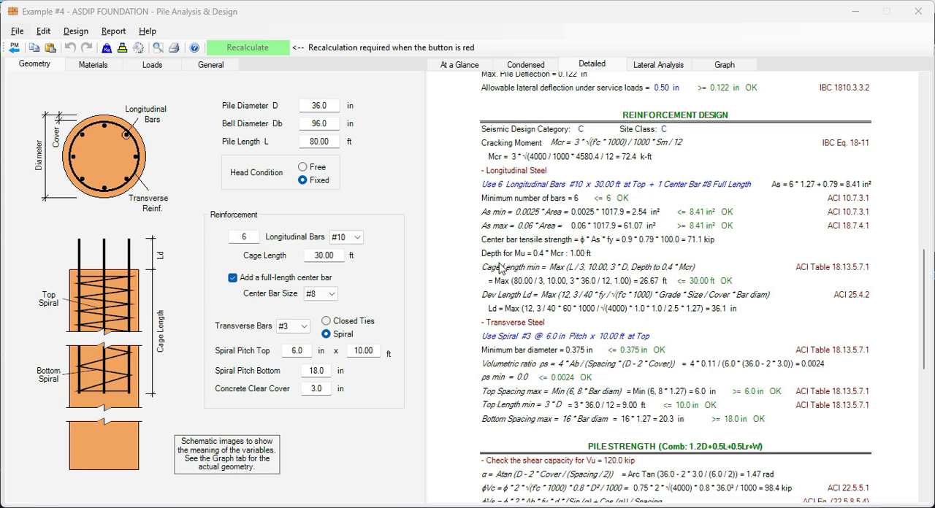
mouse_move(529, 310)
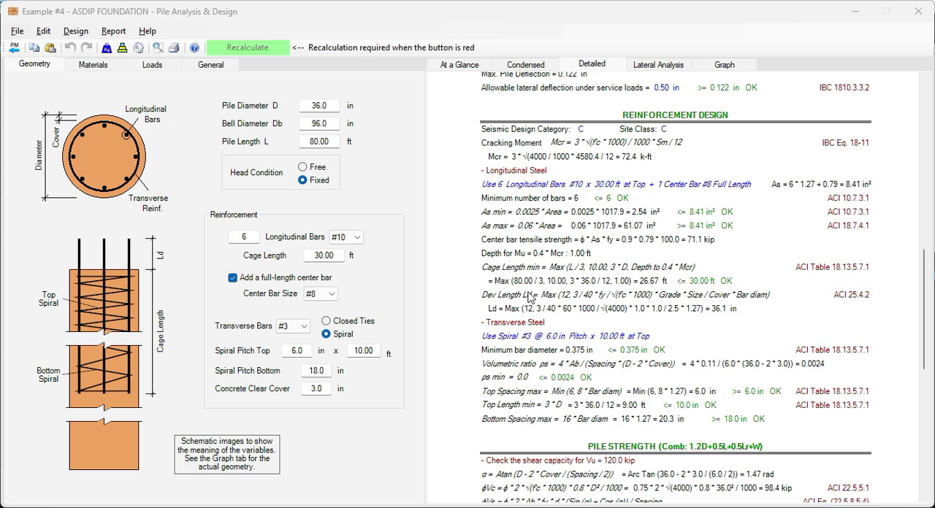
mouse_move(532, 302)
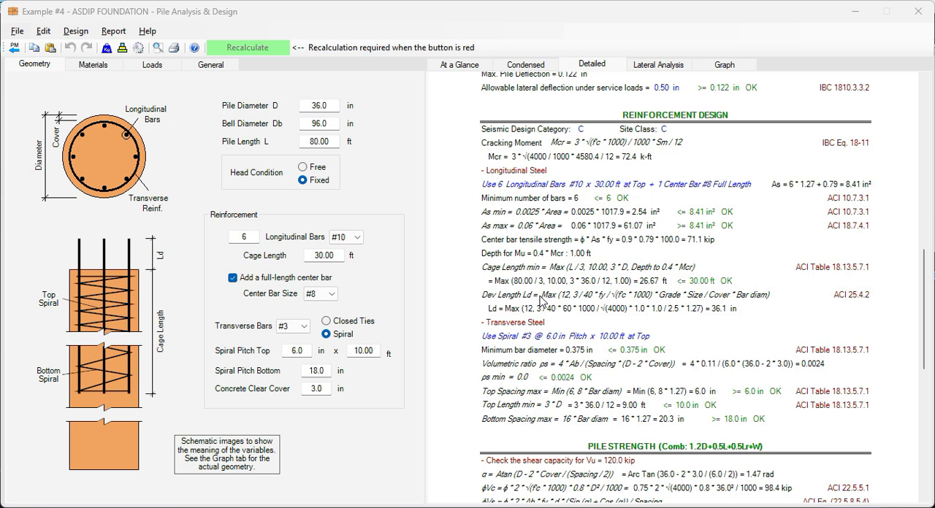
mouse_move(532, 326)
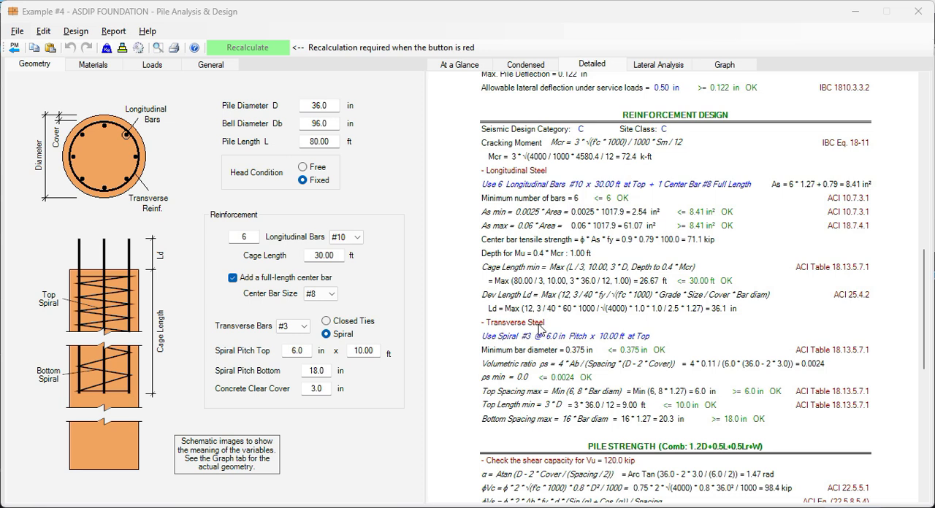
mouse_move(534, 349)
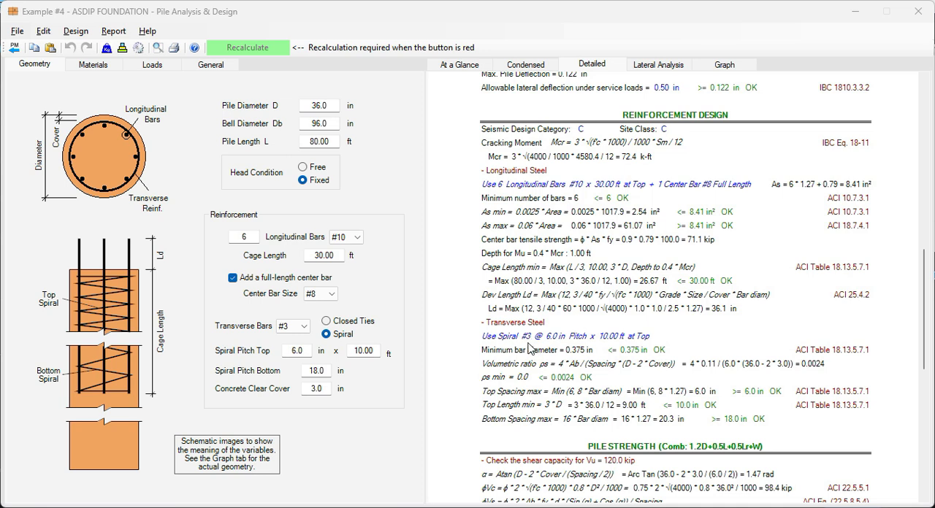
mouse_move(612, 356)
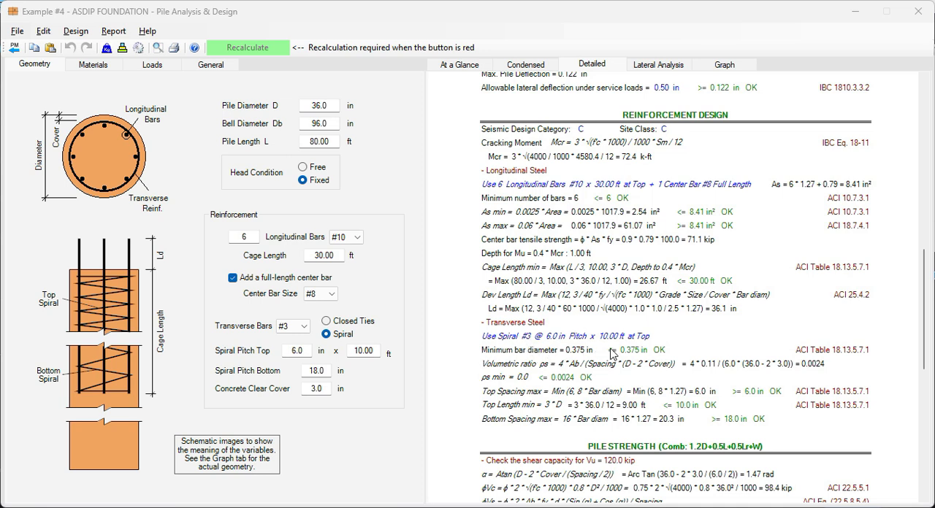
mouse_move(603, 355)
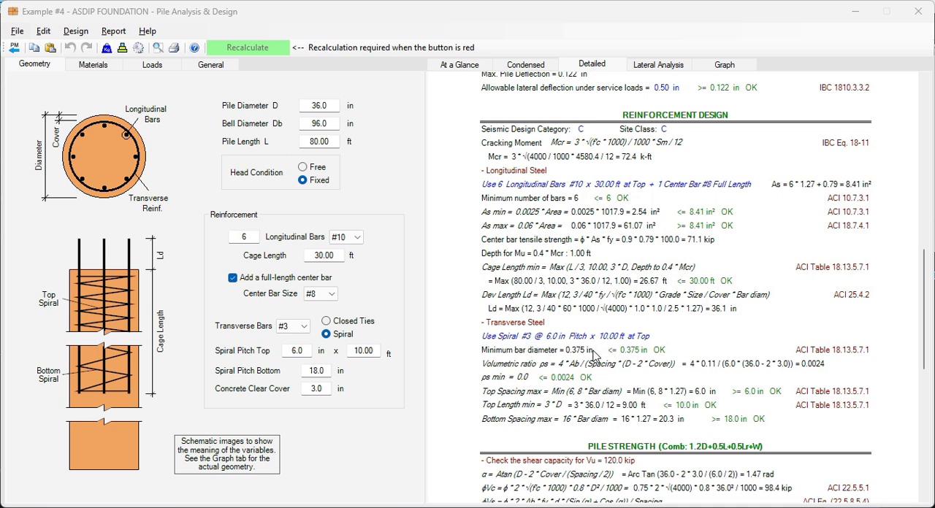
mouse_move(649, 355)
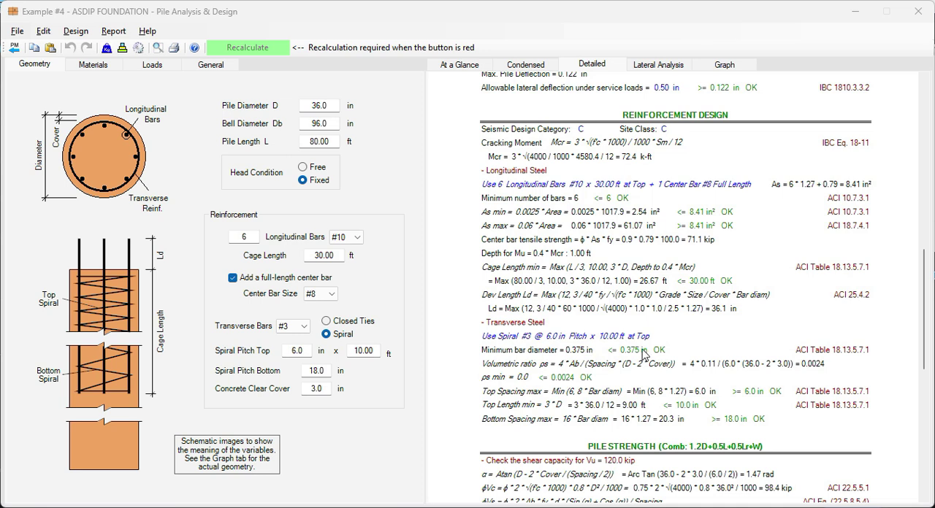
mouse_move(535, 374)
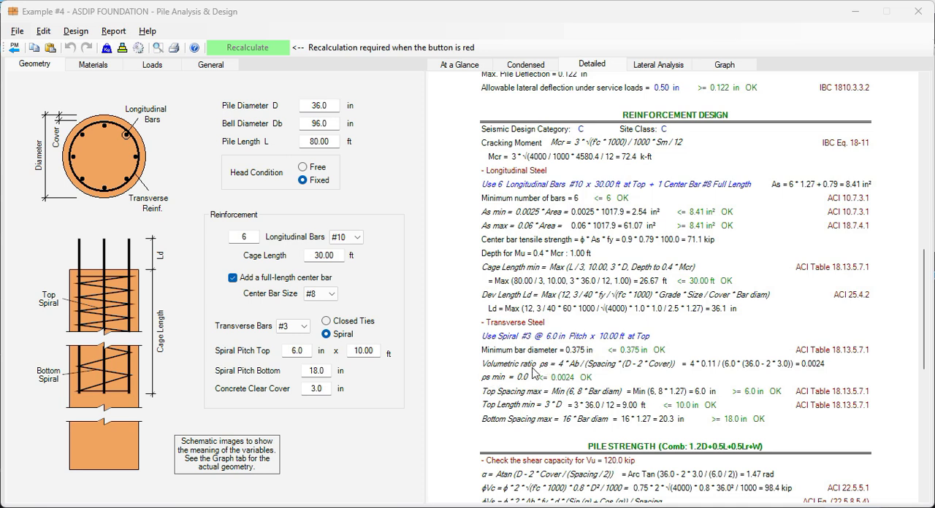
mouse_move(652, 374)
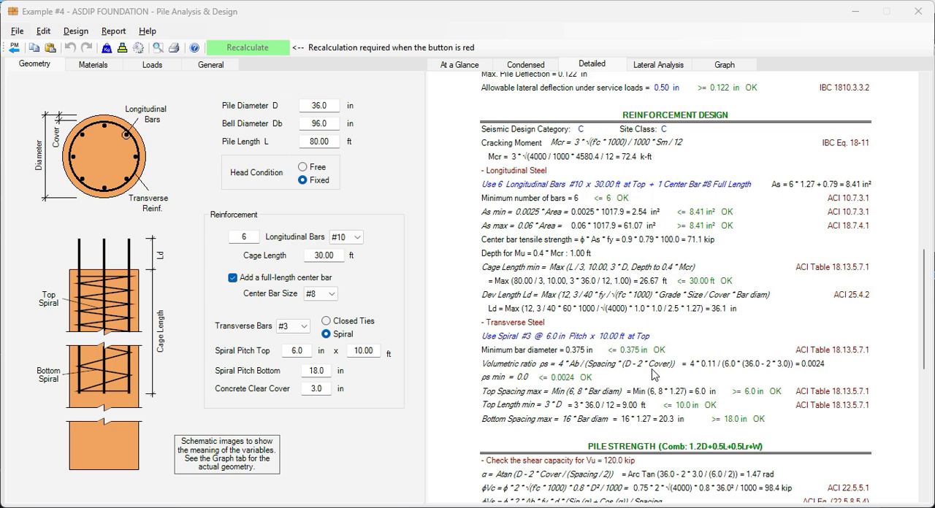
mouse_move(607, 423)
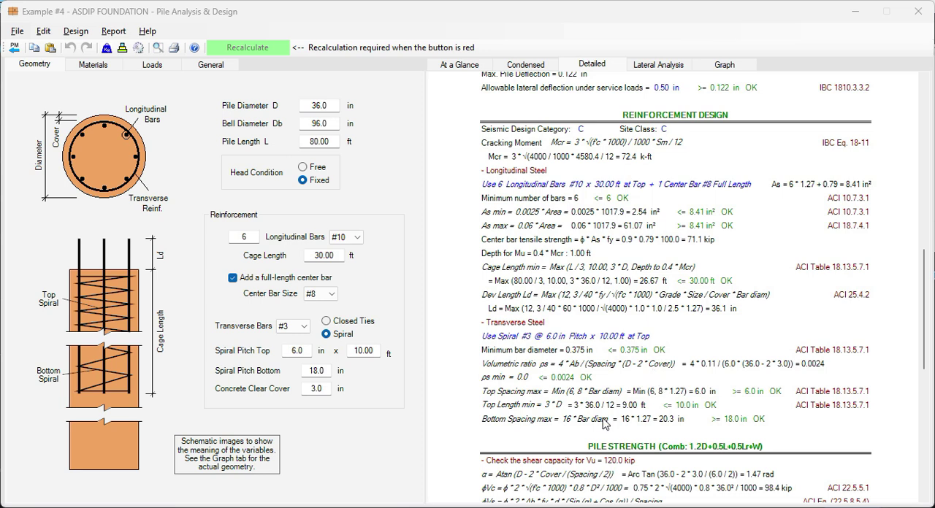
mouse_move(508, 406)
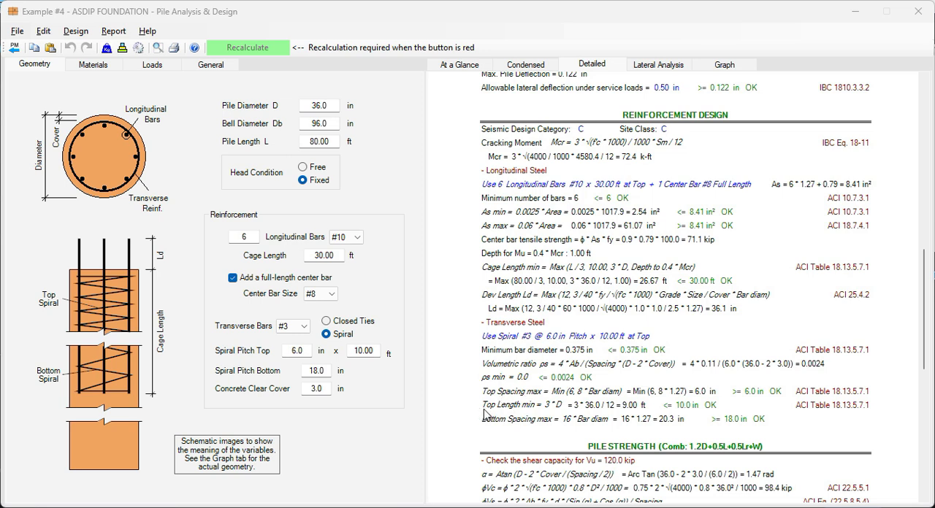
mouse_move(542, 438)
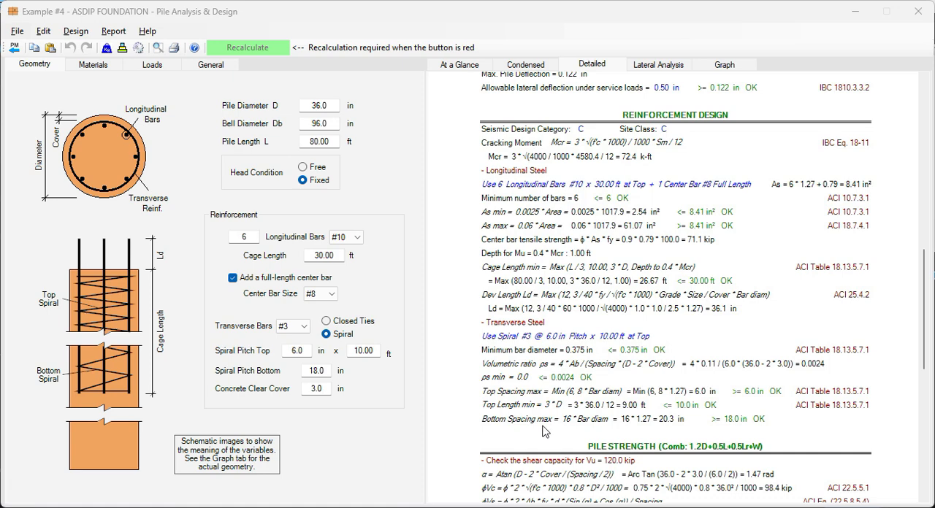
mouse_move(726, 66)
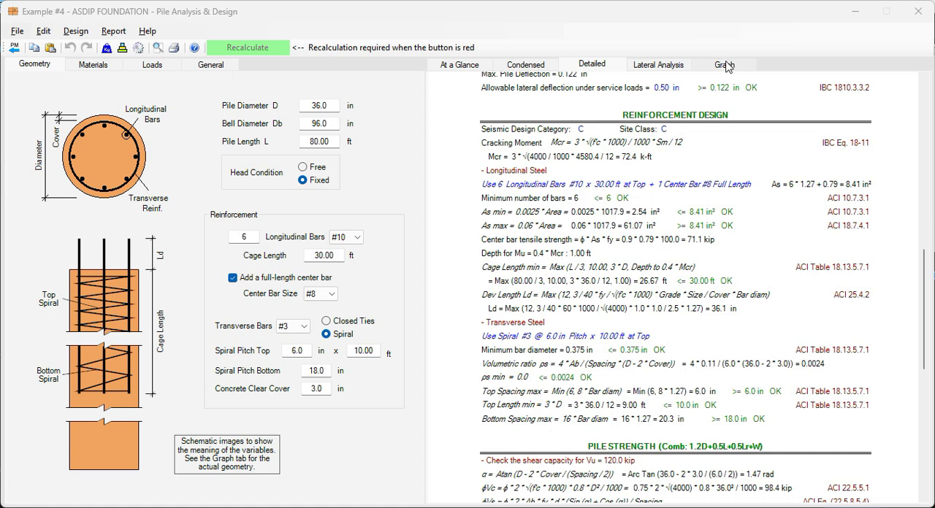
Show the construction pile elevation with six #10 bars and #3 top and bottom spirals
click(723, 65)
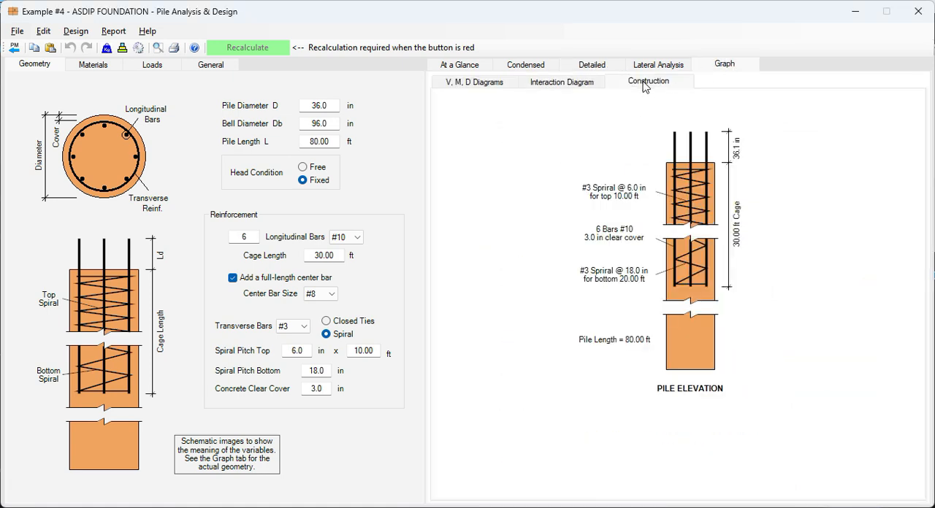
mouse_move(738, 363)
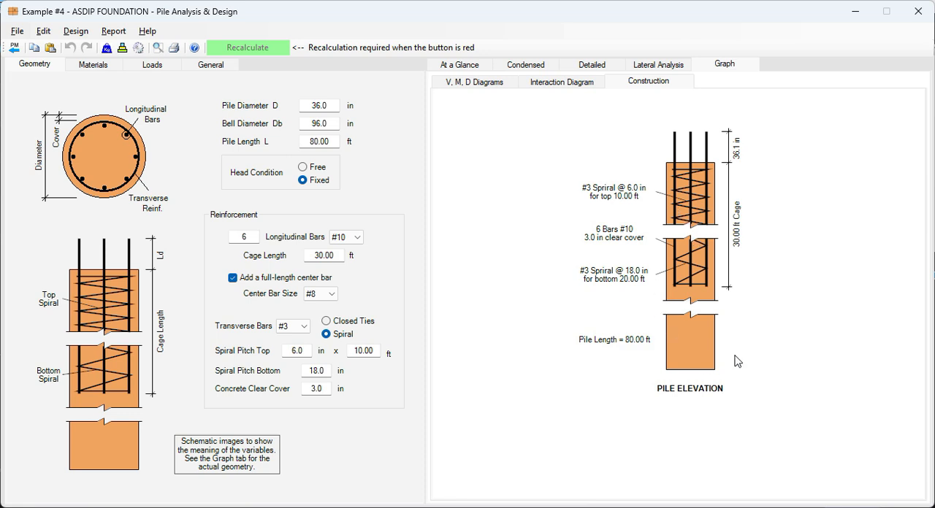
mouse_move(728, 181)
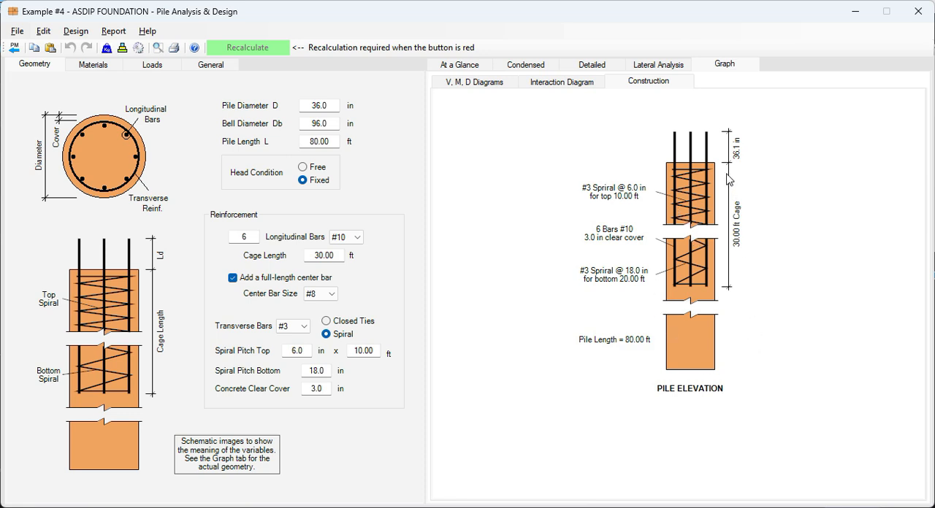
mouse_move(707, 167)
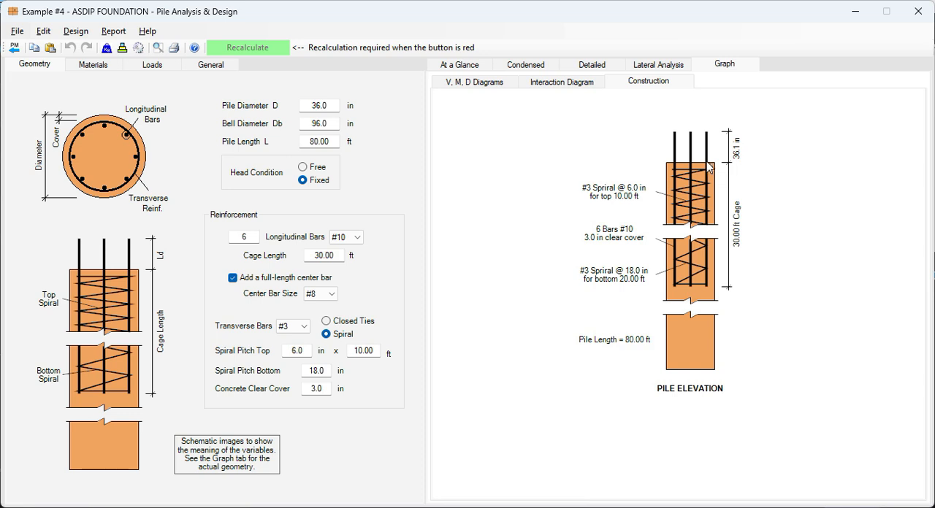
mouse_move(700, 208)
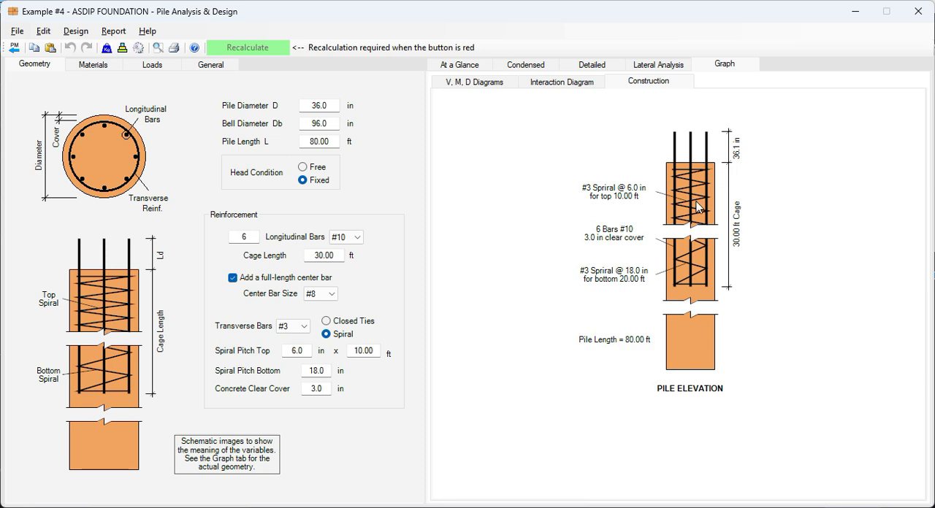
mouse_move(760, 218)
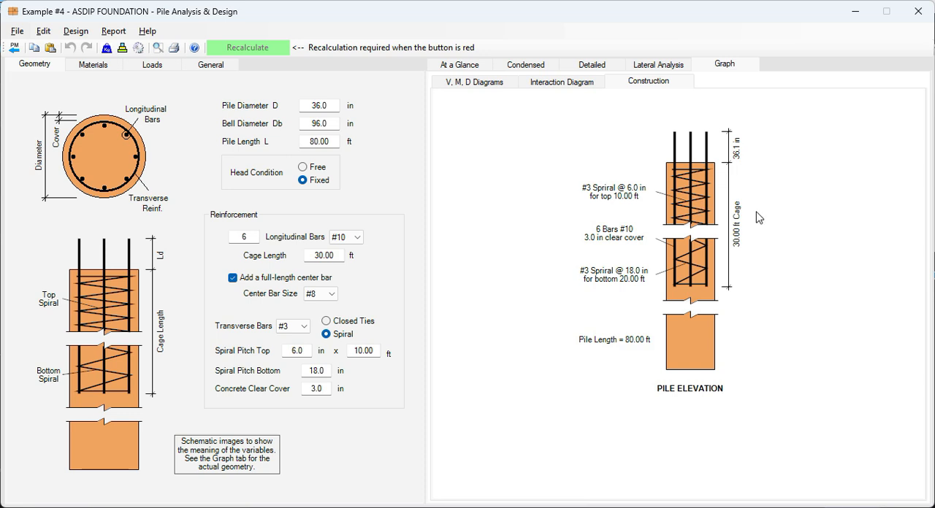